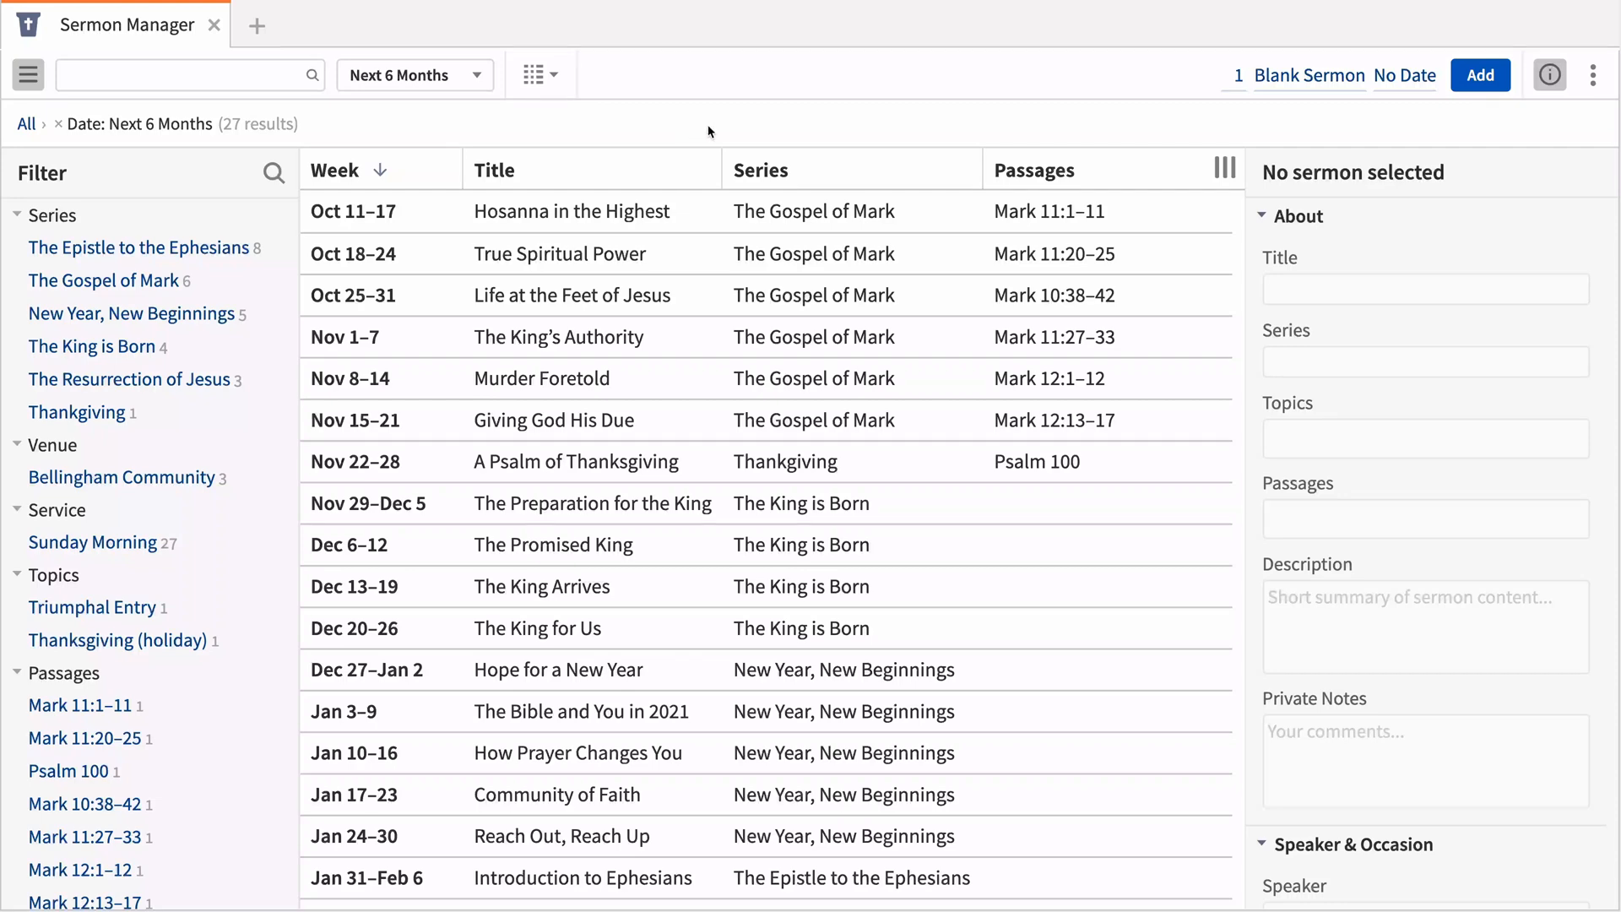
Step: Base new sermons on the RCL lectionary, After Pentecost 2021–2022 (Year C), preparing 24 sermons
click(1309, 74)
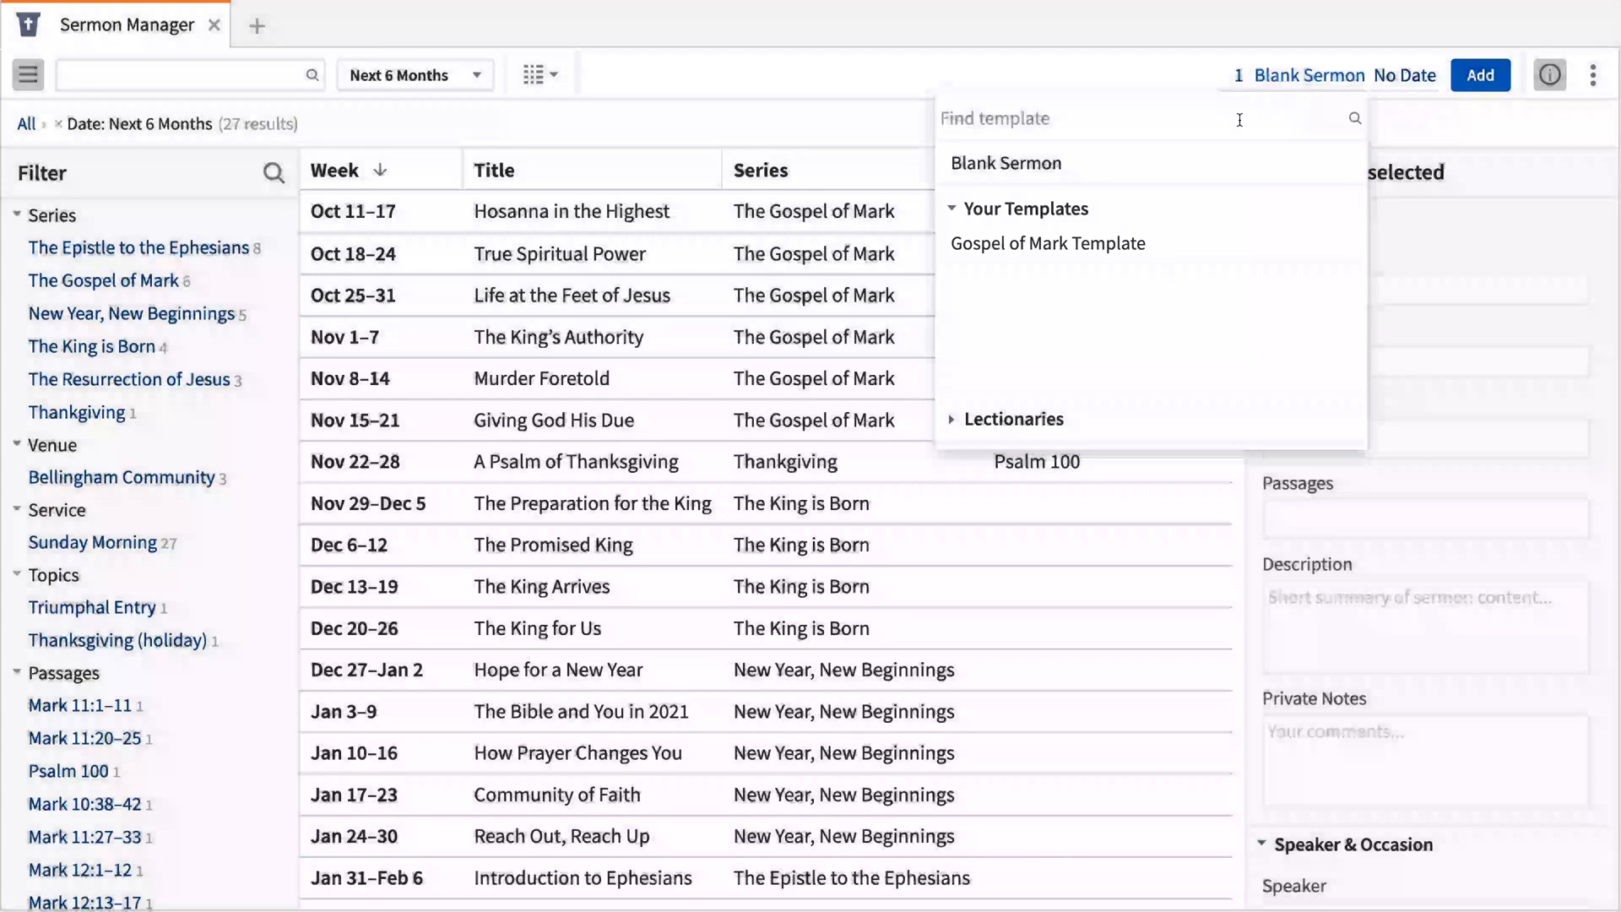
click(1009, 418)
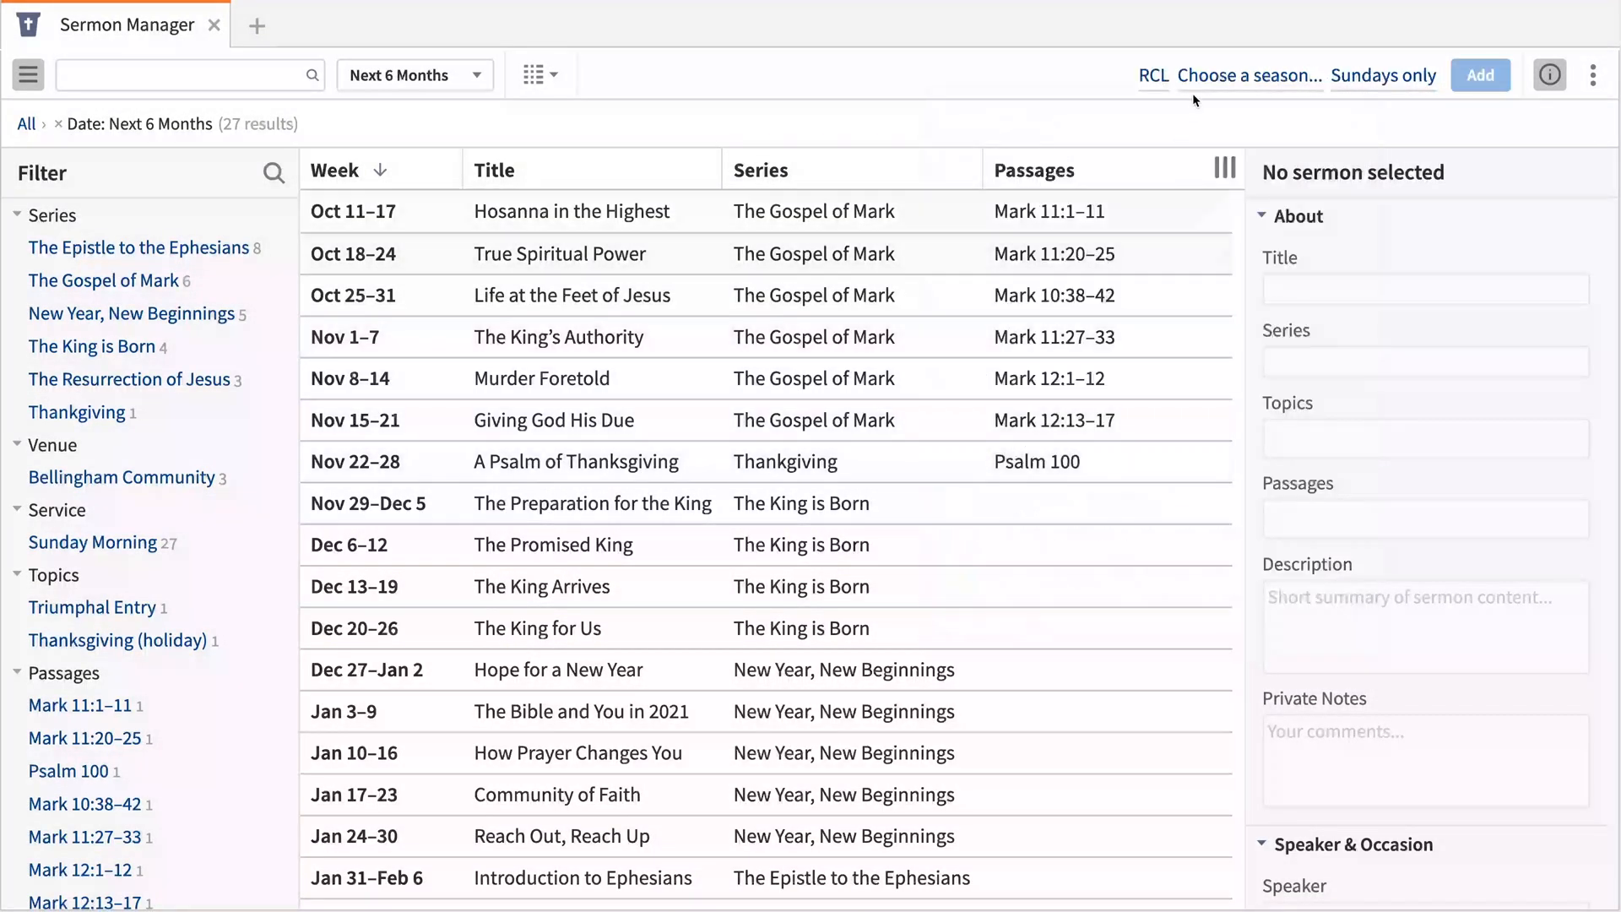
click(1247, 74)
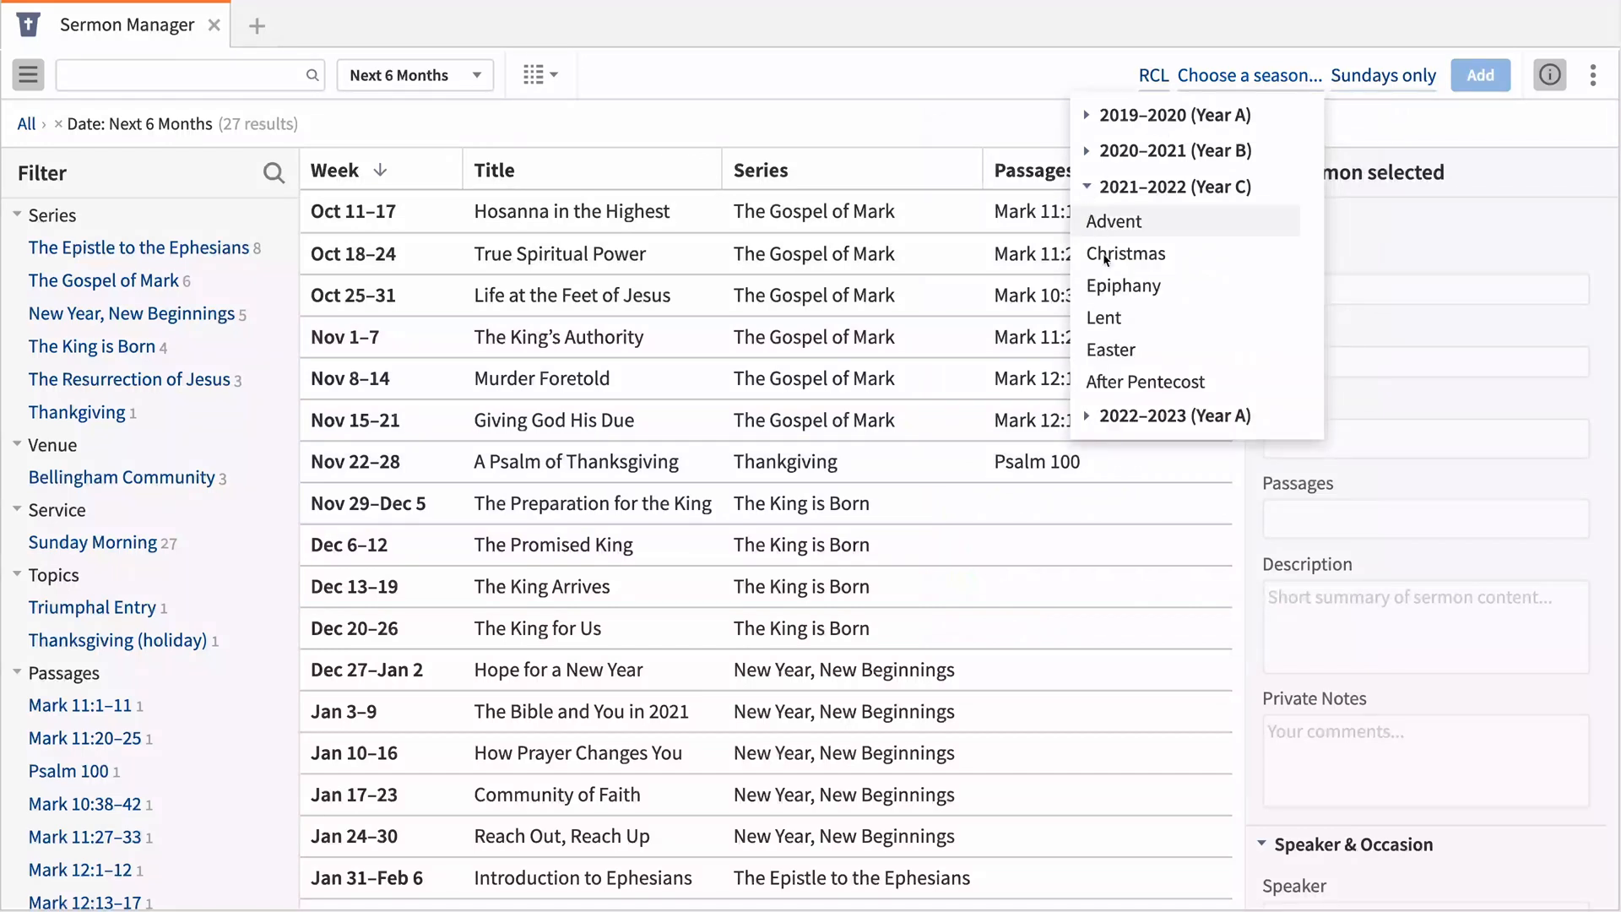
click(1145, 382)
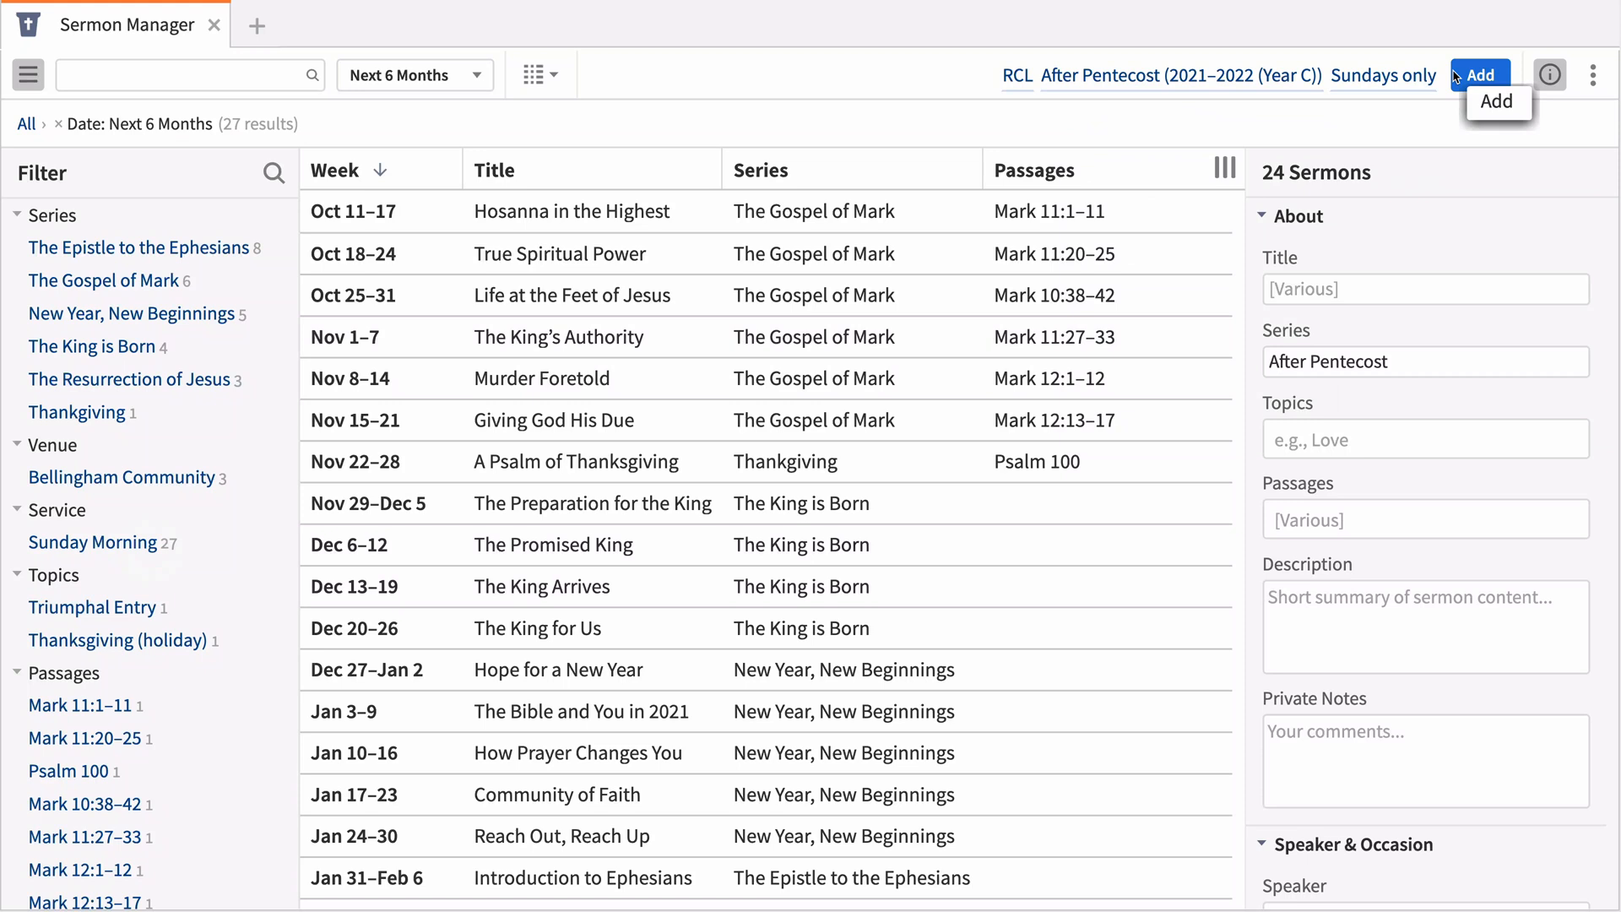
mouse_move(1069, 392)
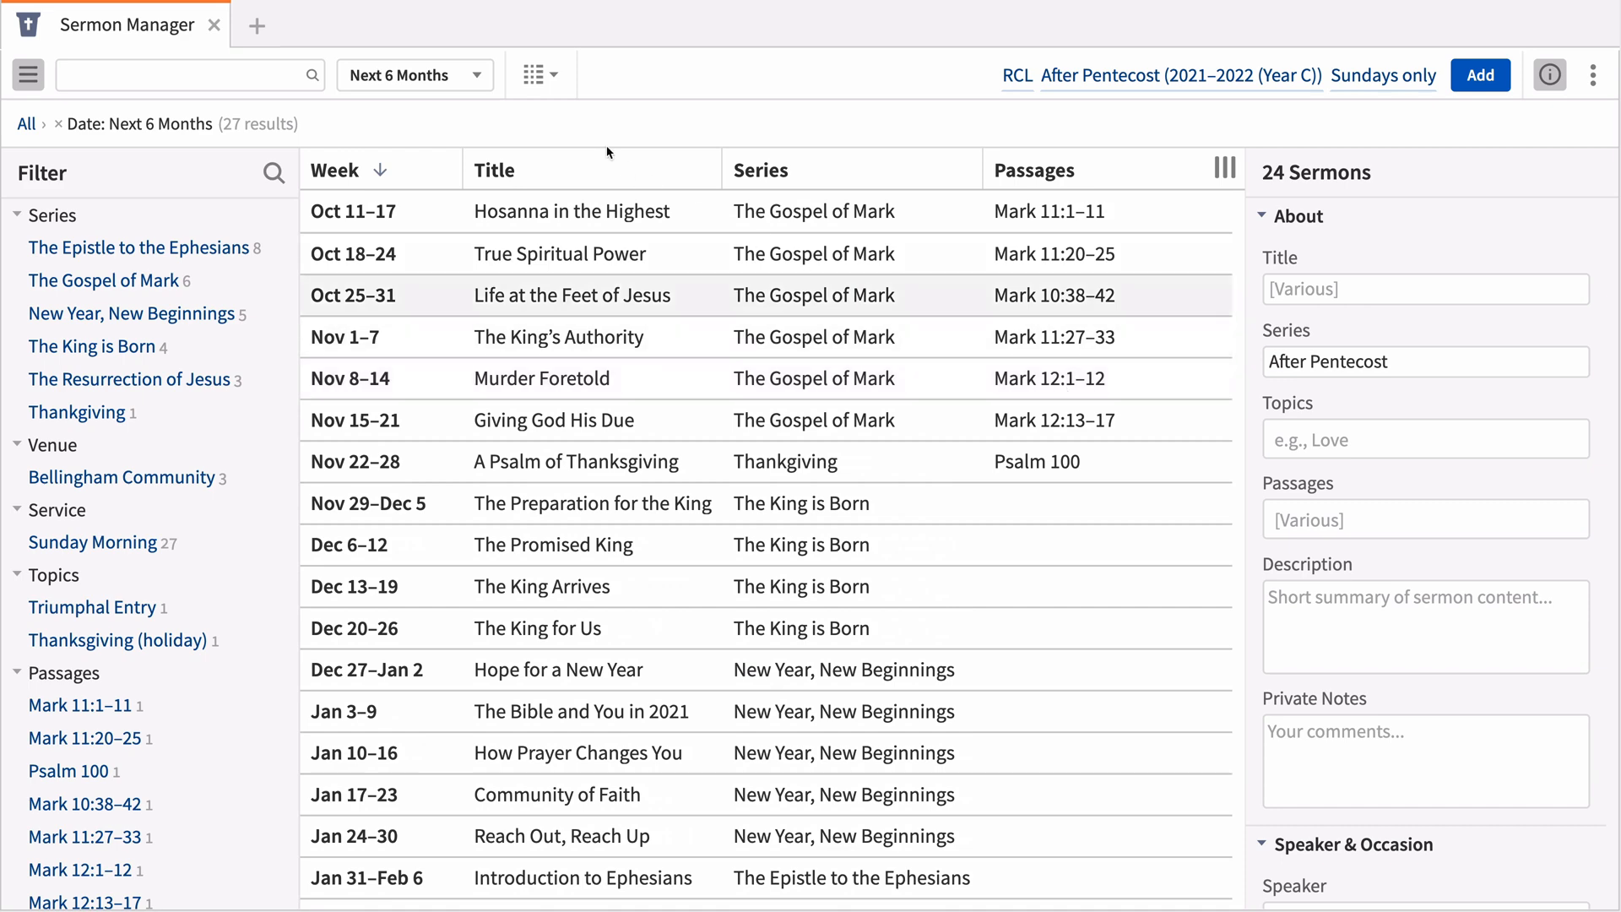
Step: Switch the sermon schedule to Radial Calendar and filter to The Gospel of Mark series
click(539, 74)
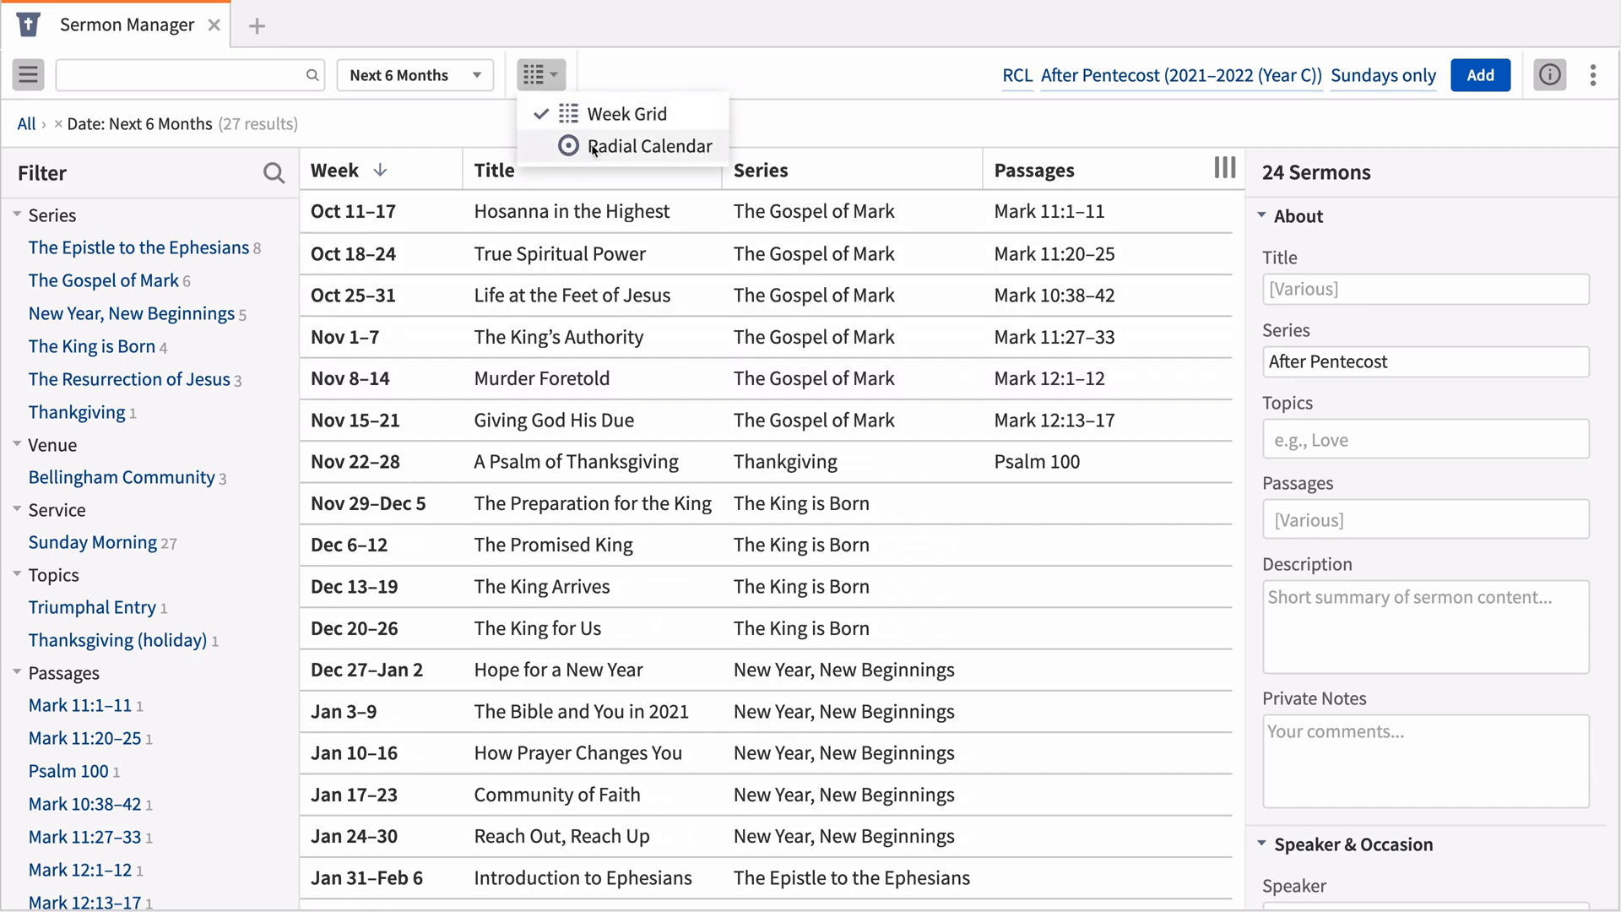
click(649, 146)
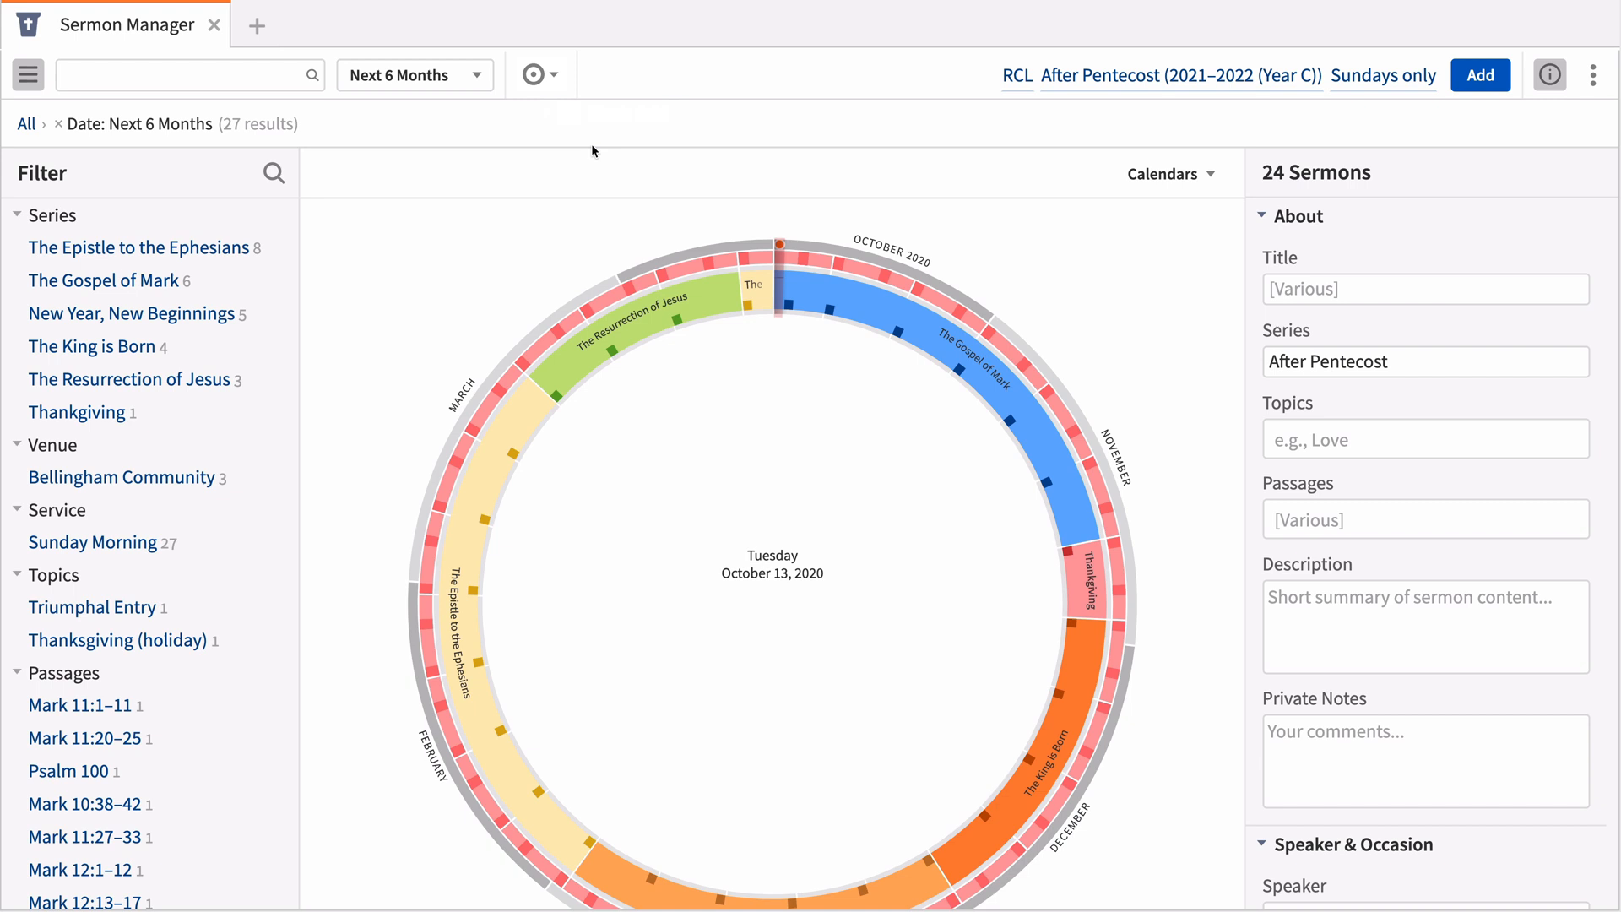
mouse_move(509, 176)
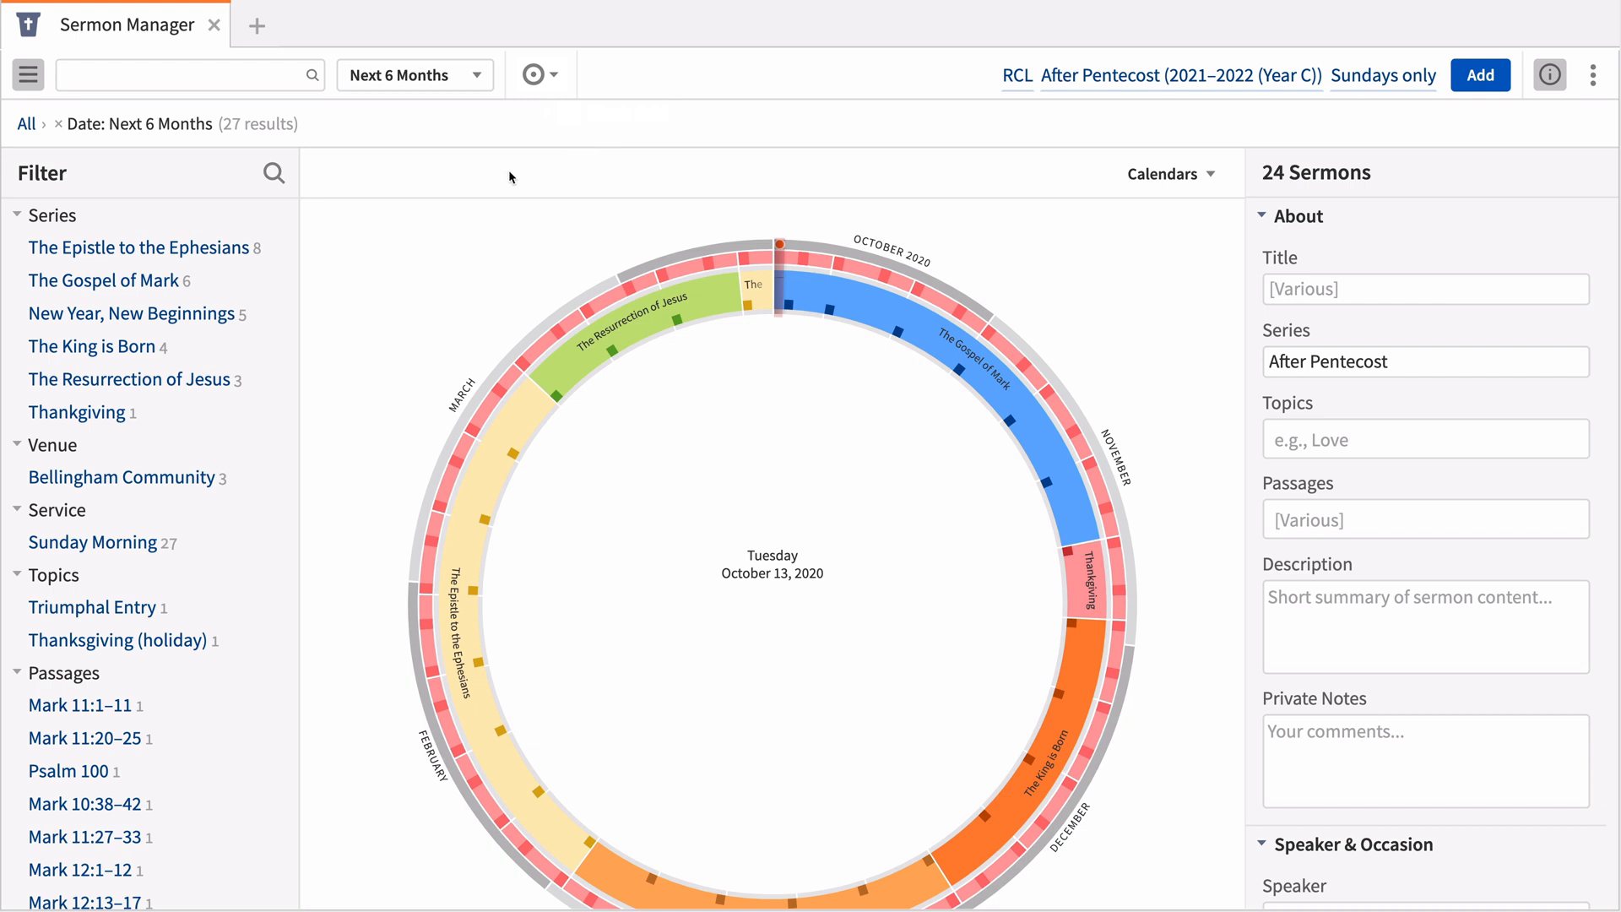
click(102, 280)
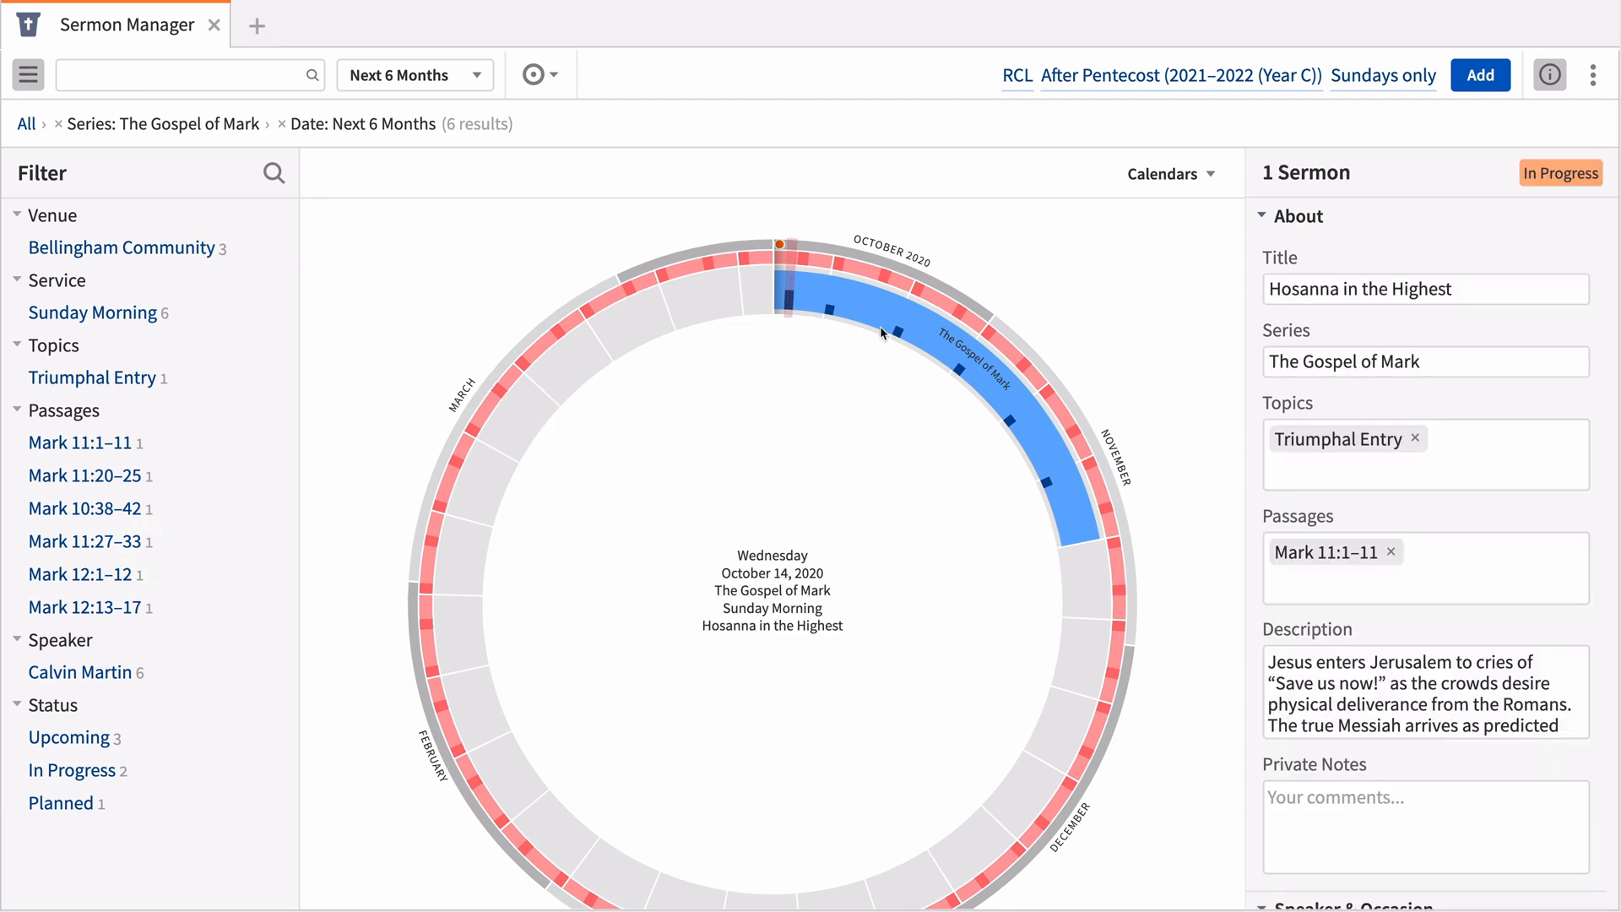
scroll(down, 3)
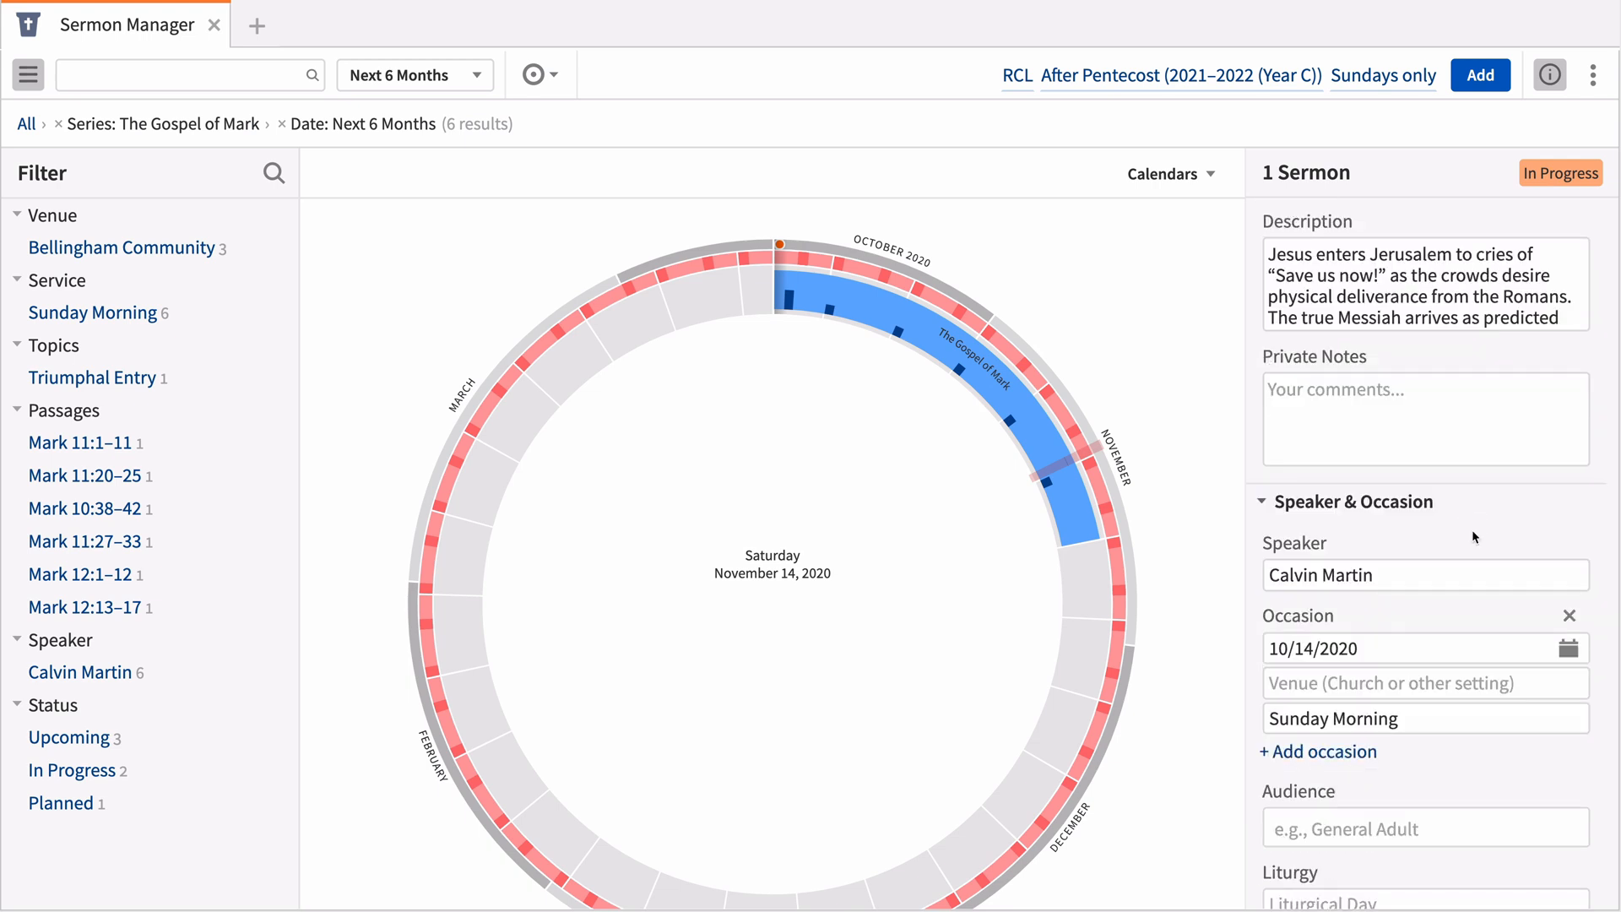
scroll(down, 3)
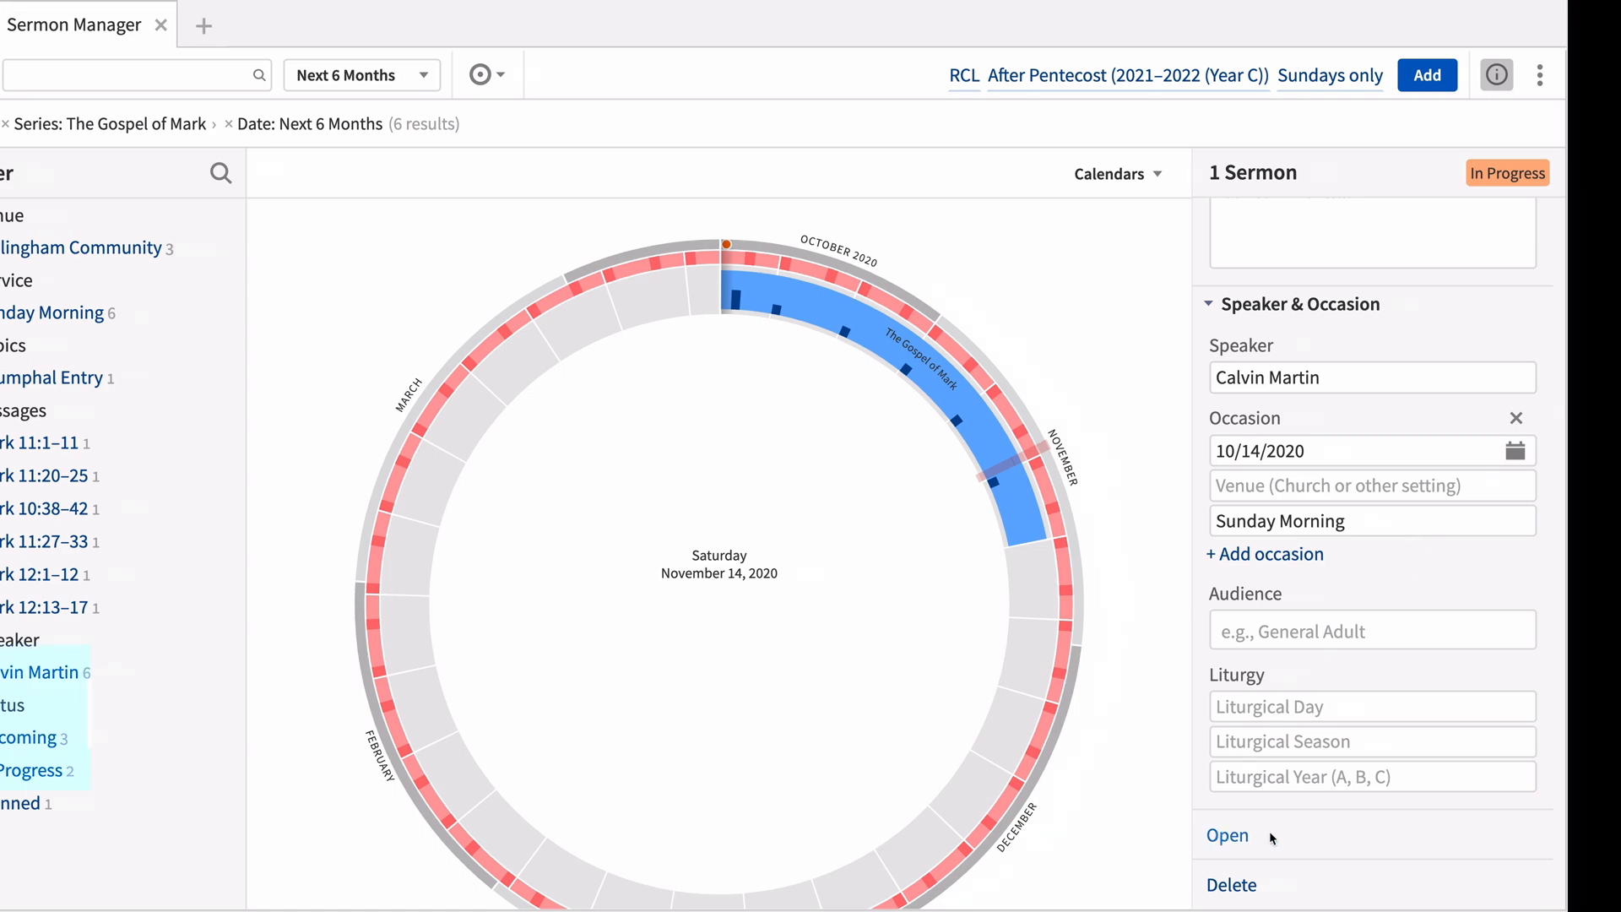
Step: Open 'Hosanna in the Highest' and add a 'Scripture Reading' heading with Mark 11:1–11
click(1226, 835)
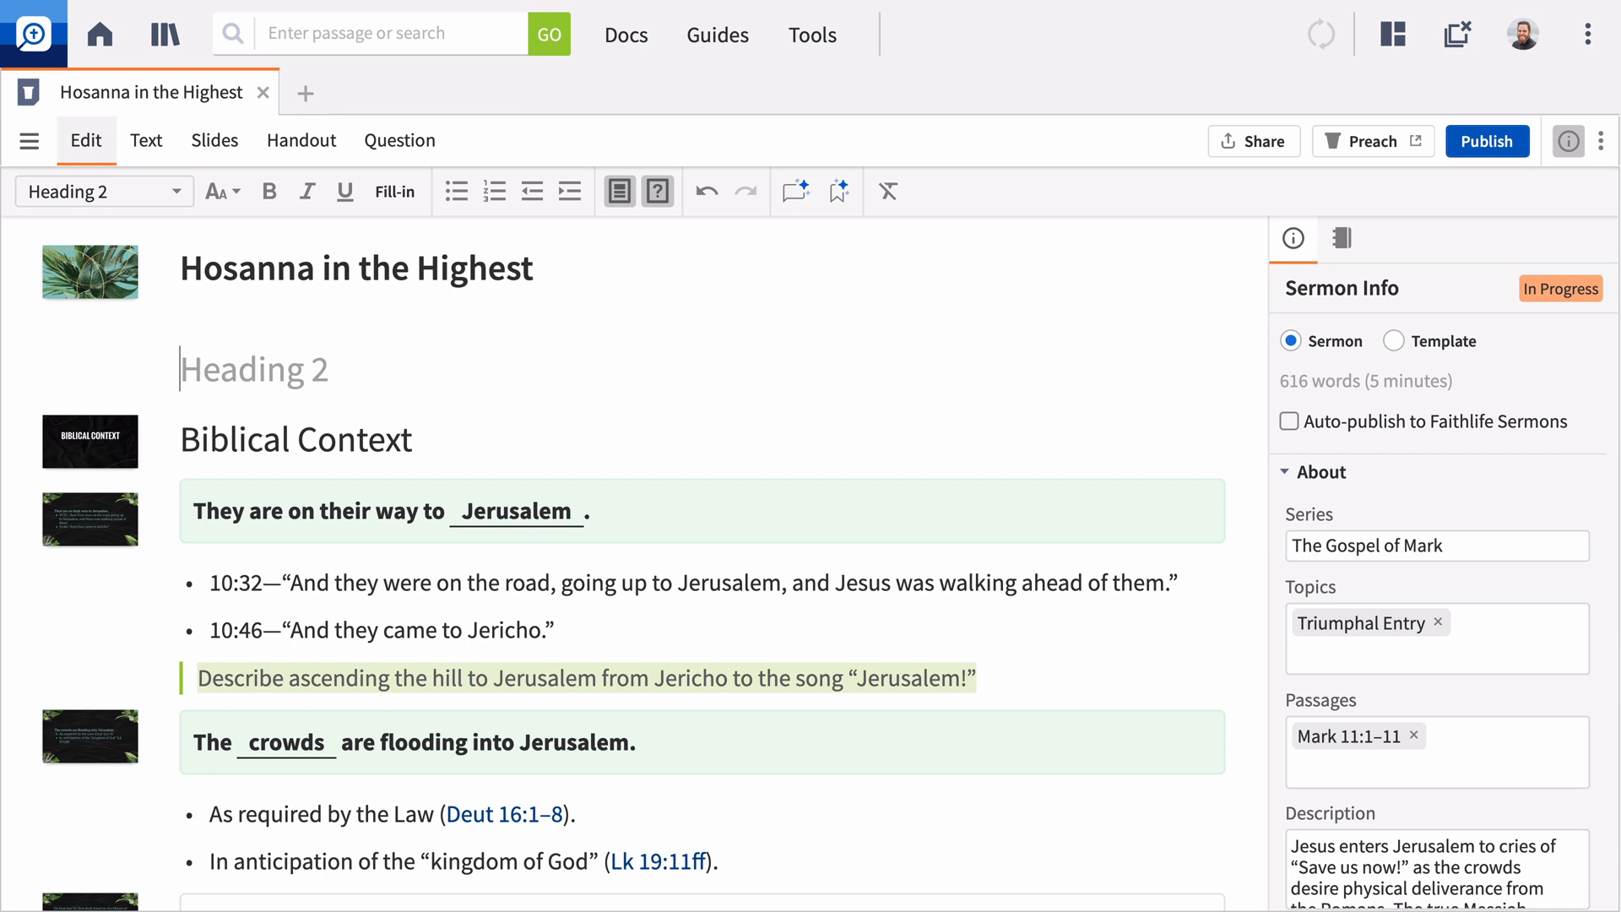
text(Scripture Read)
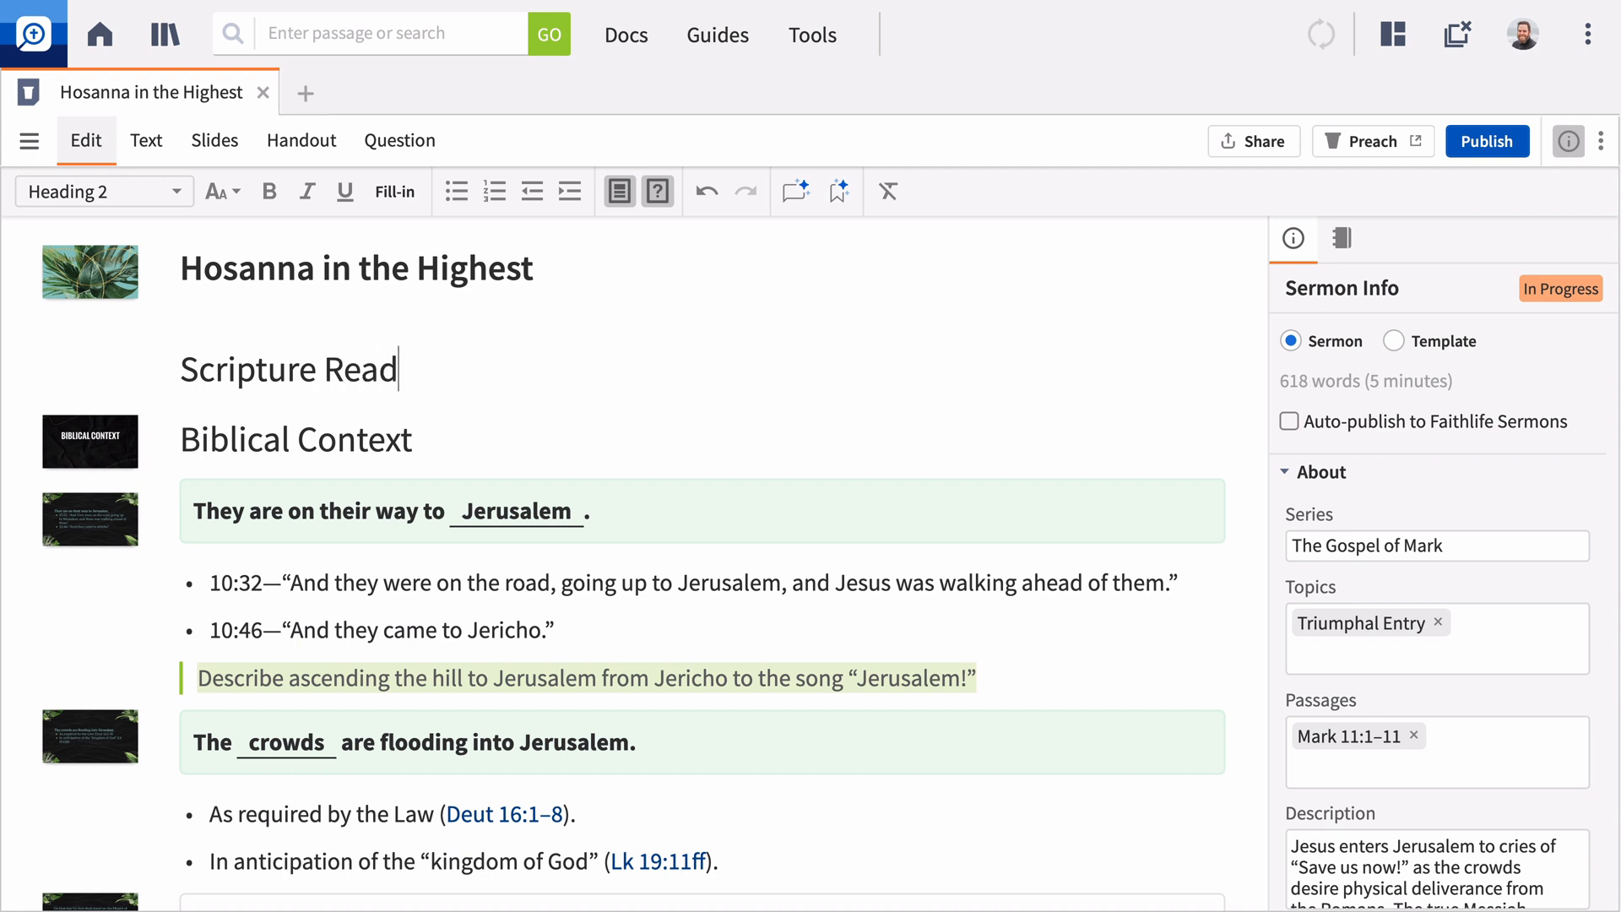
text(ing)
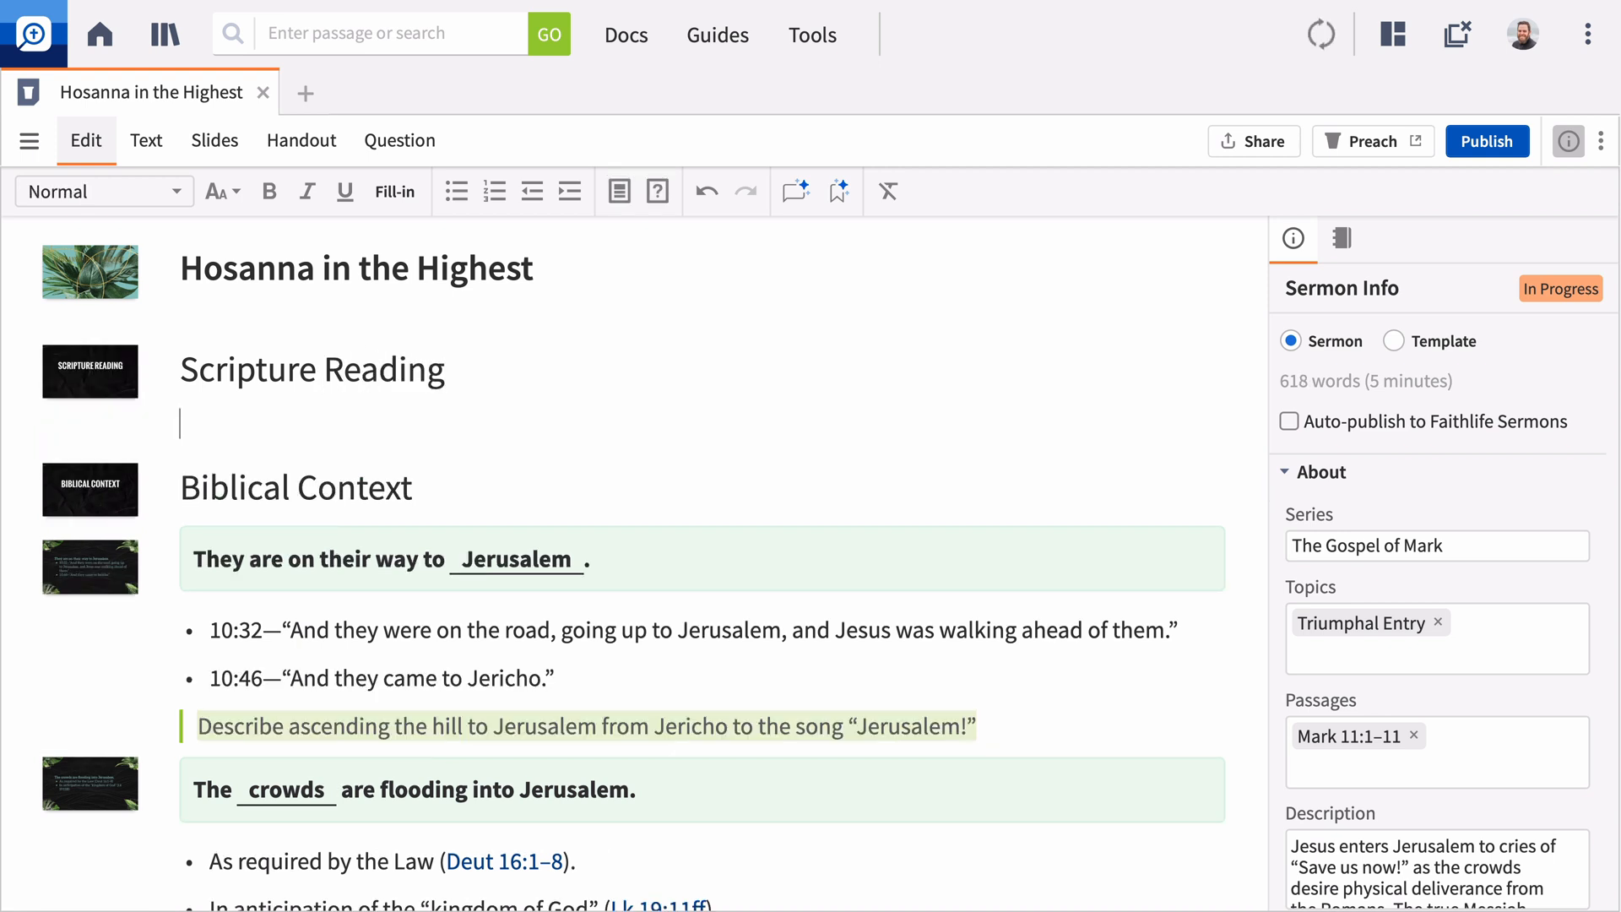
text(Mark 11:1–11 ESV)
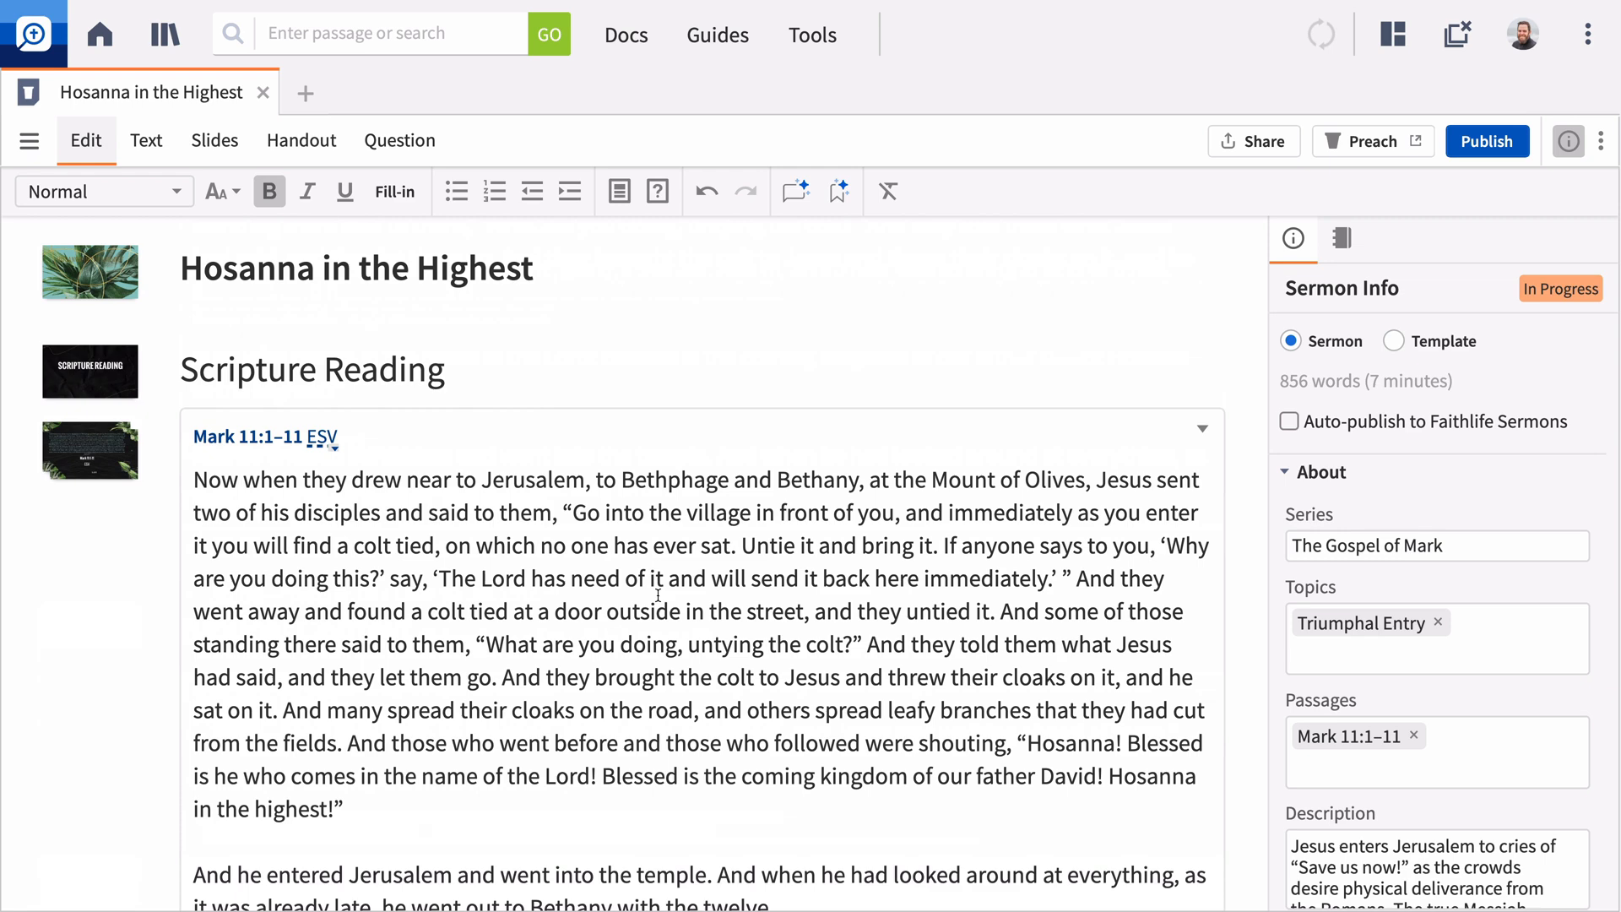
scroll(down, 3)
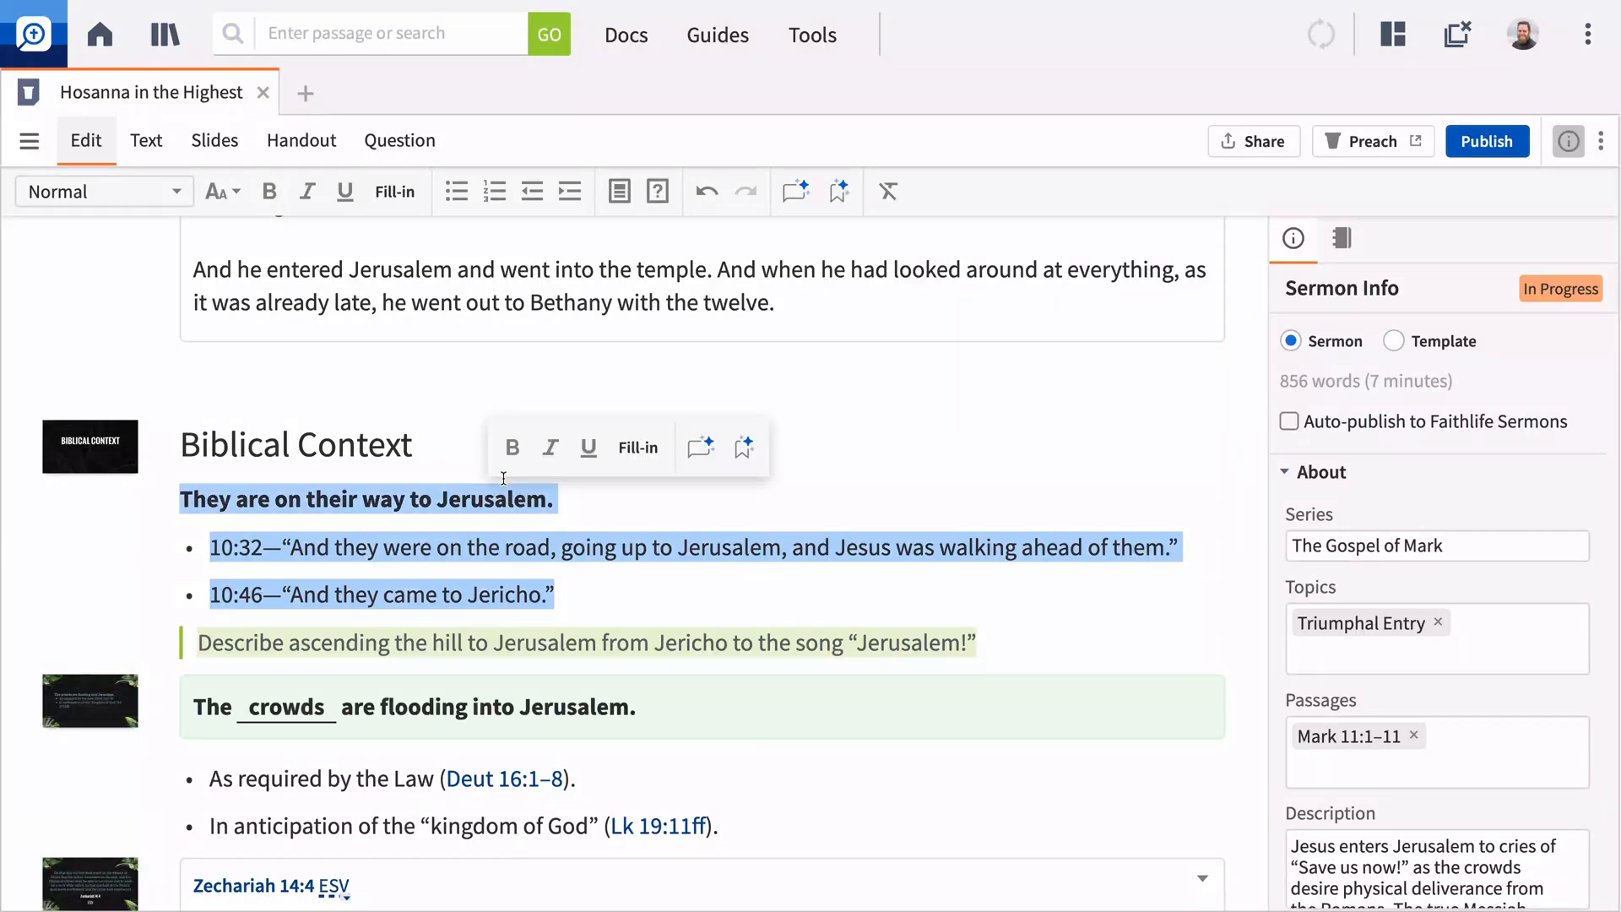
mouse_move(700, 446)
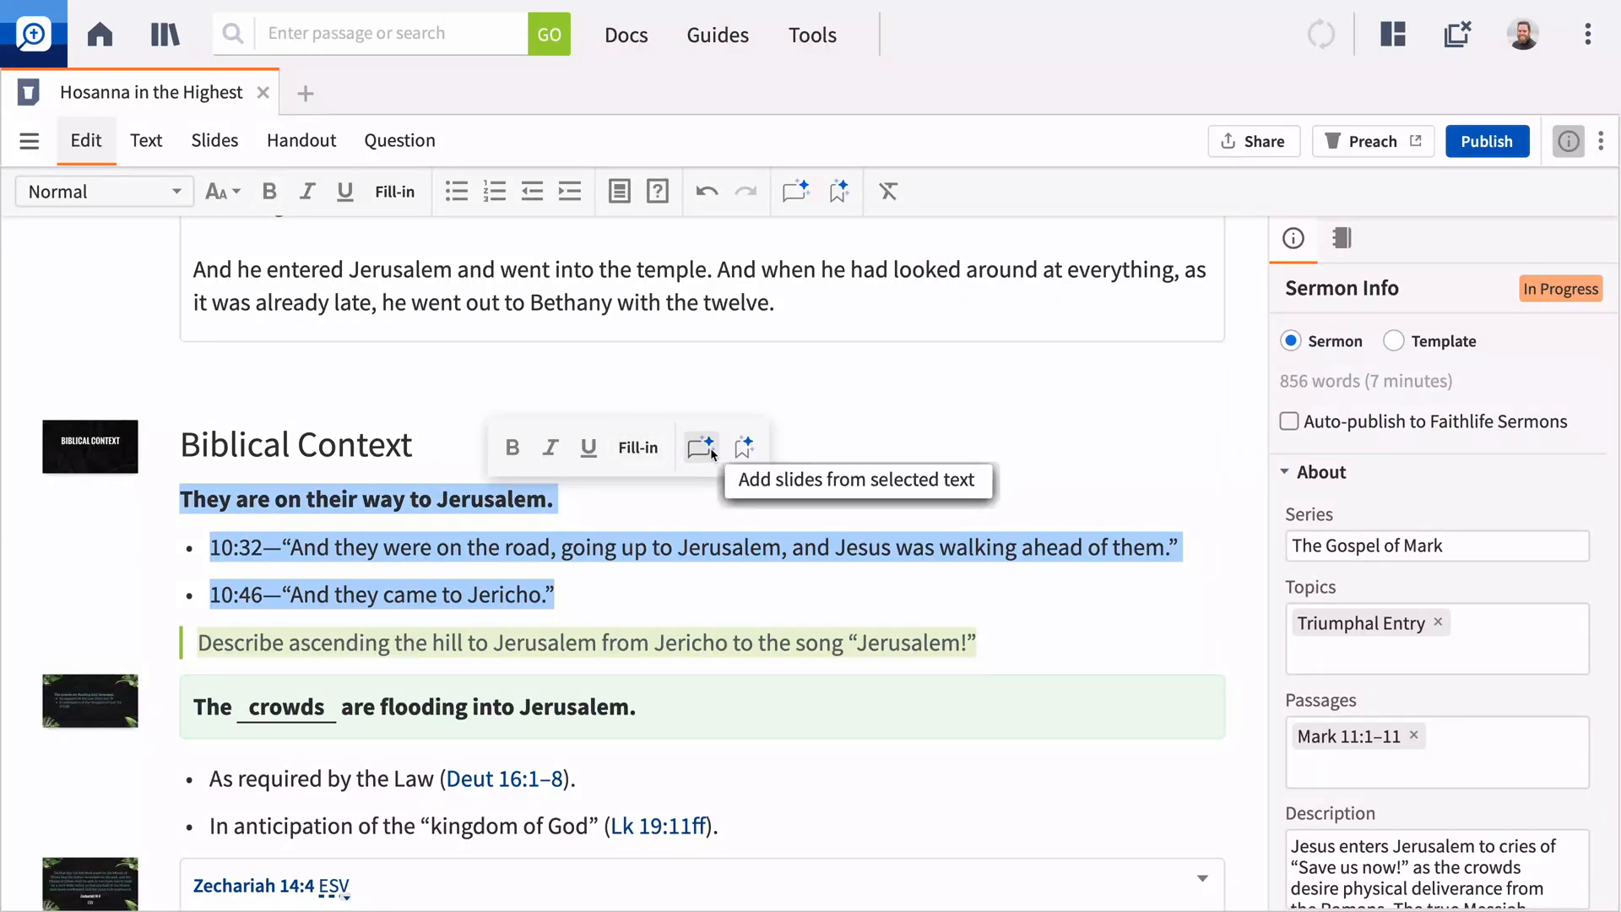
Step: Slide the Jerusalem point, put 'They are on their way to Jerusalem.' in the handout, blank 'Jerusalem'
click(700, 446)
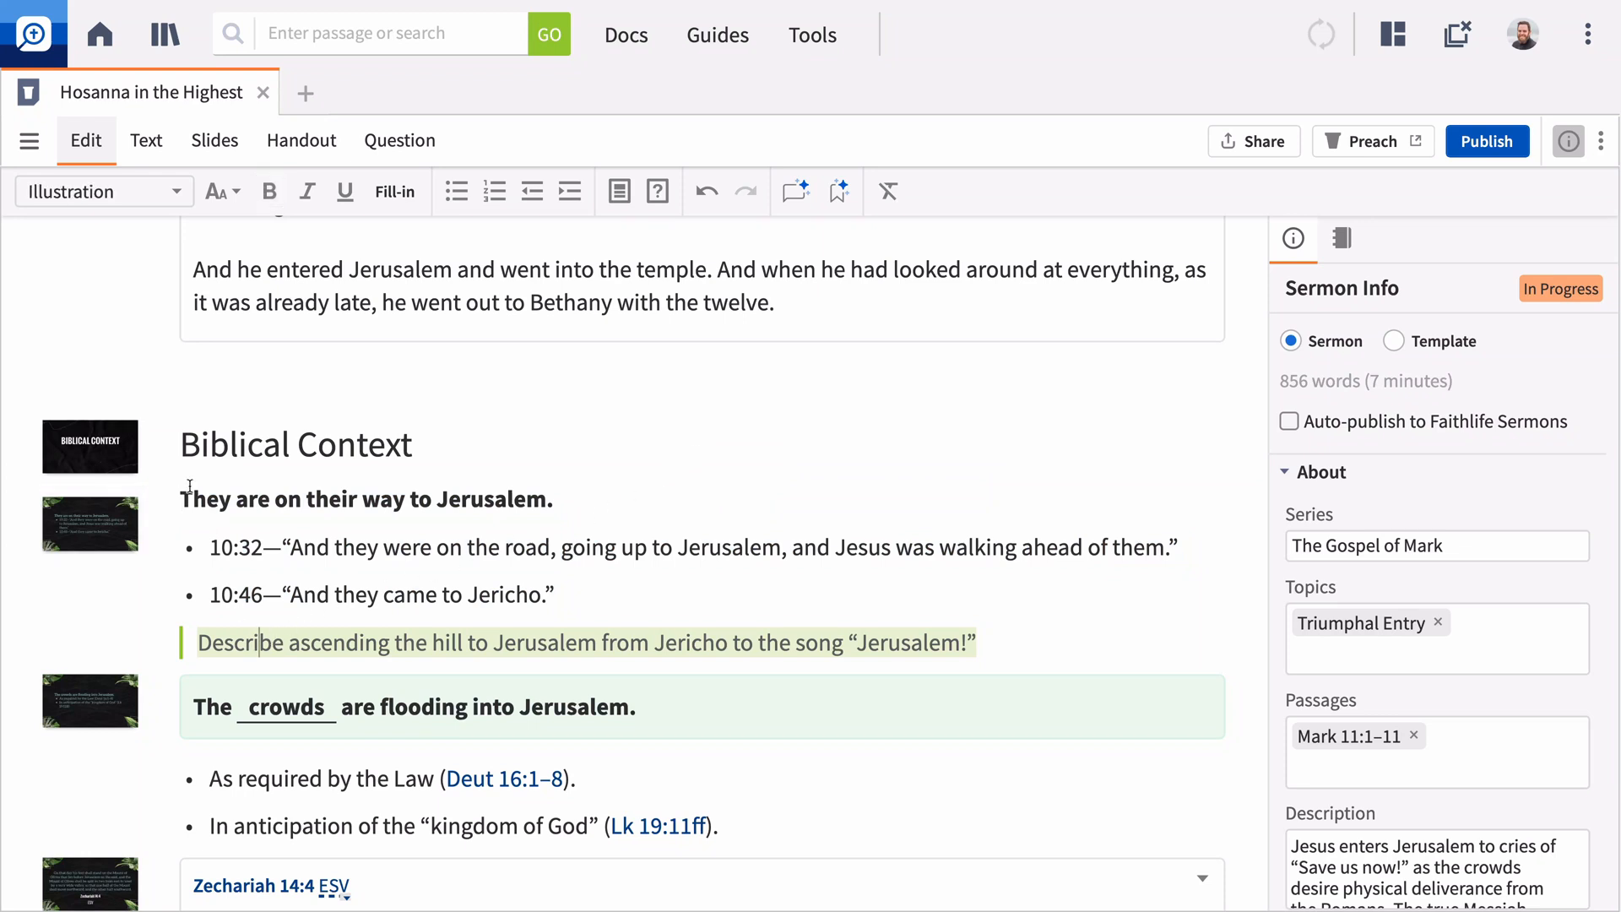
click(102, 191)
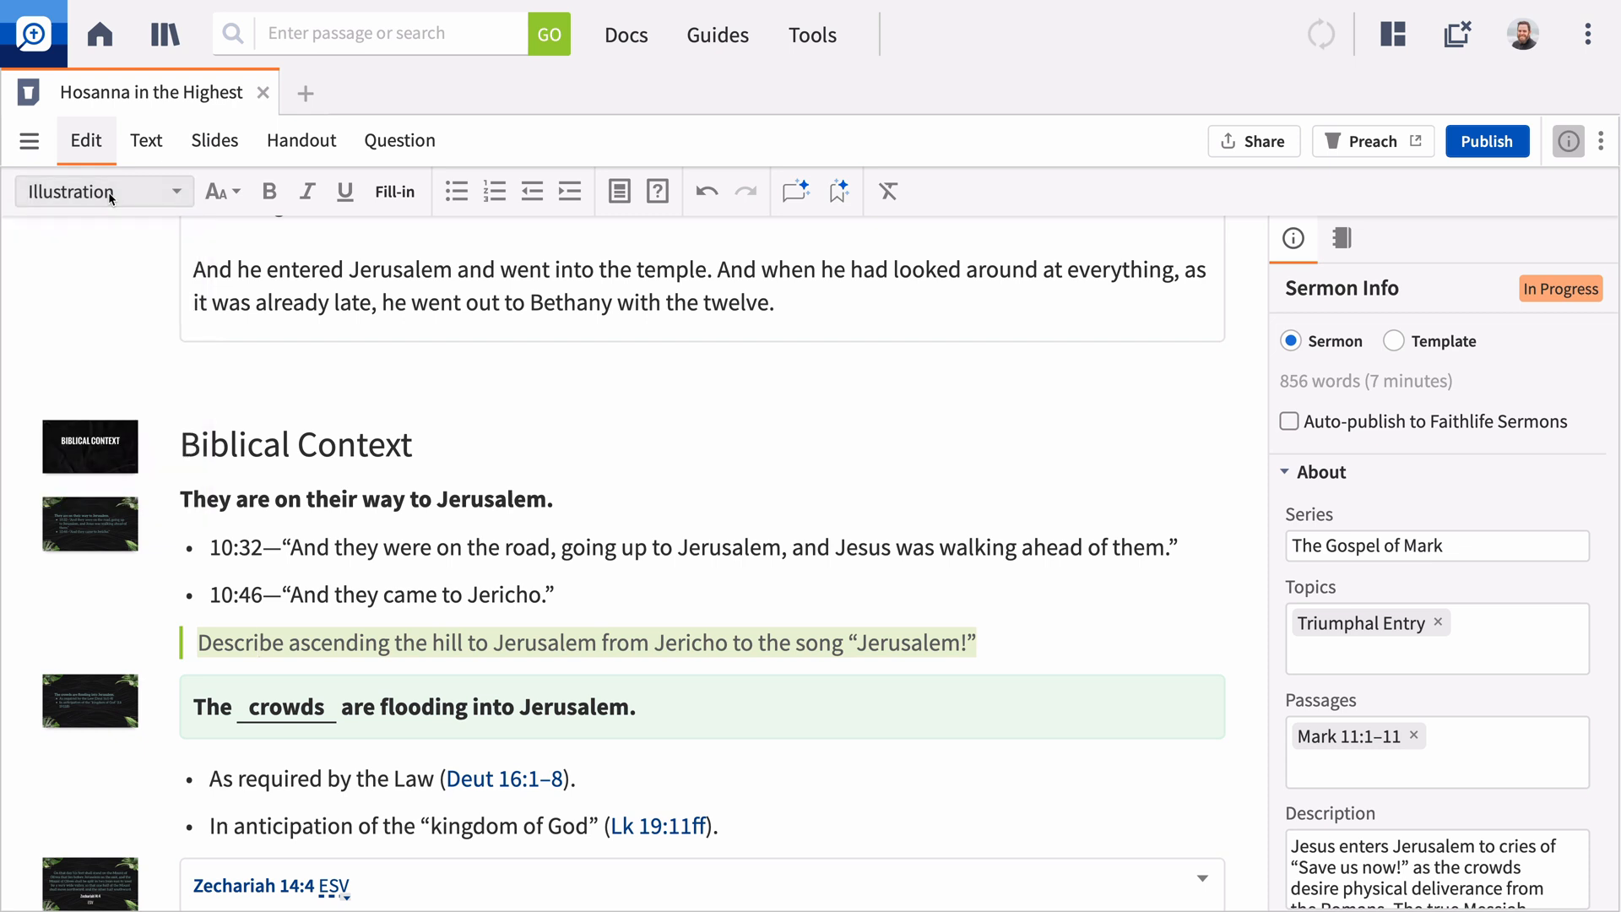
drag(181, 498, 553, 498)
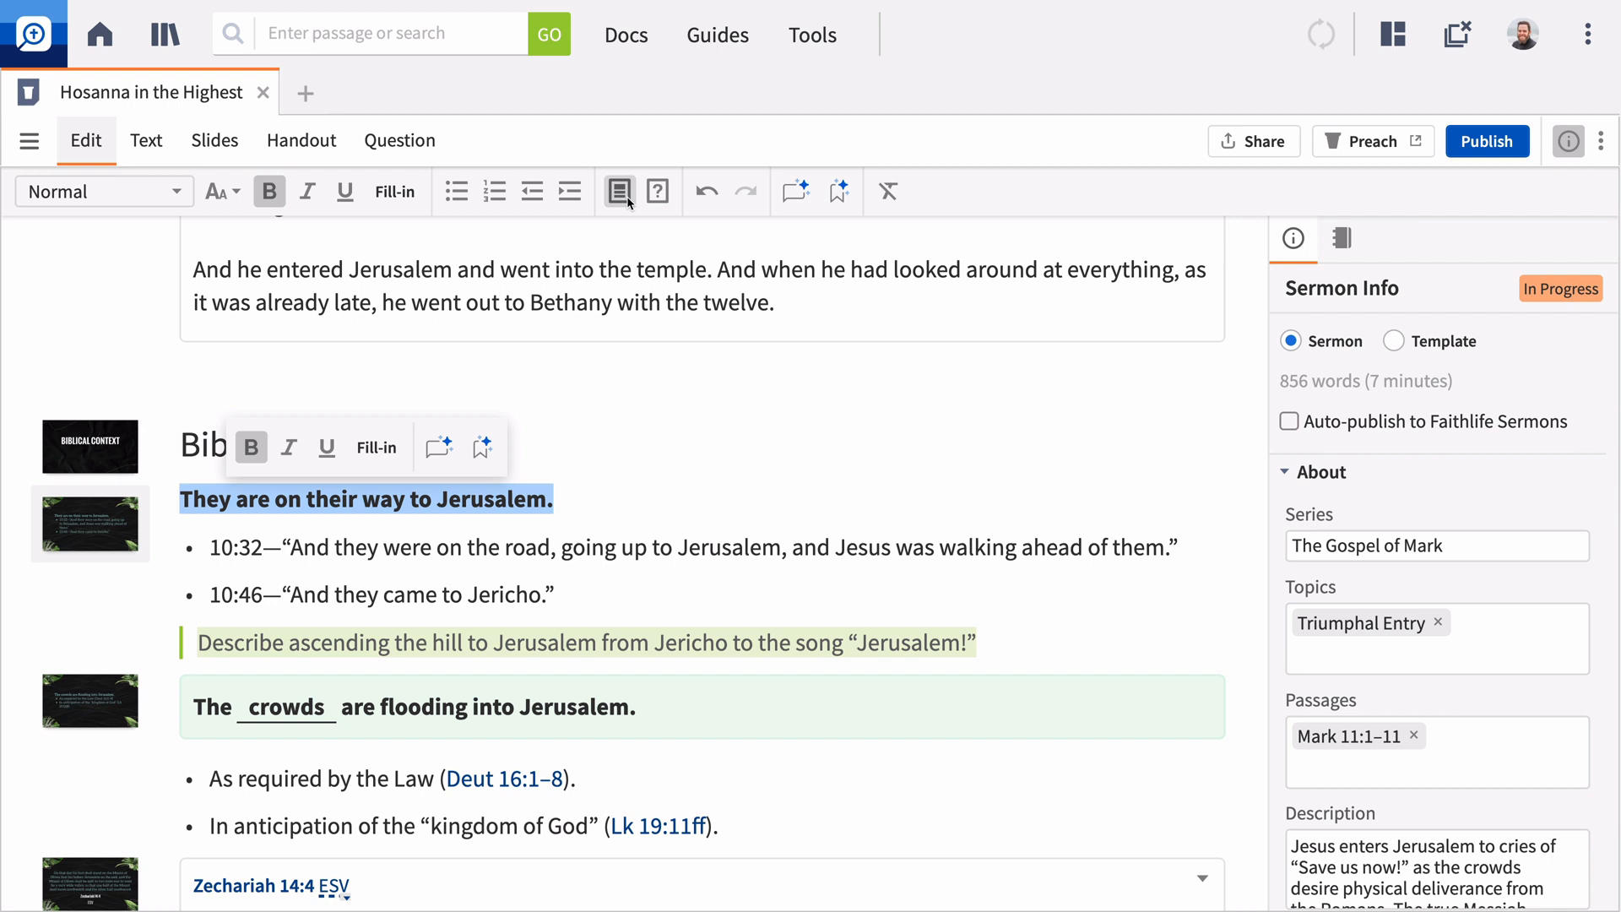
click(657, 190)
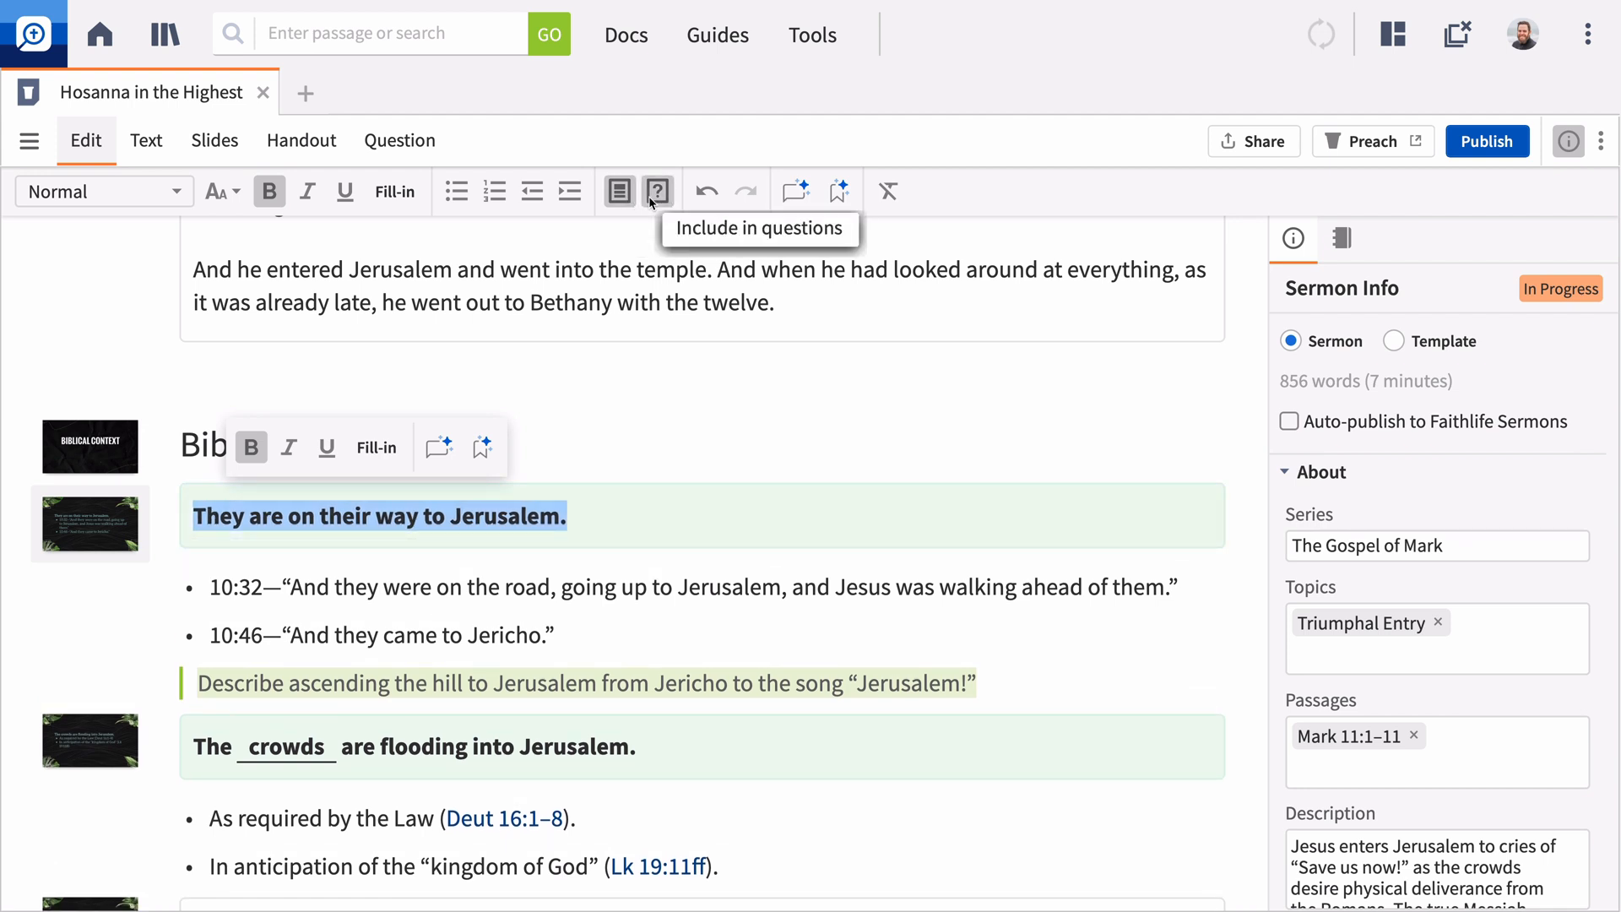
double_click(503, 516)
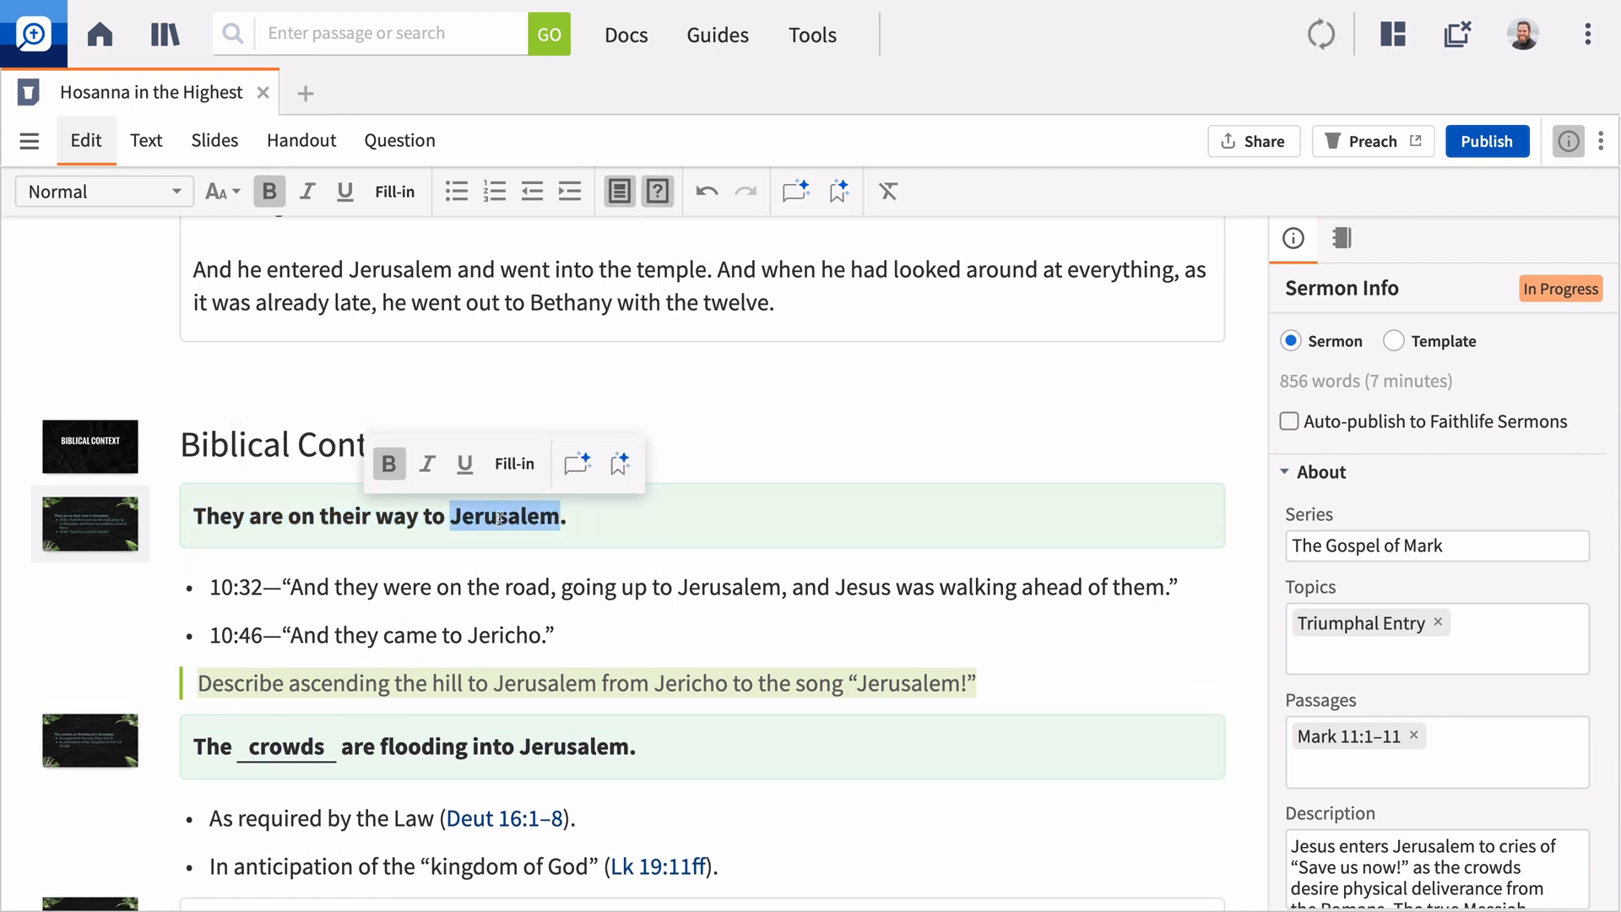
click(514, 464)
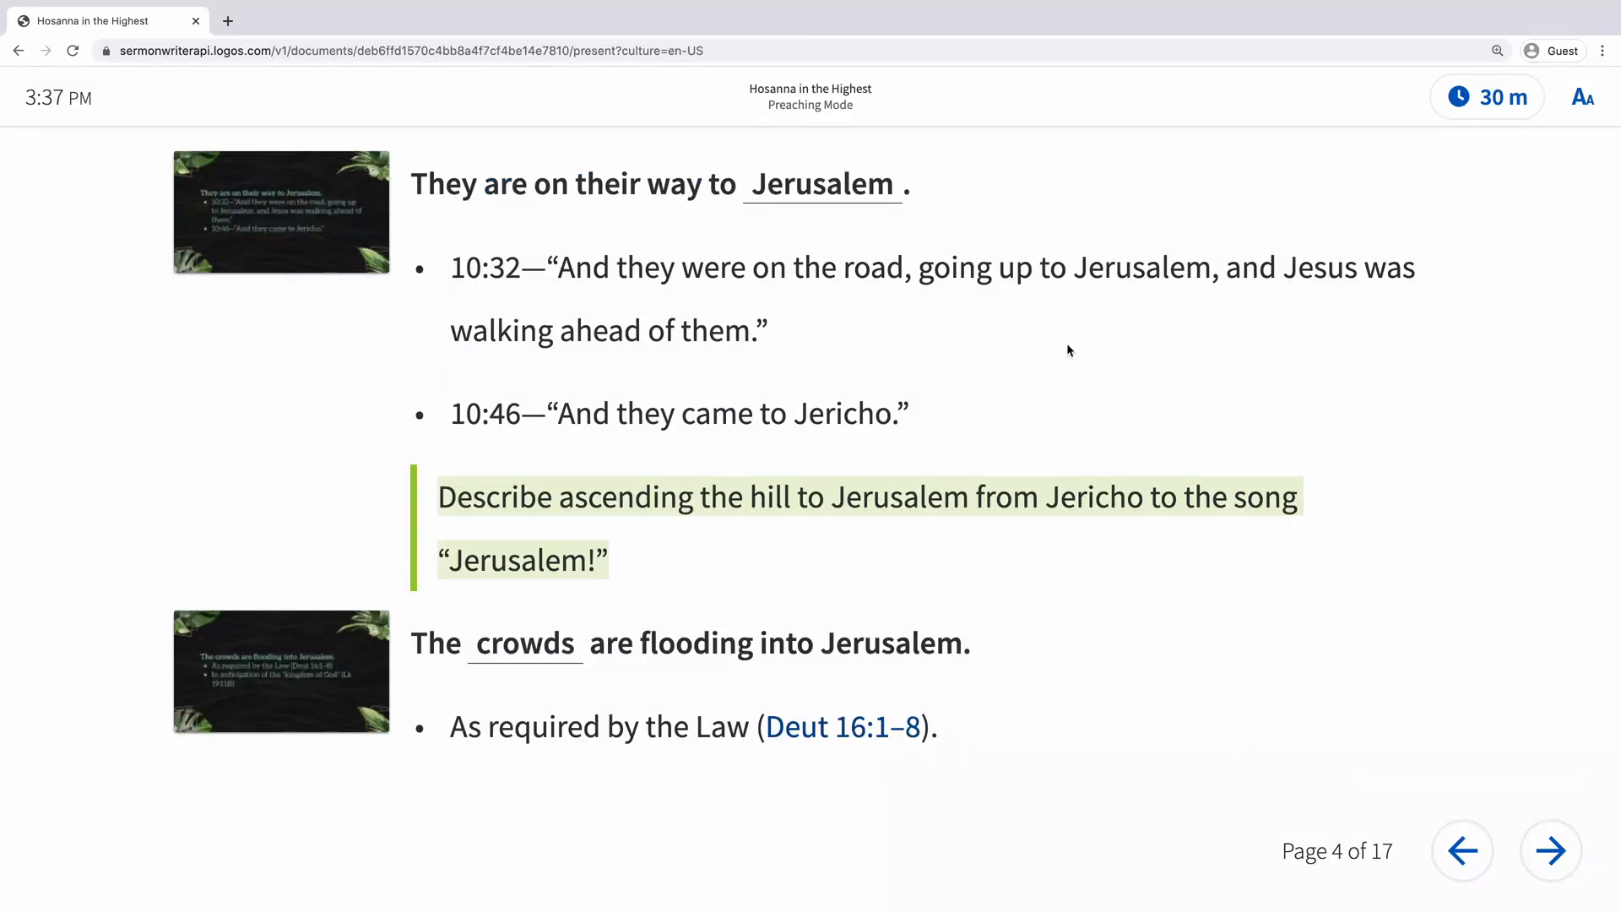
Step: Start the 30-minute speaking timer from the Preaching Mode timer menu
click(1486, 97)
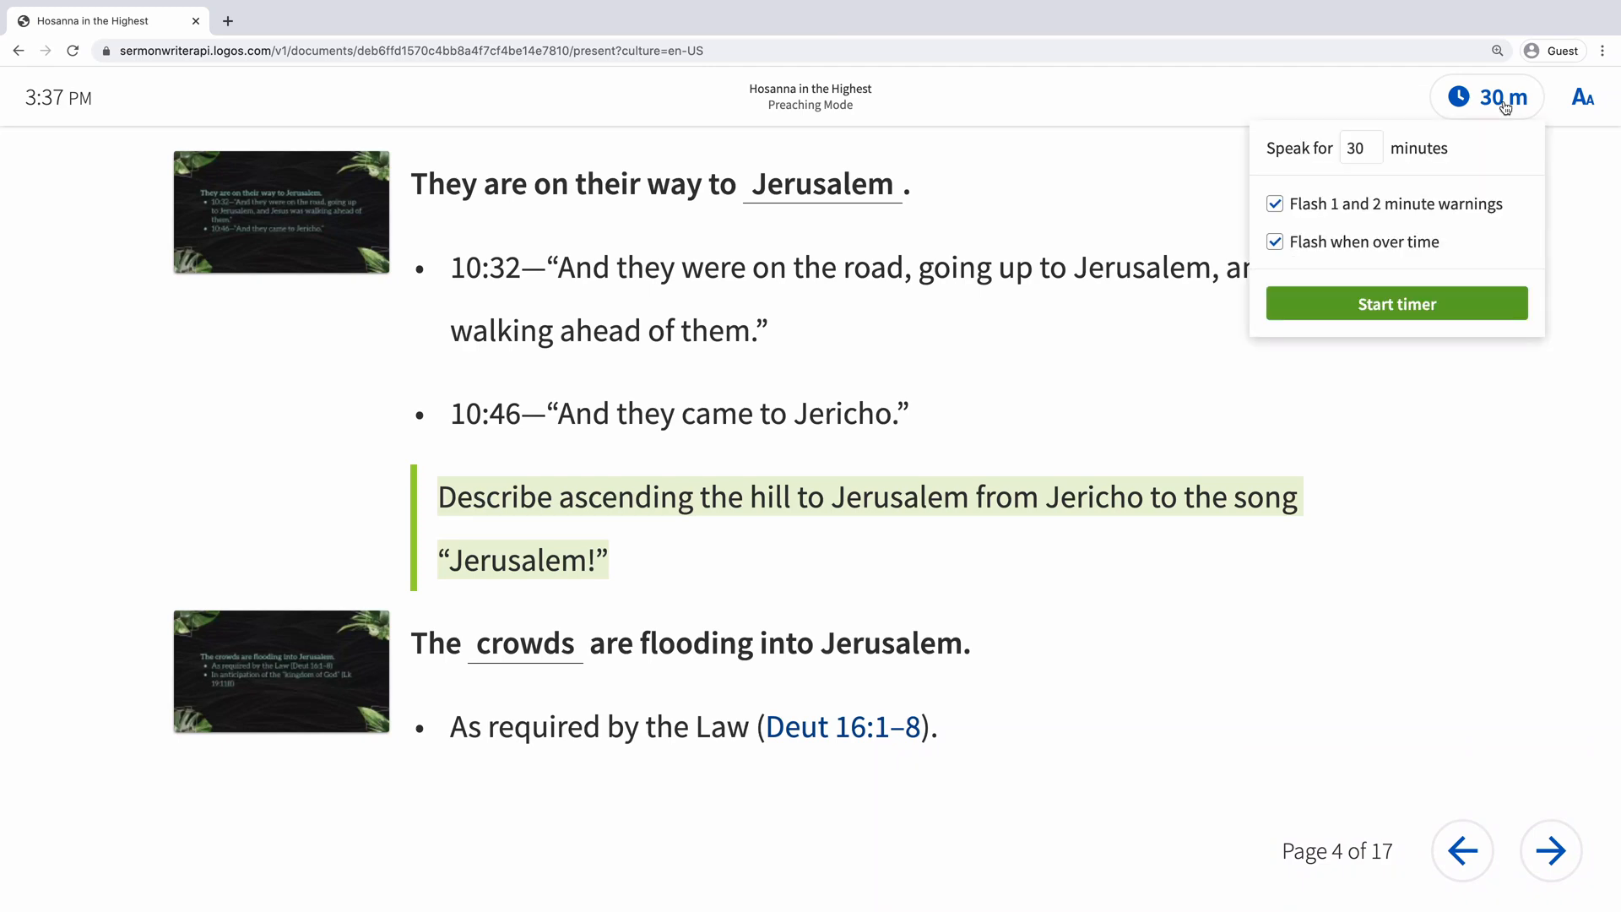
click(1396, 303)
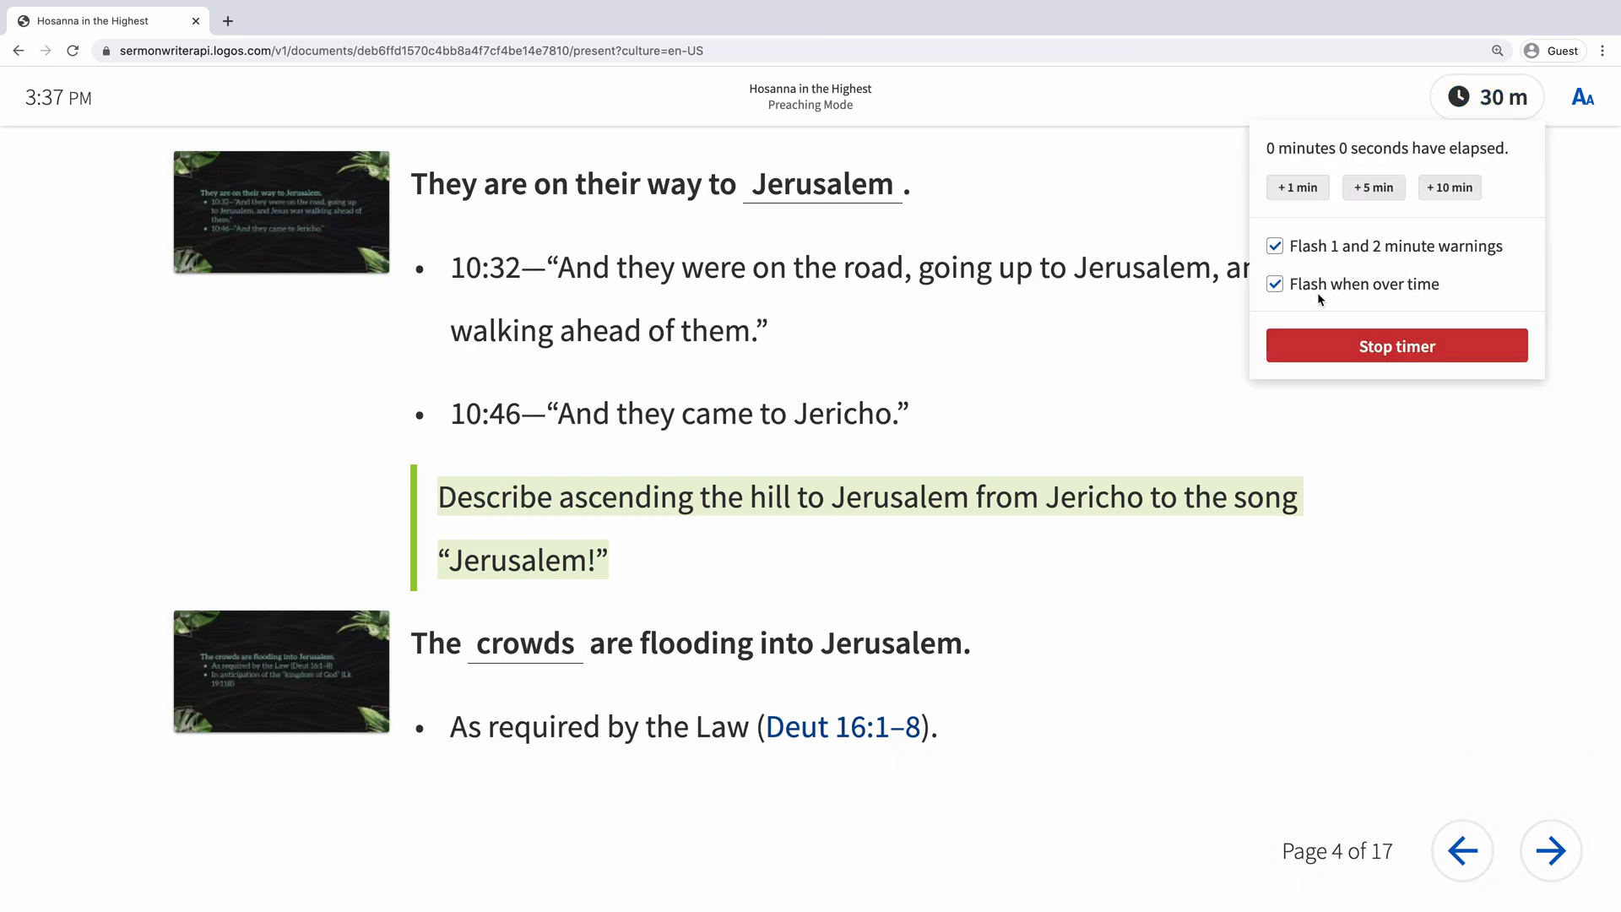
click(1395, 345)
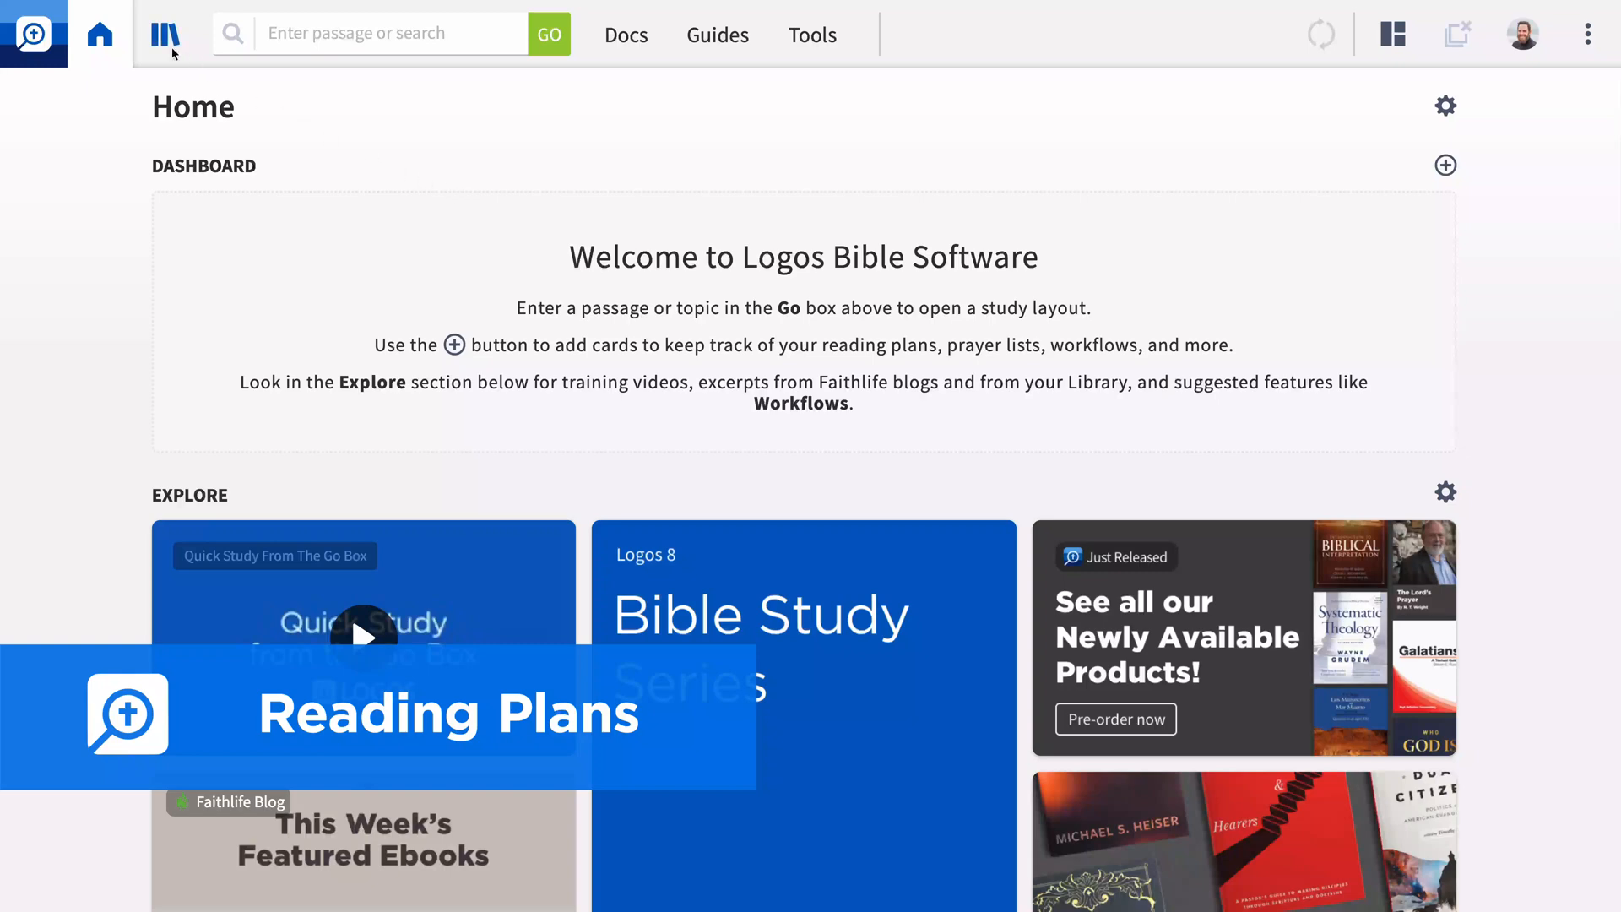
Step: Create a 33-session reading plan for A Treatise concerning Religious Affections from the library
click(163, 33)
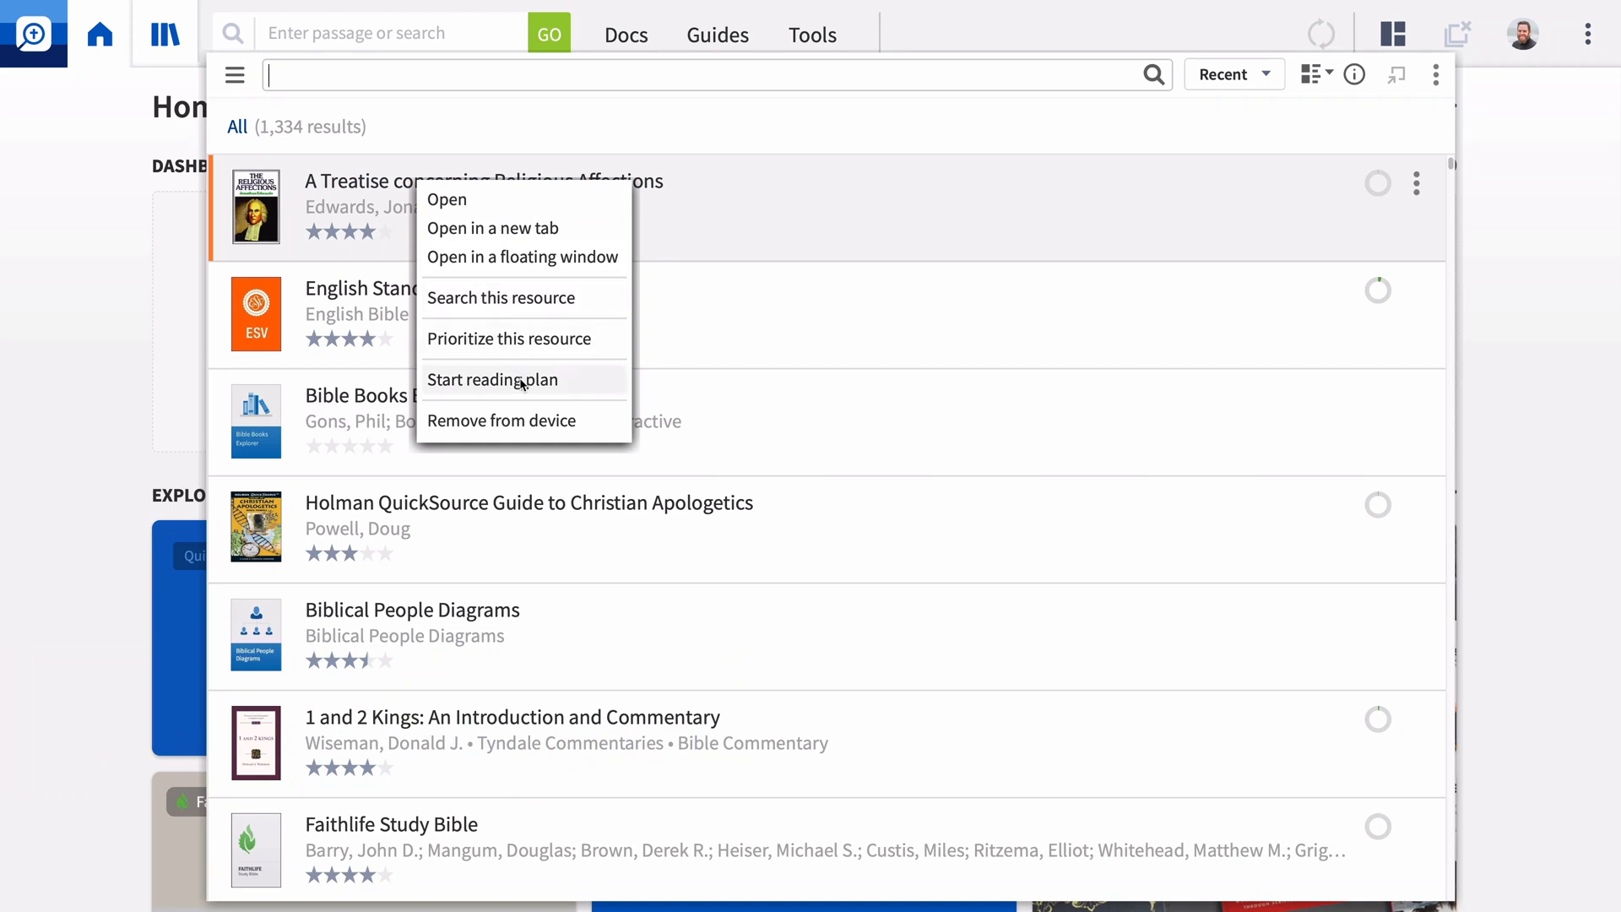
click(493, 379)
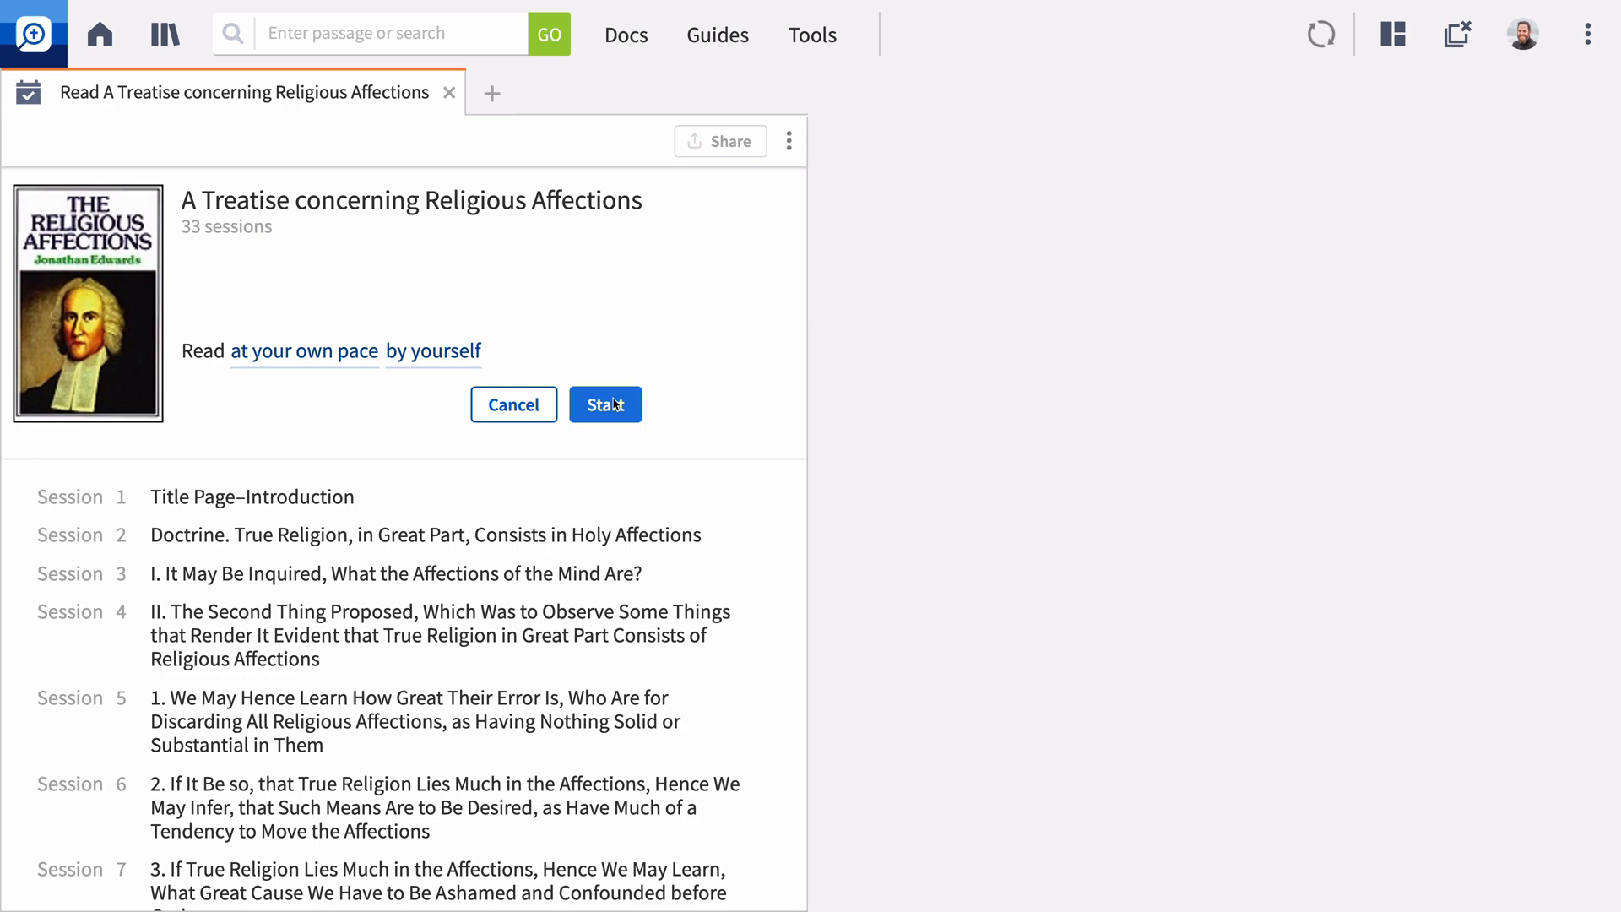
click(605, 405)
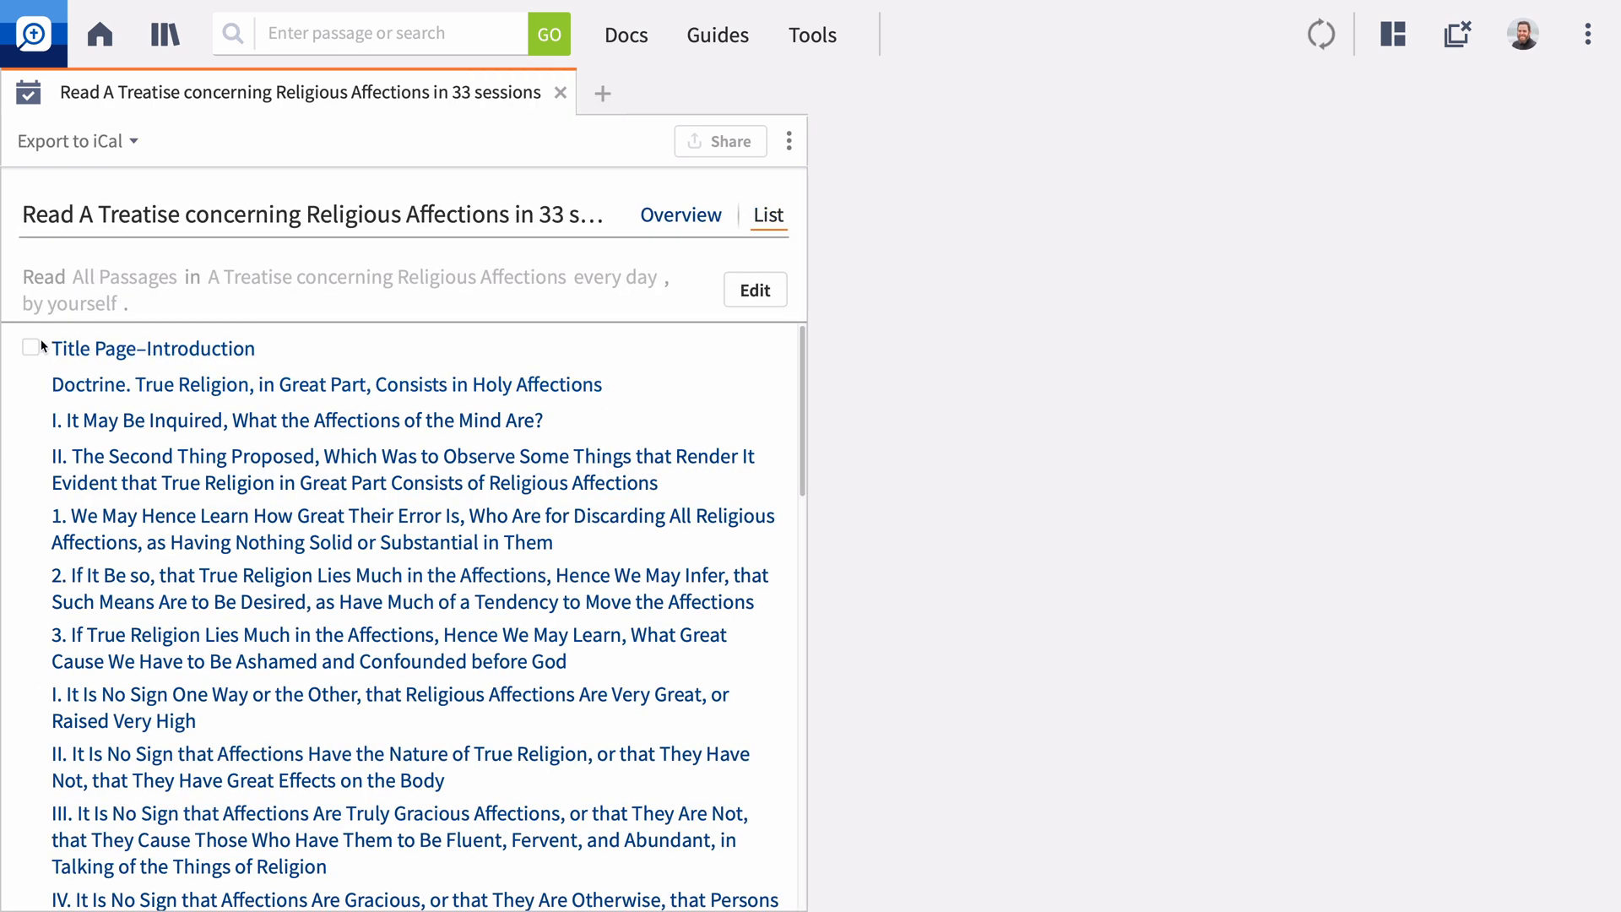
Step: Mark the Title Page–Introduction session read, then open the next reading and mark it done
click(31, 347)
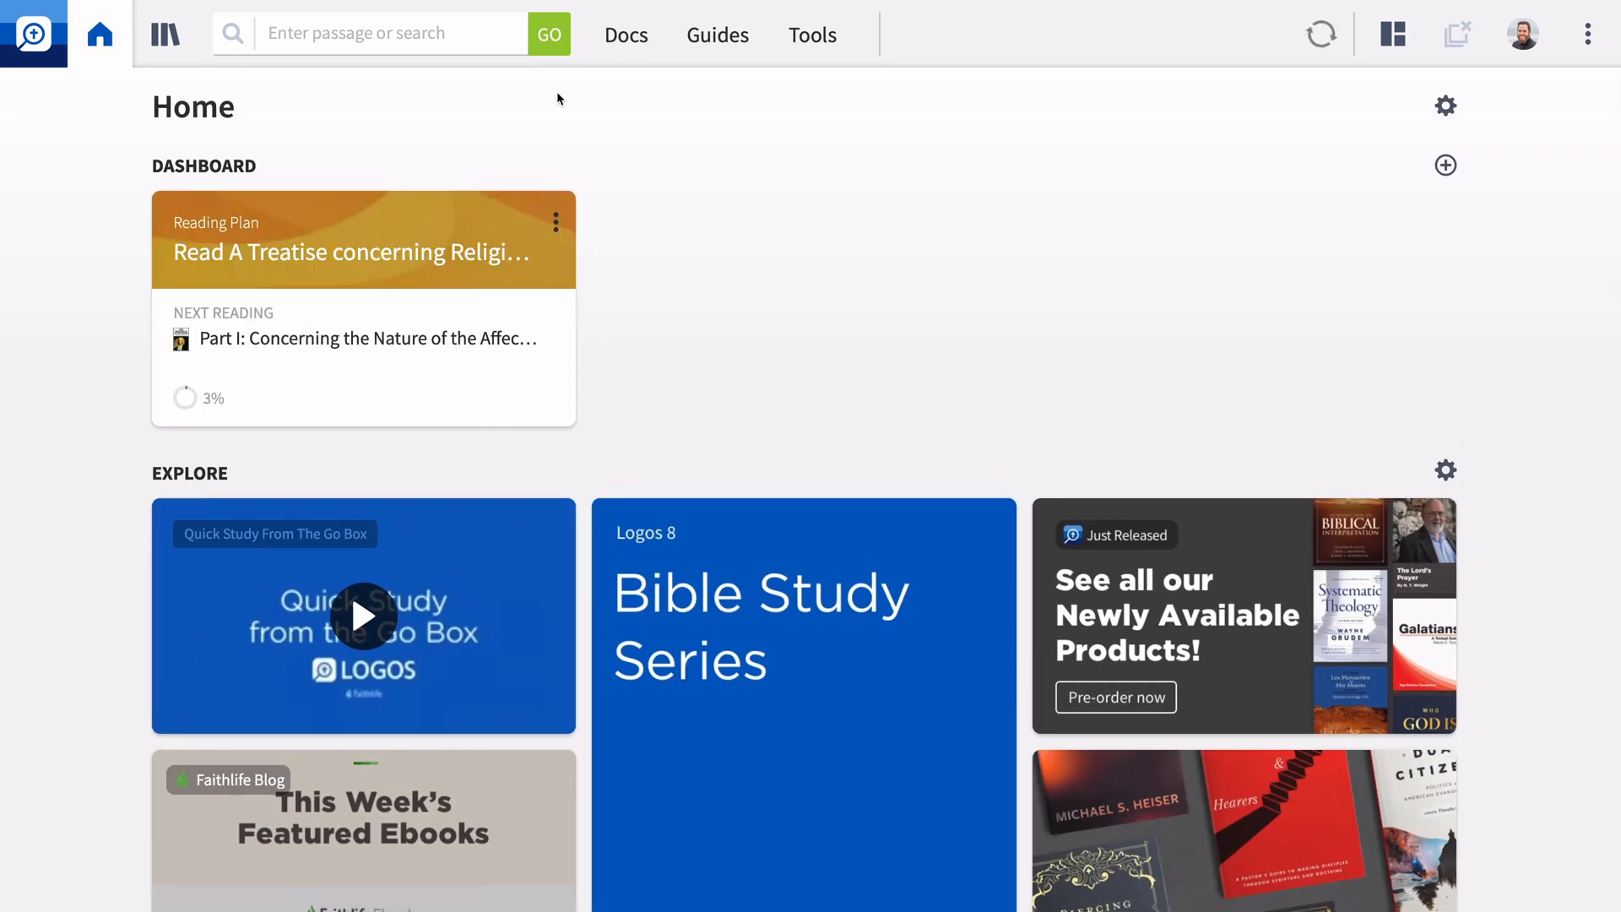
mouse_move(435, 300)
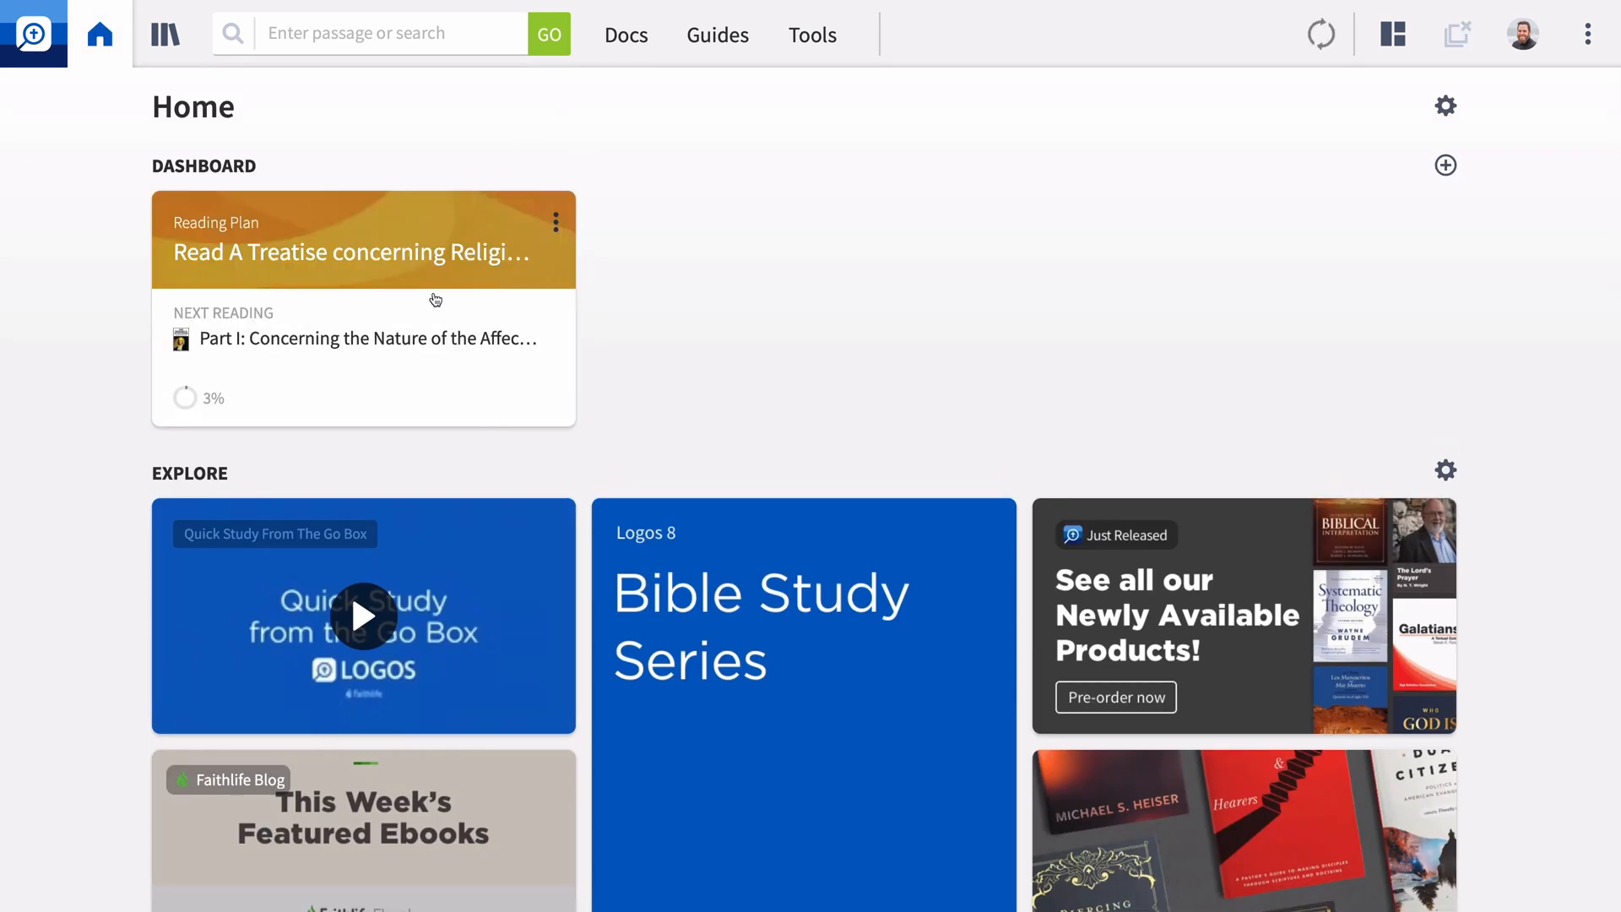
click(351, 253)
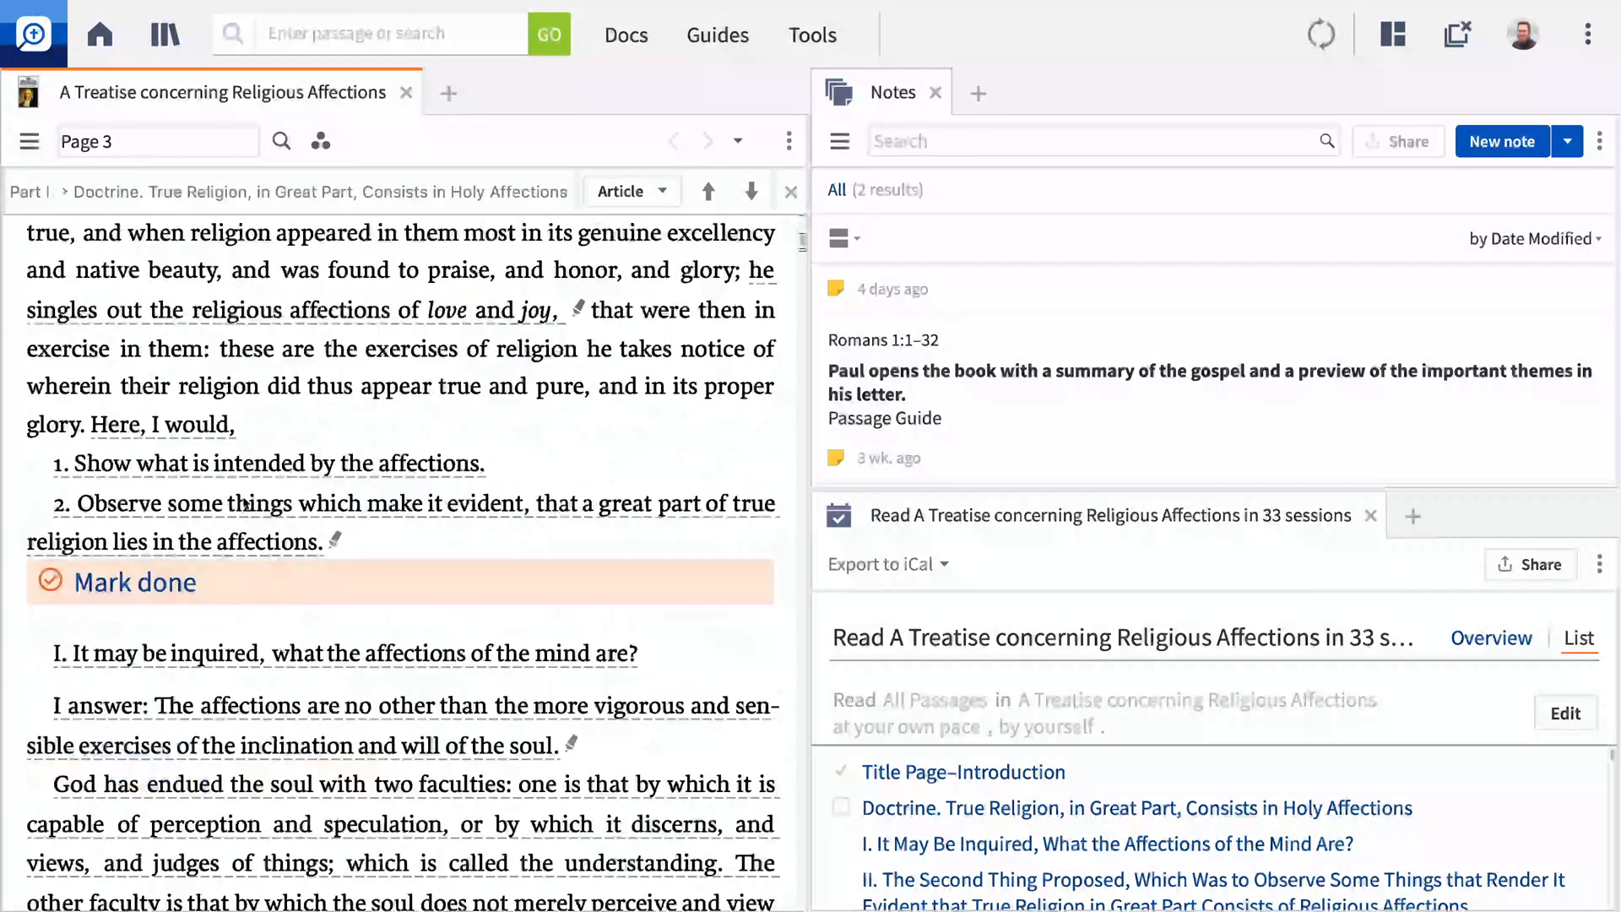
click(133, 582)
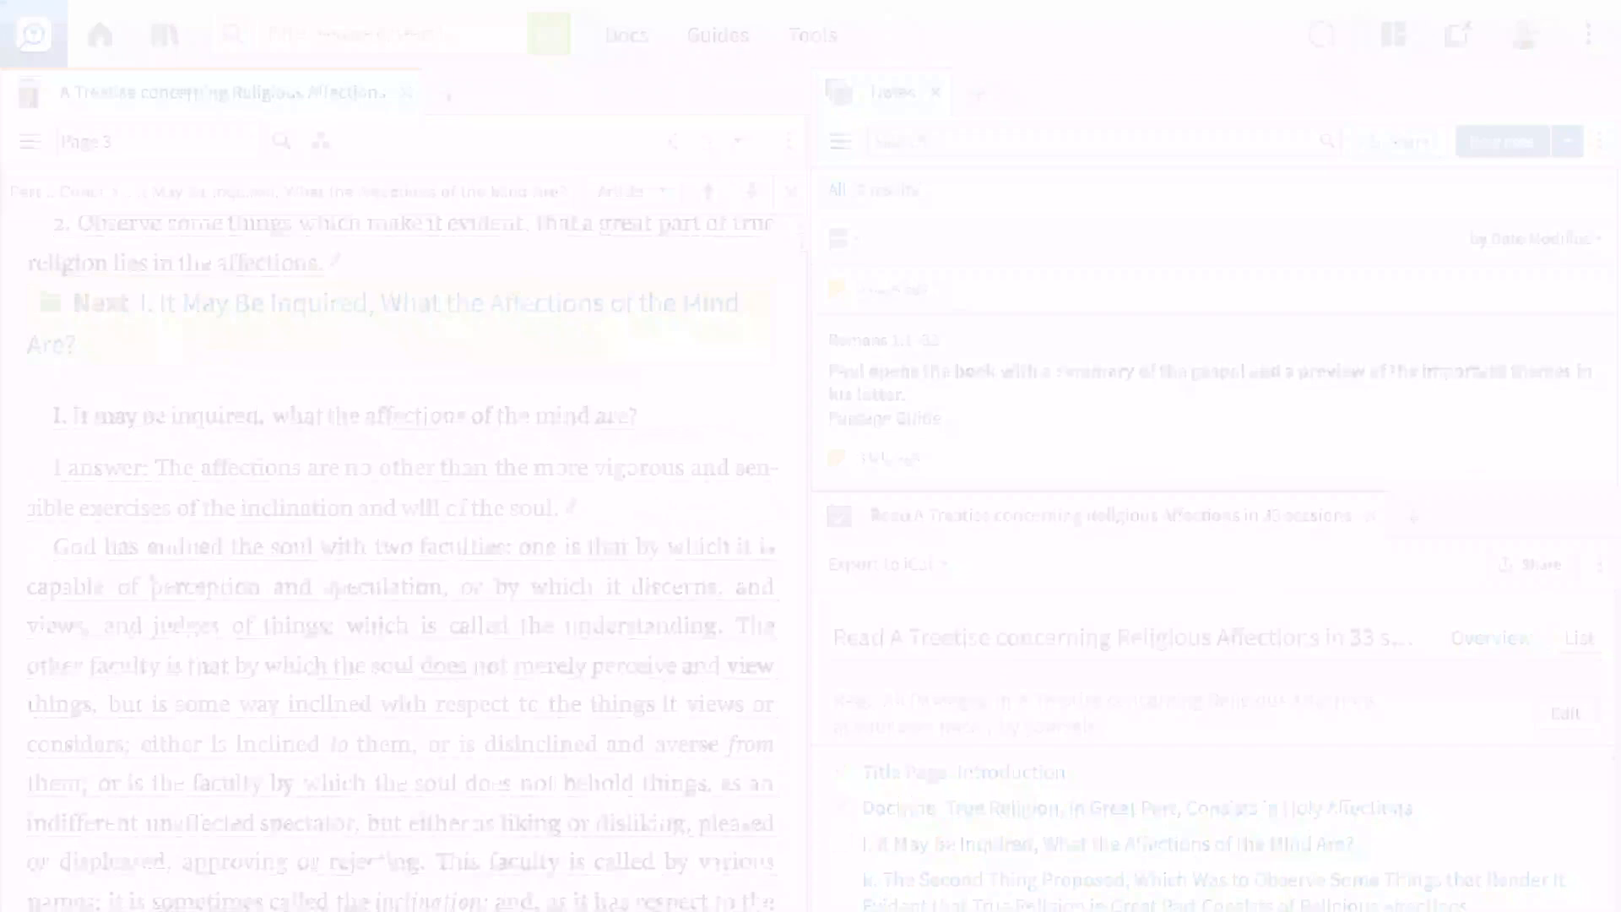
Step: Run a new Counseling Guide on Burnout and scroll through its summary, topics and passages
click(718, 34)
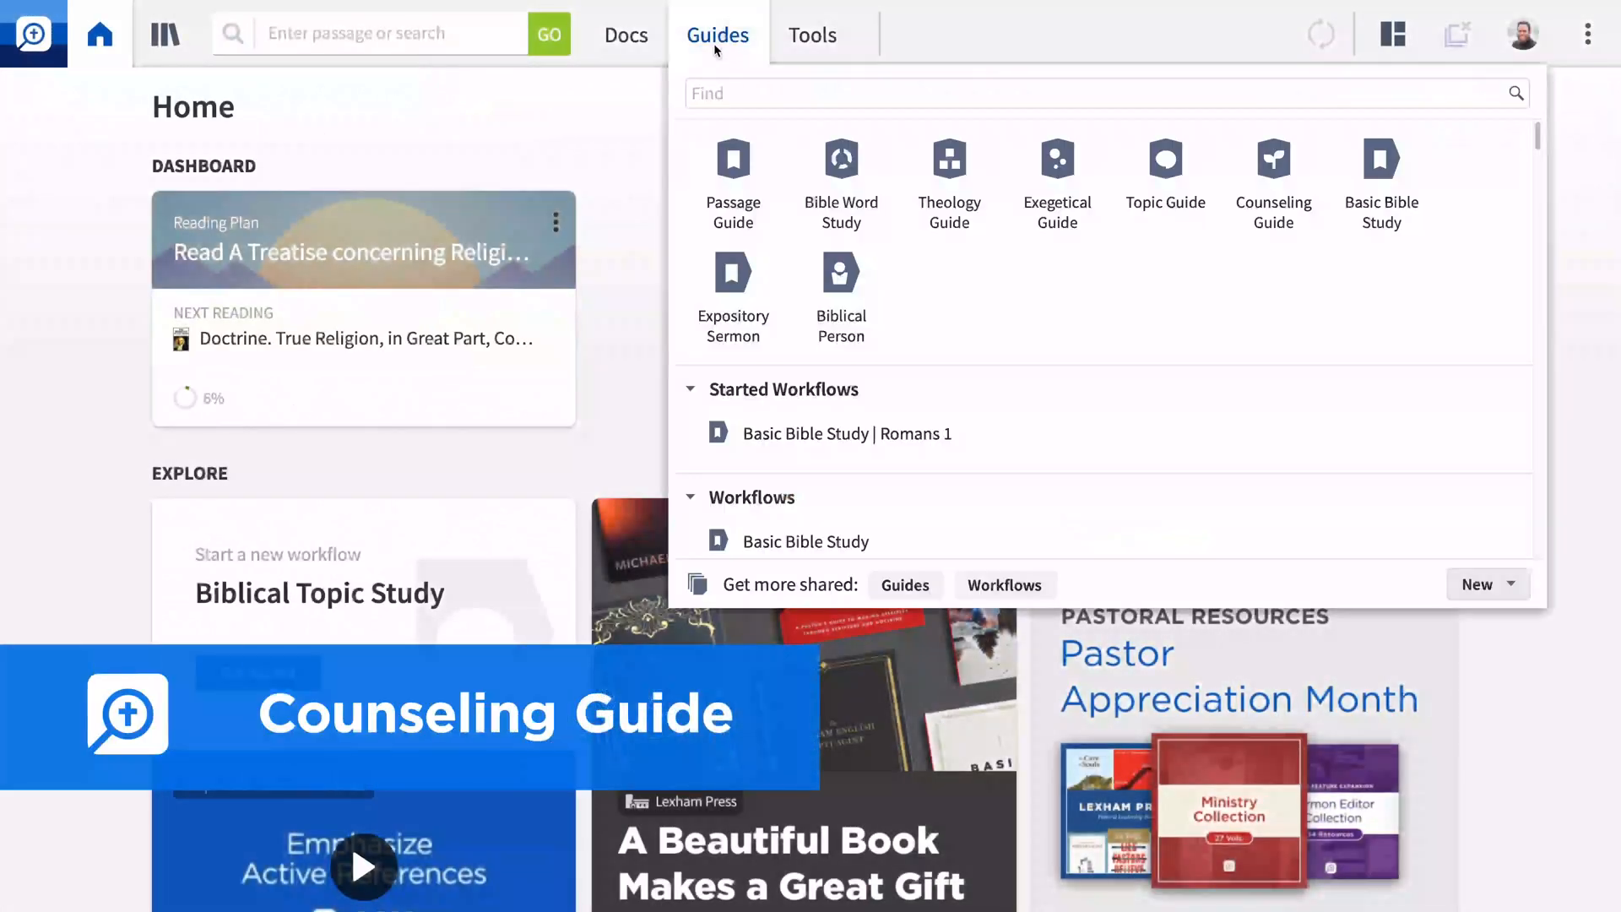
click(1272, 180)
text(Burnout)
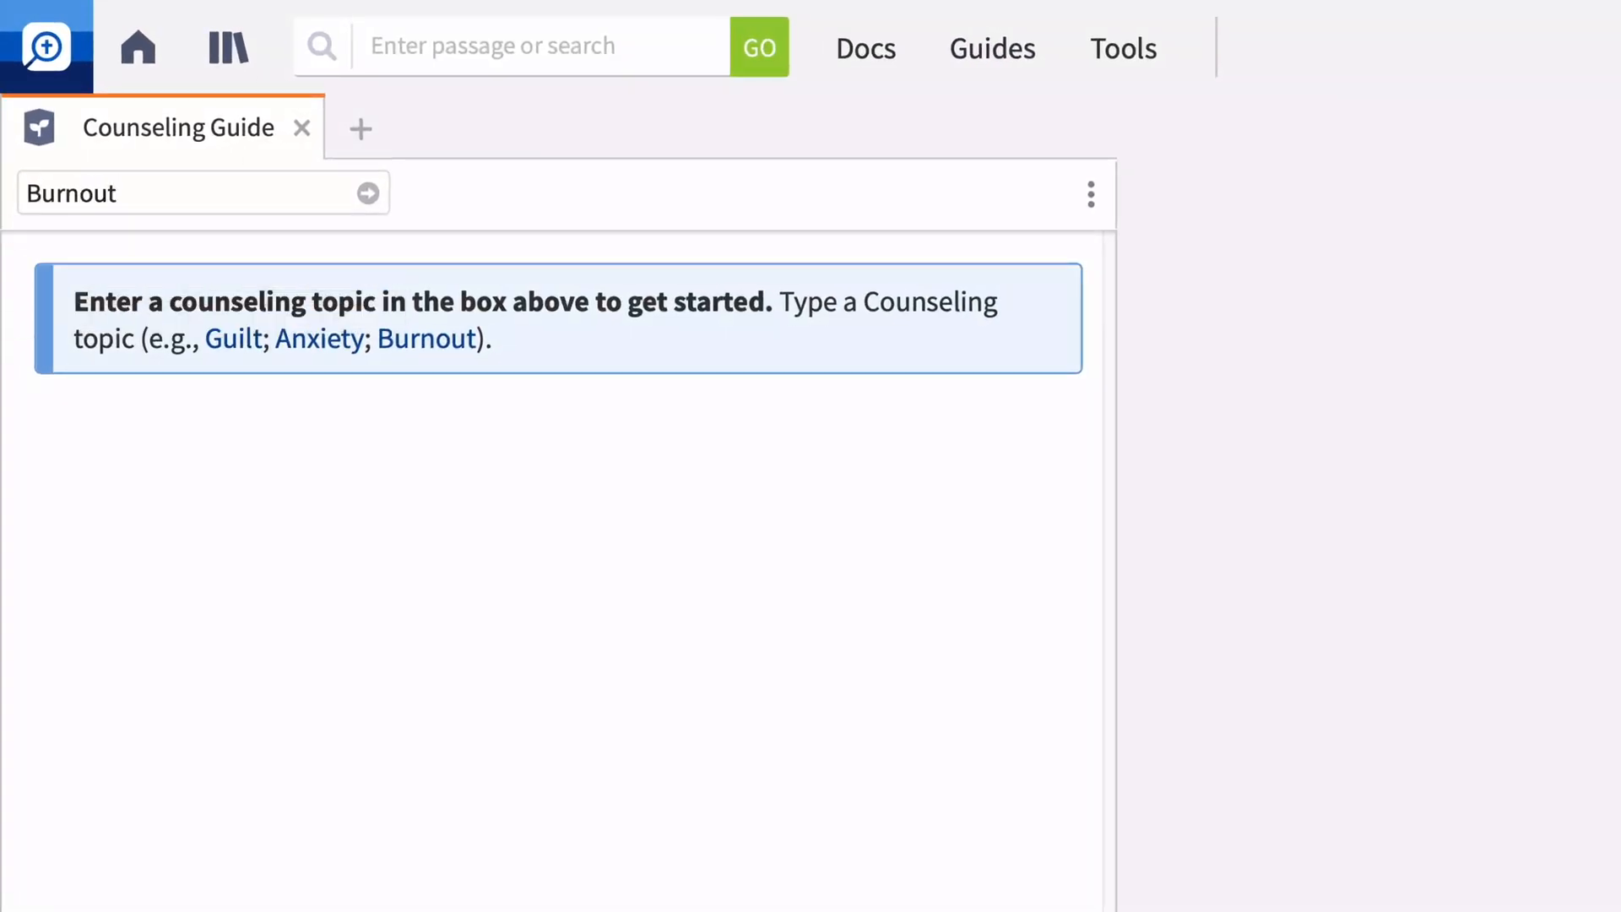
click(366, 193)
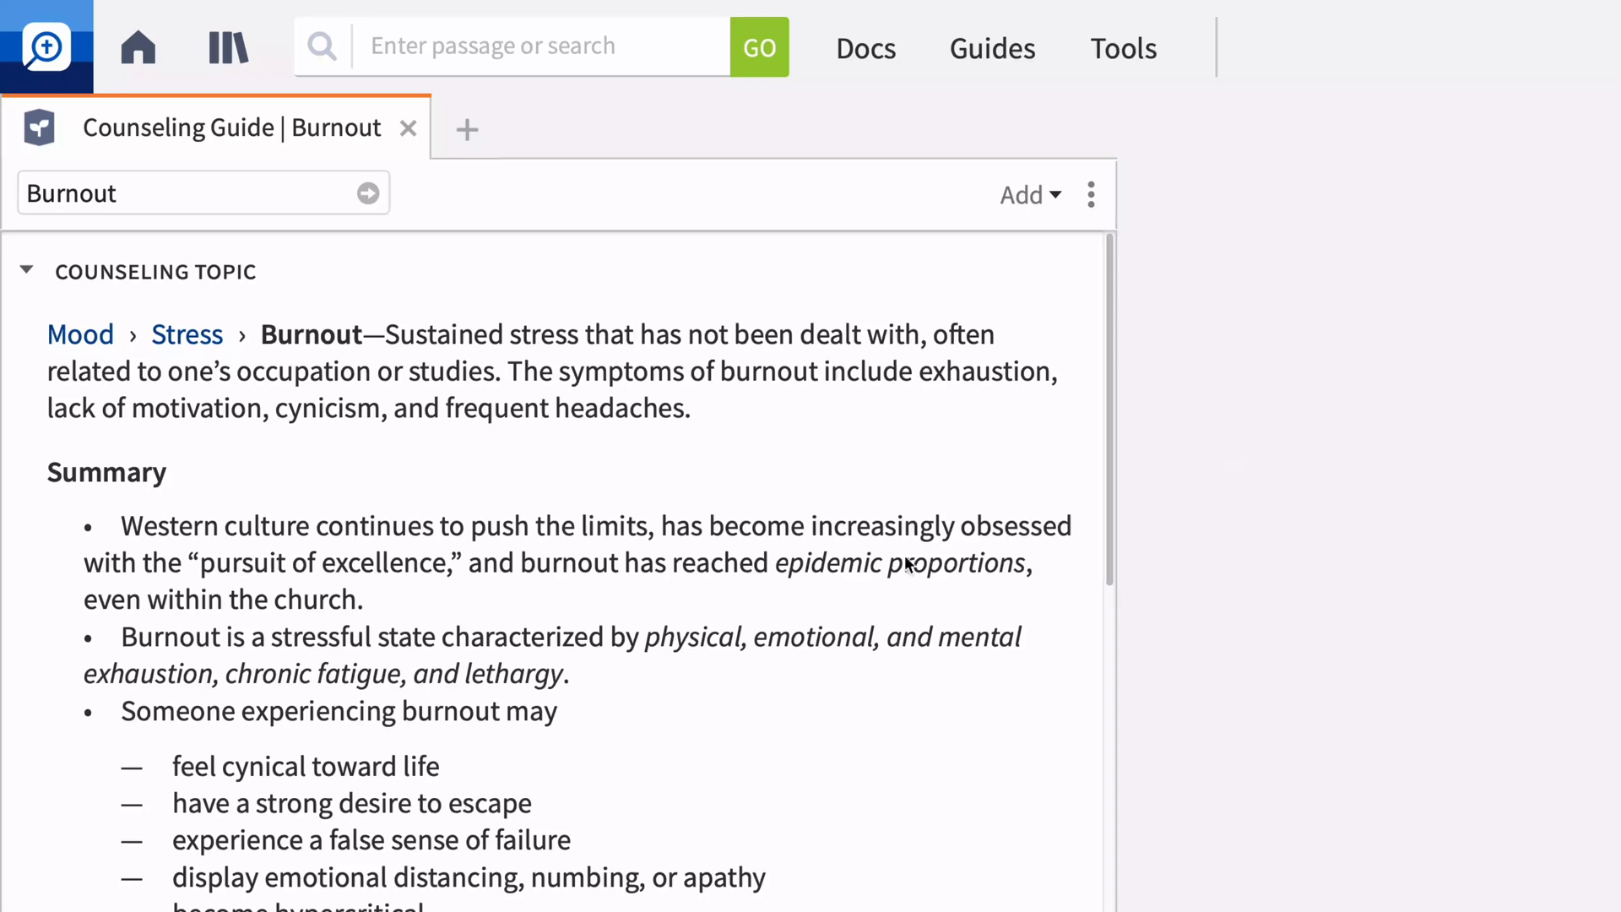
scroll(down, 3)
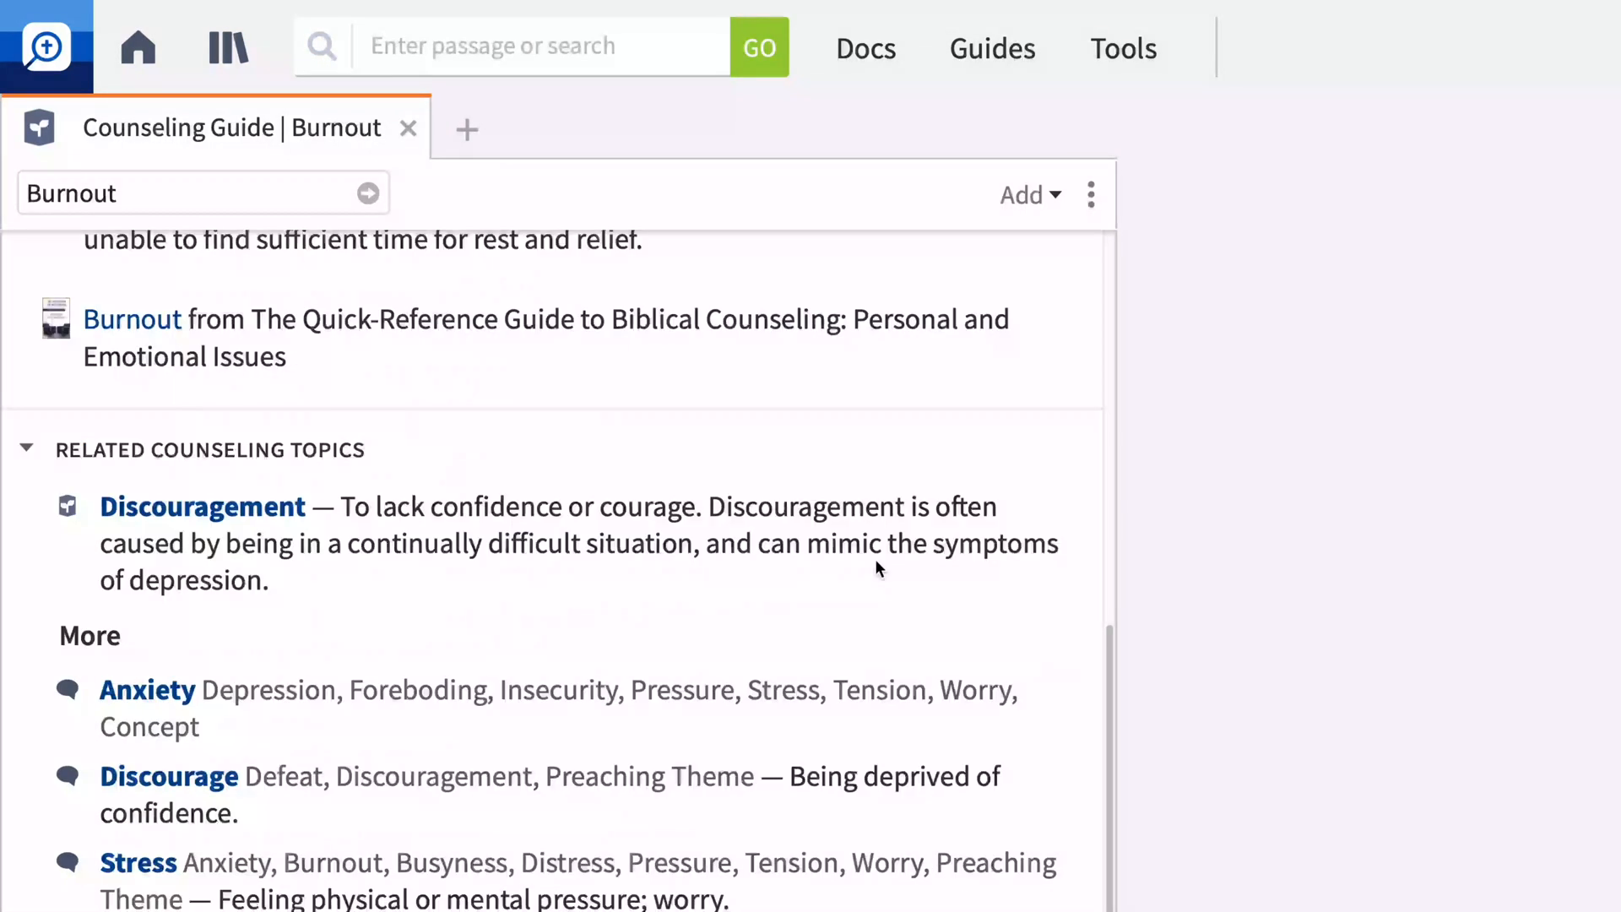
scroll(down, 3)
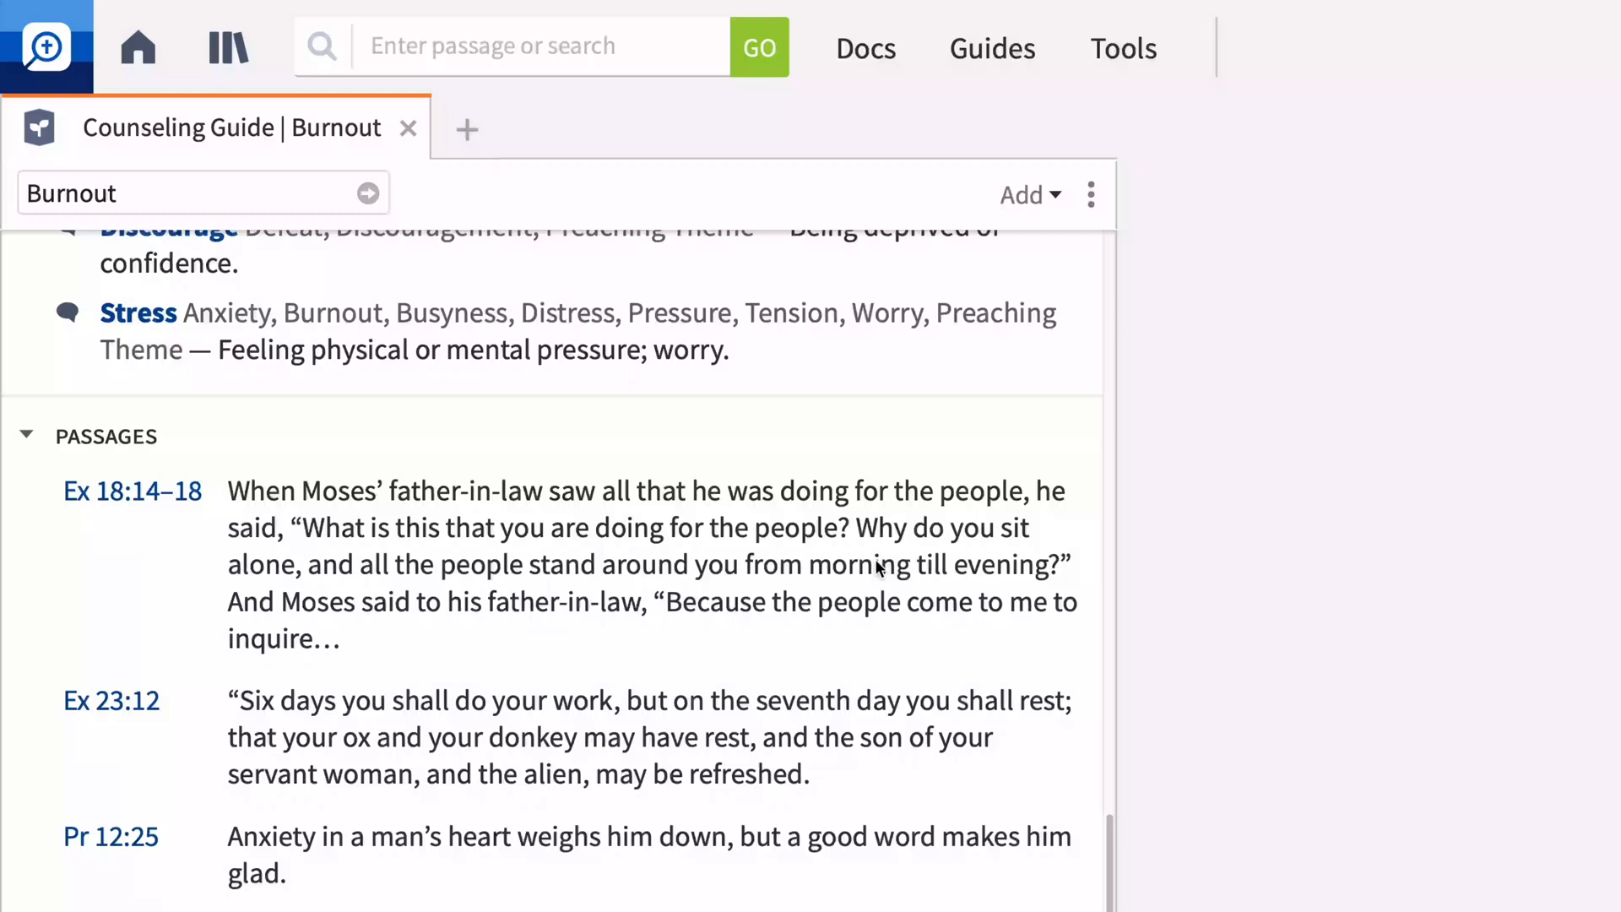
scroll(down, 3)
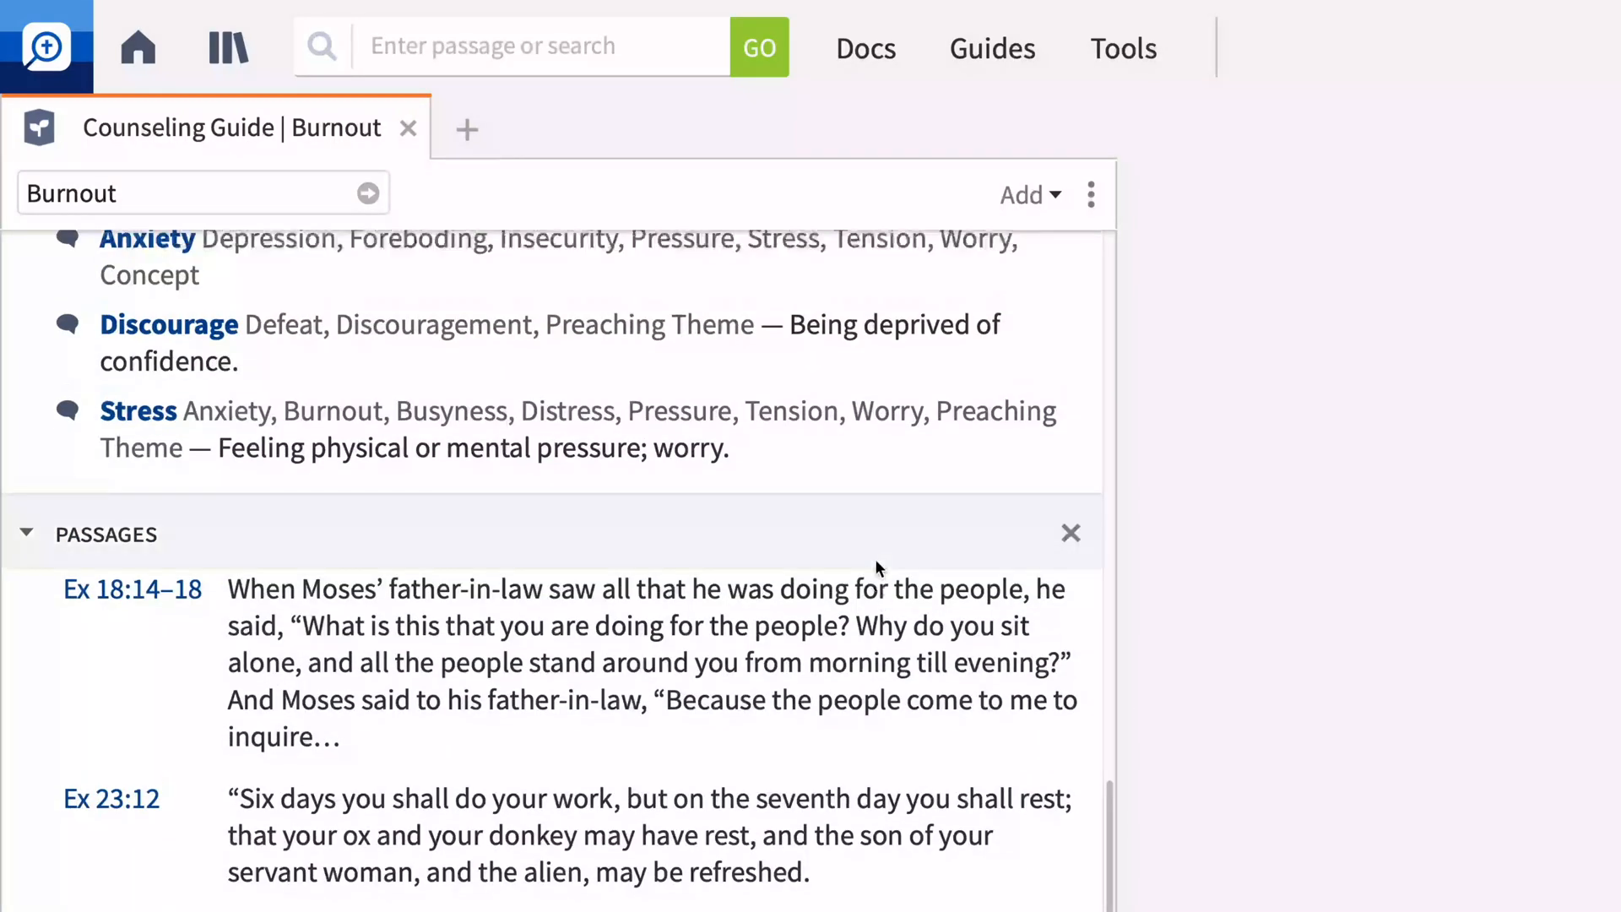
scroll(down, 3)
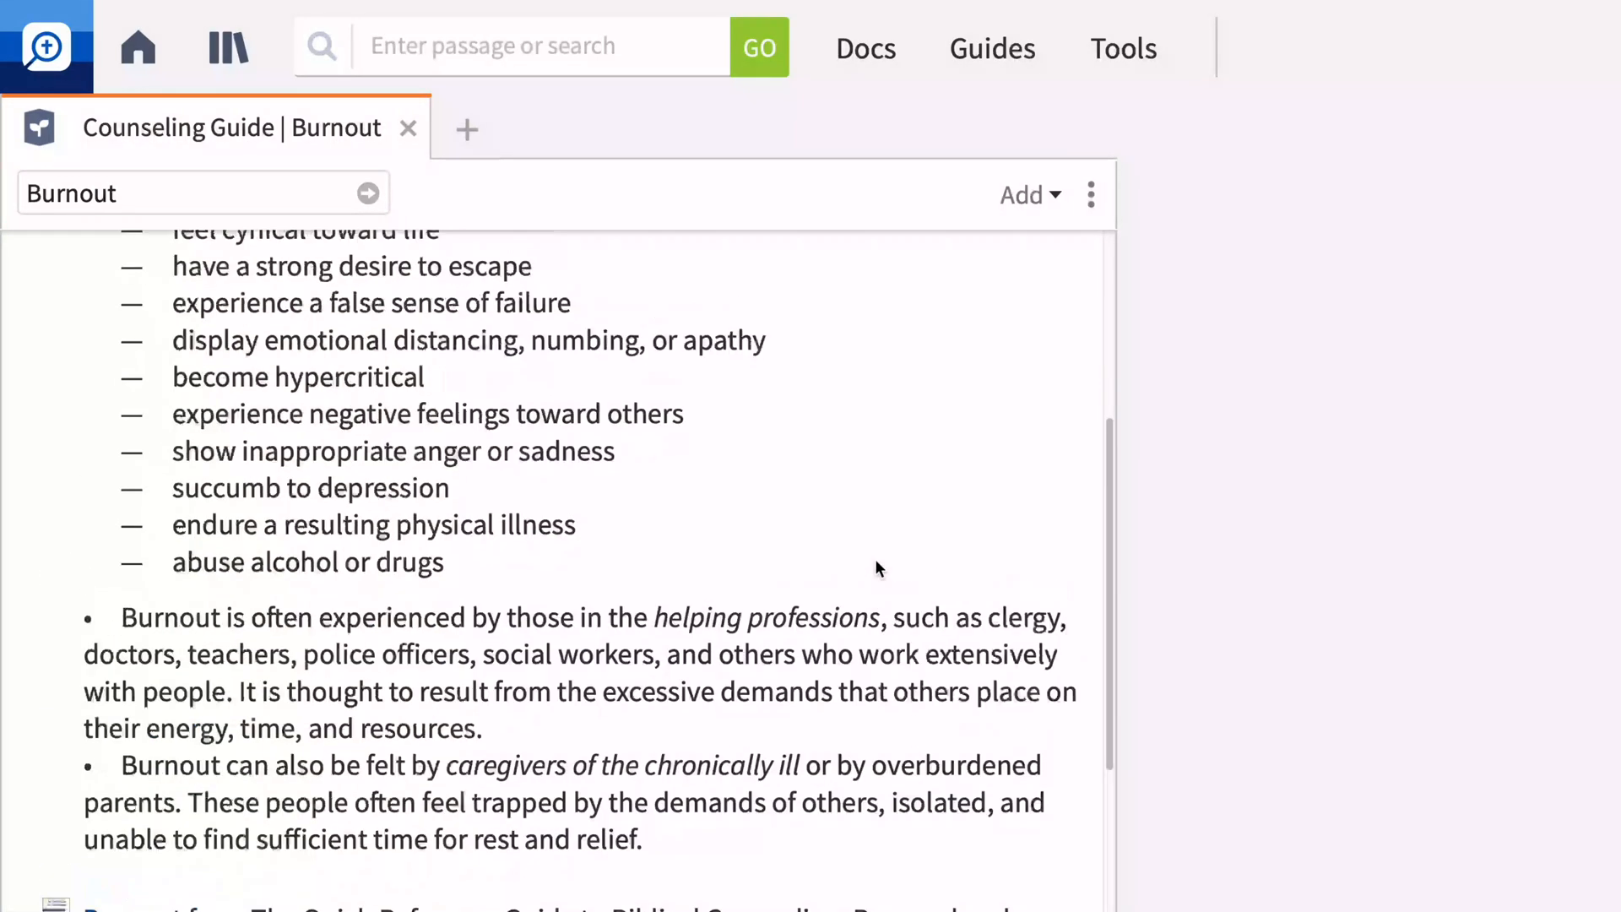
scroll(up, 3)
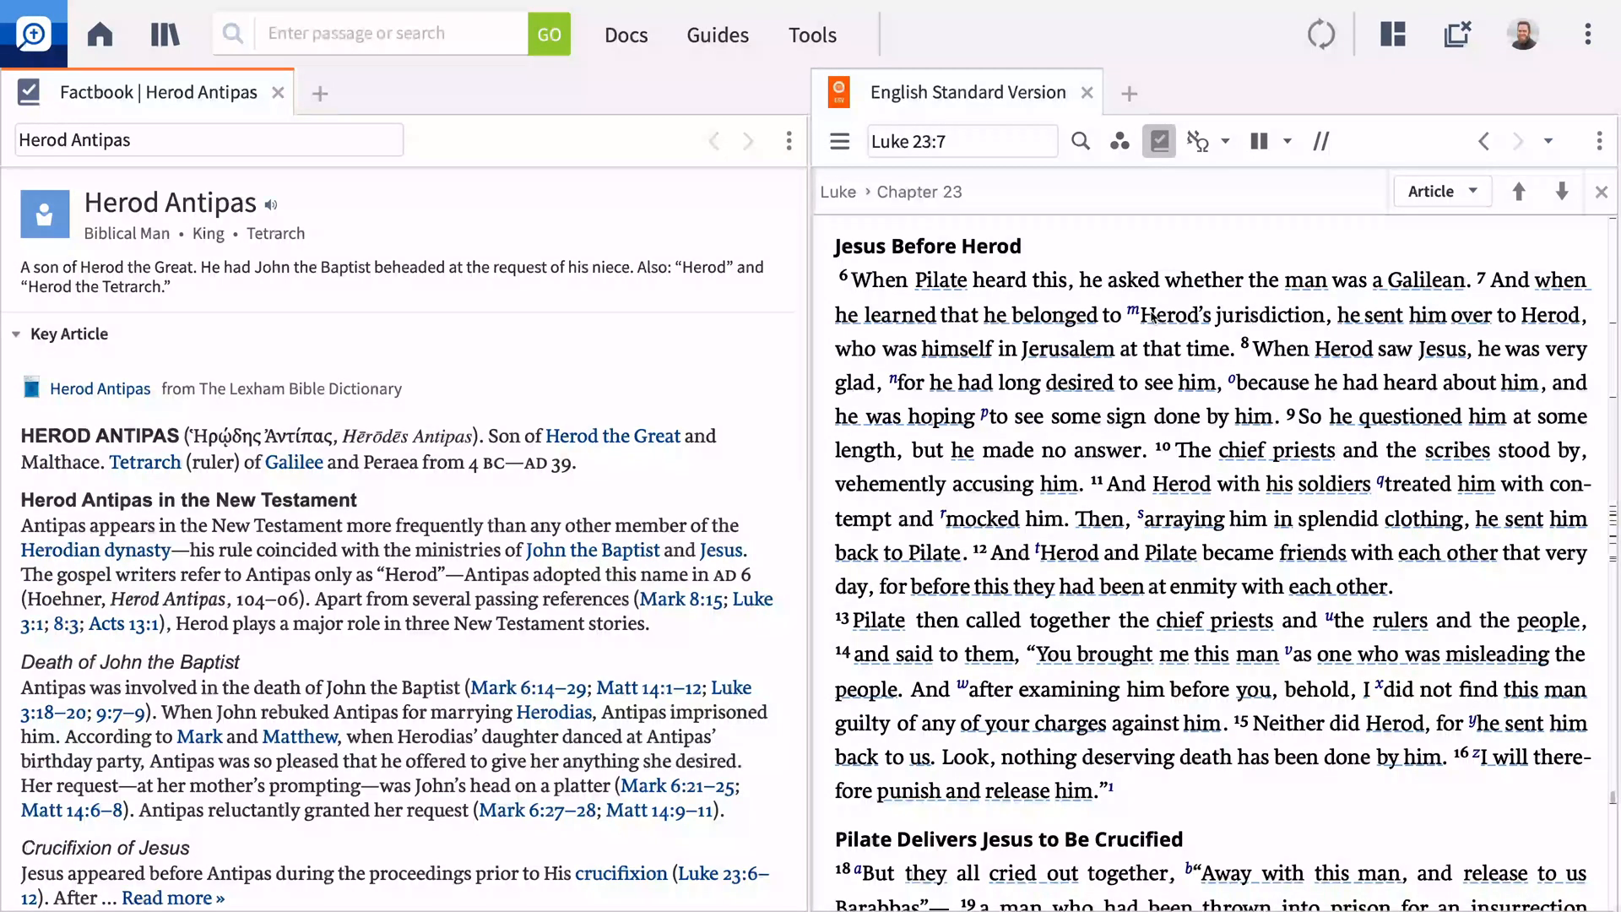
Step: Scroll the Herod Antipas Factbook past Media to the Referred To As and Events sections
scroll(down, 3)
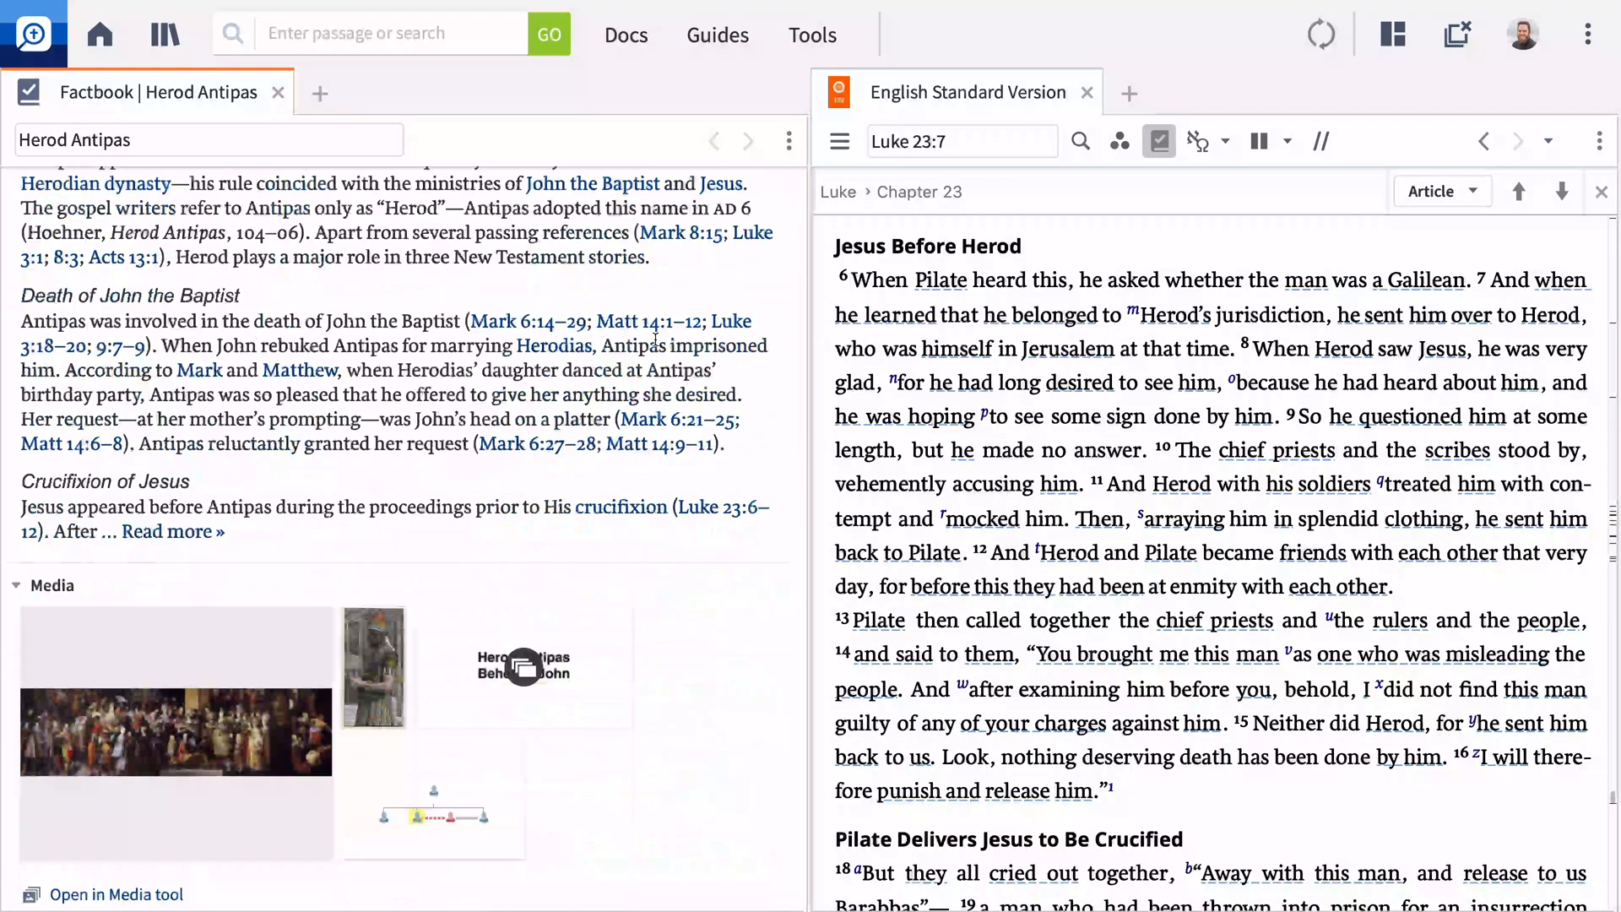
scroll(down, 3)
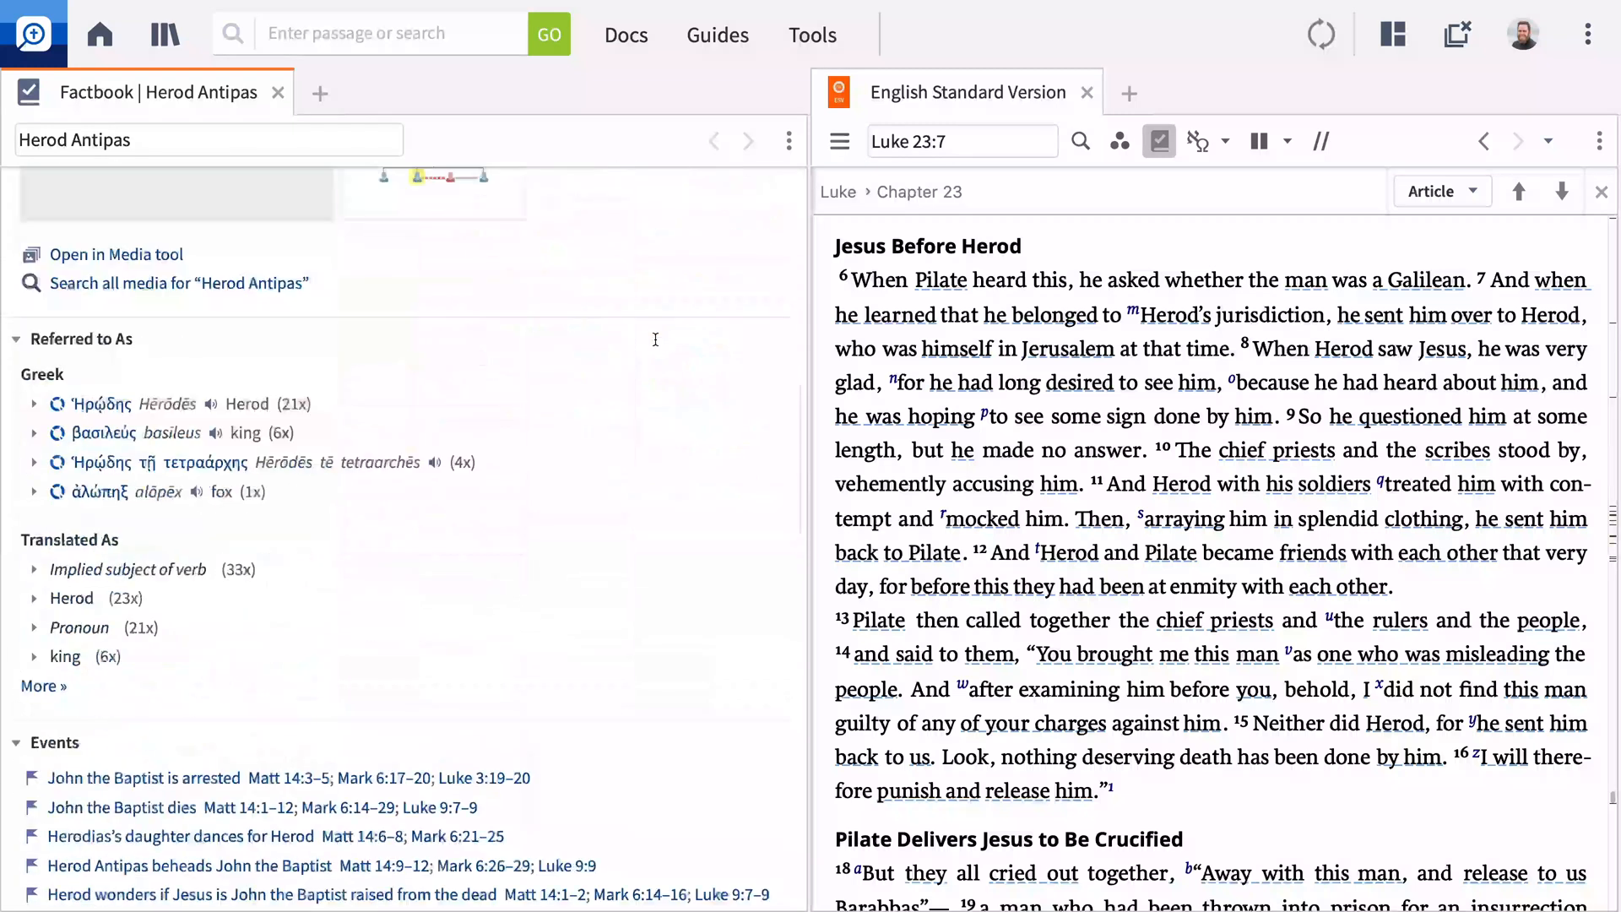
mouse_move(655, 345)
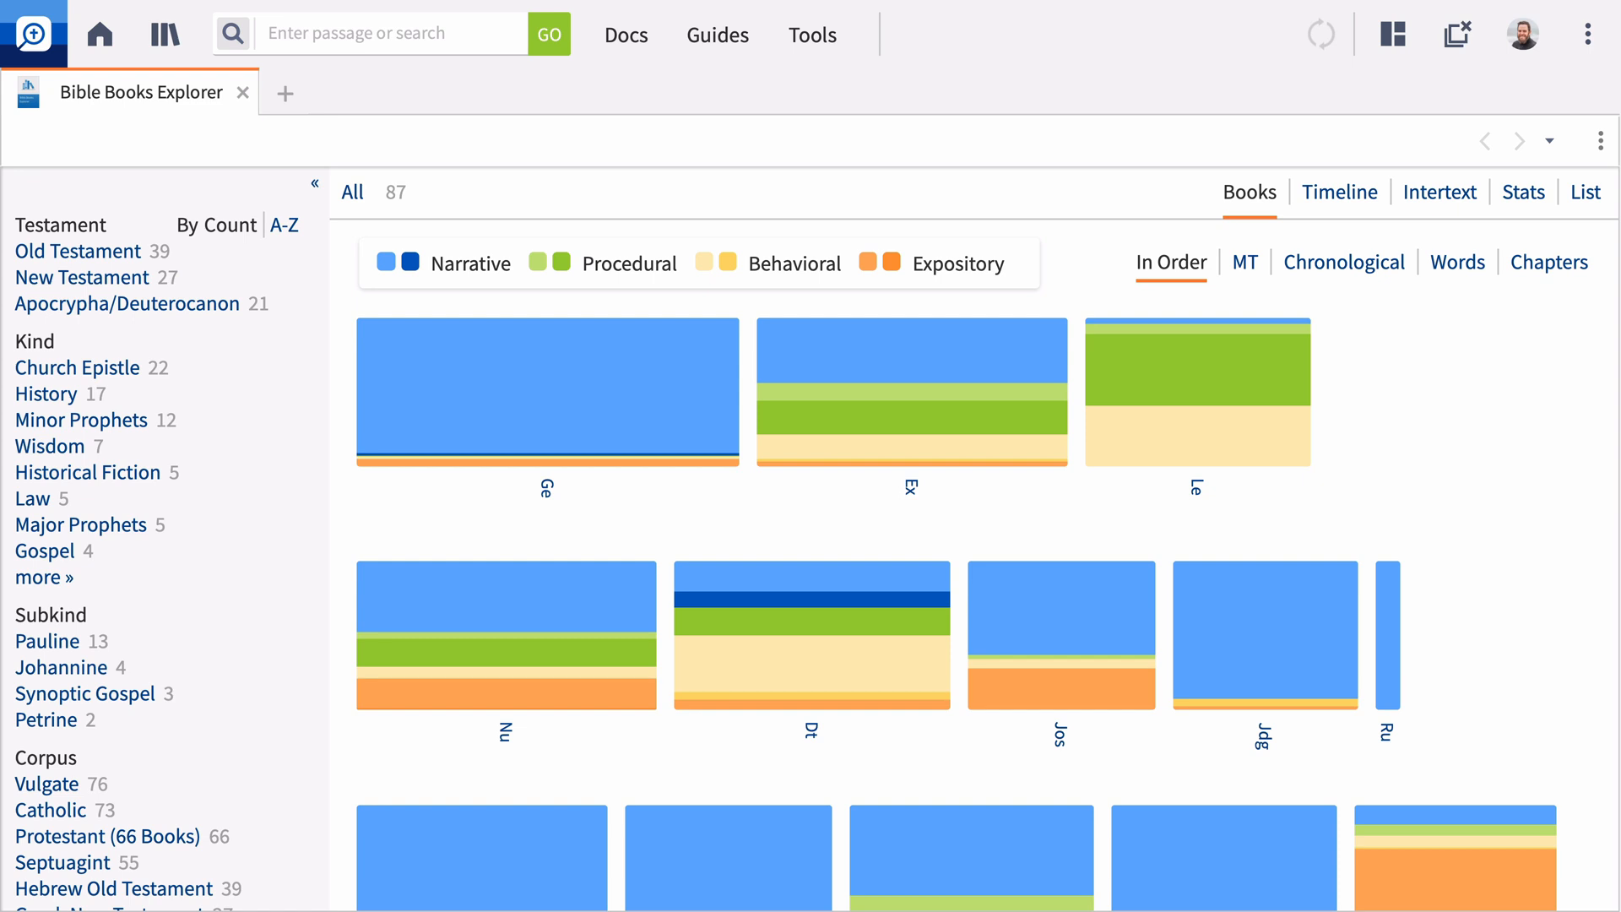
mouse_move(178, 610)
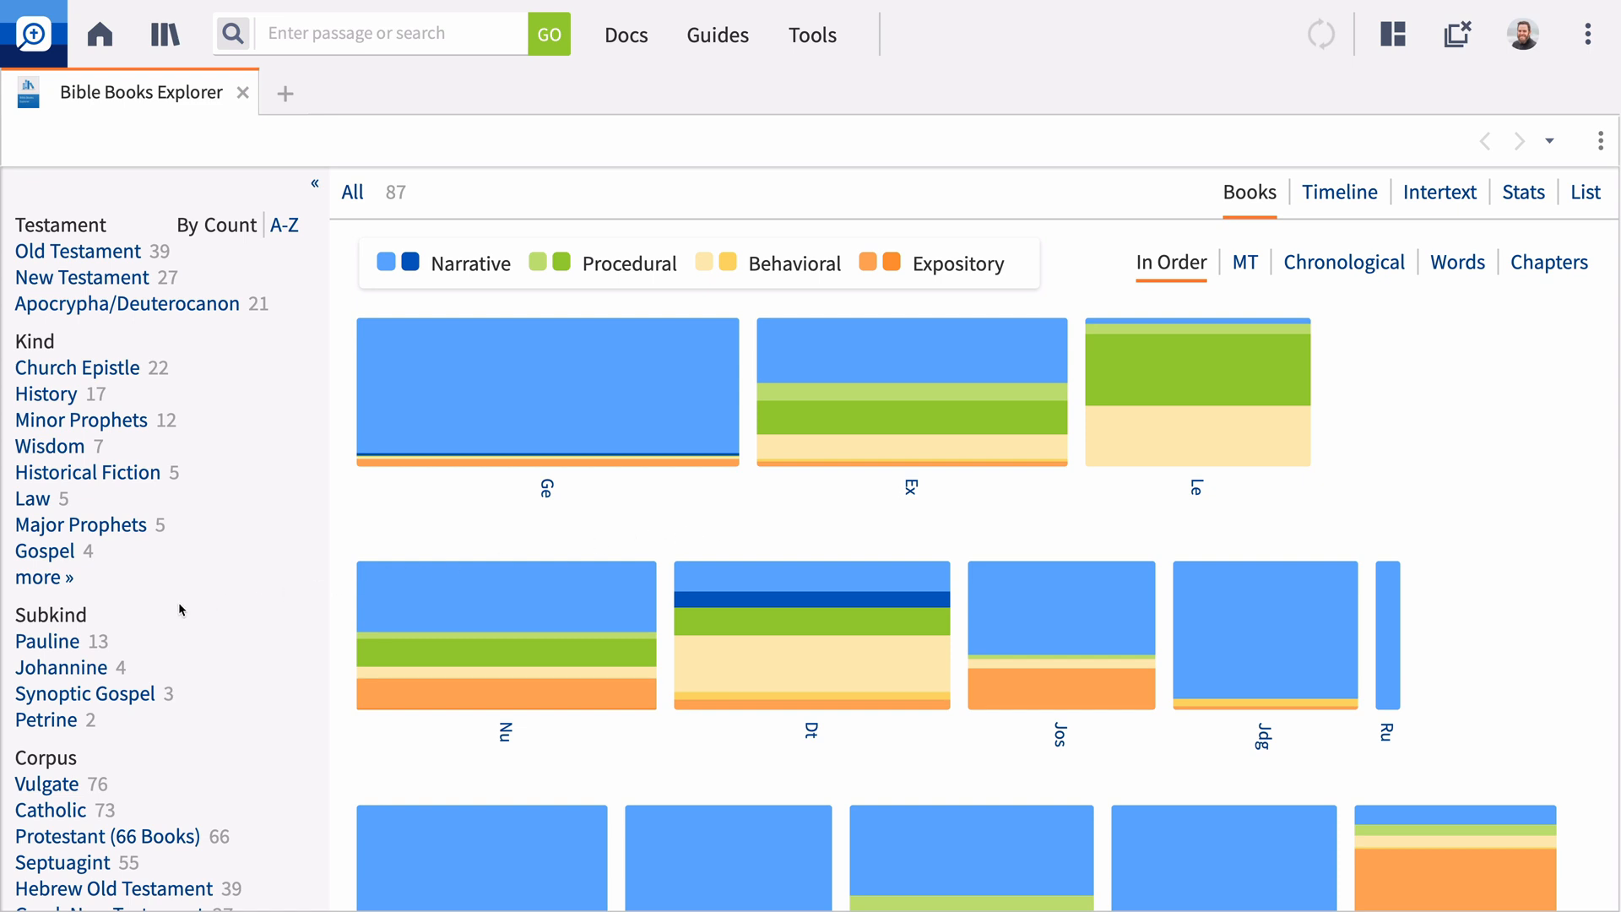
Step: Filter Bible Books Explorer to Protestant (66 Books), open Moses' Factbook, and return to the Explorer
scroll(down, 3)
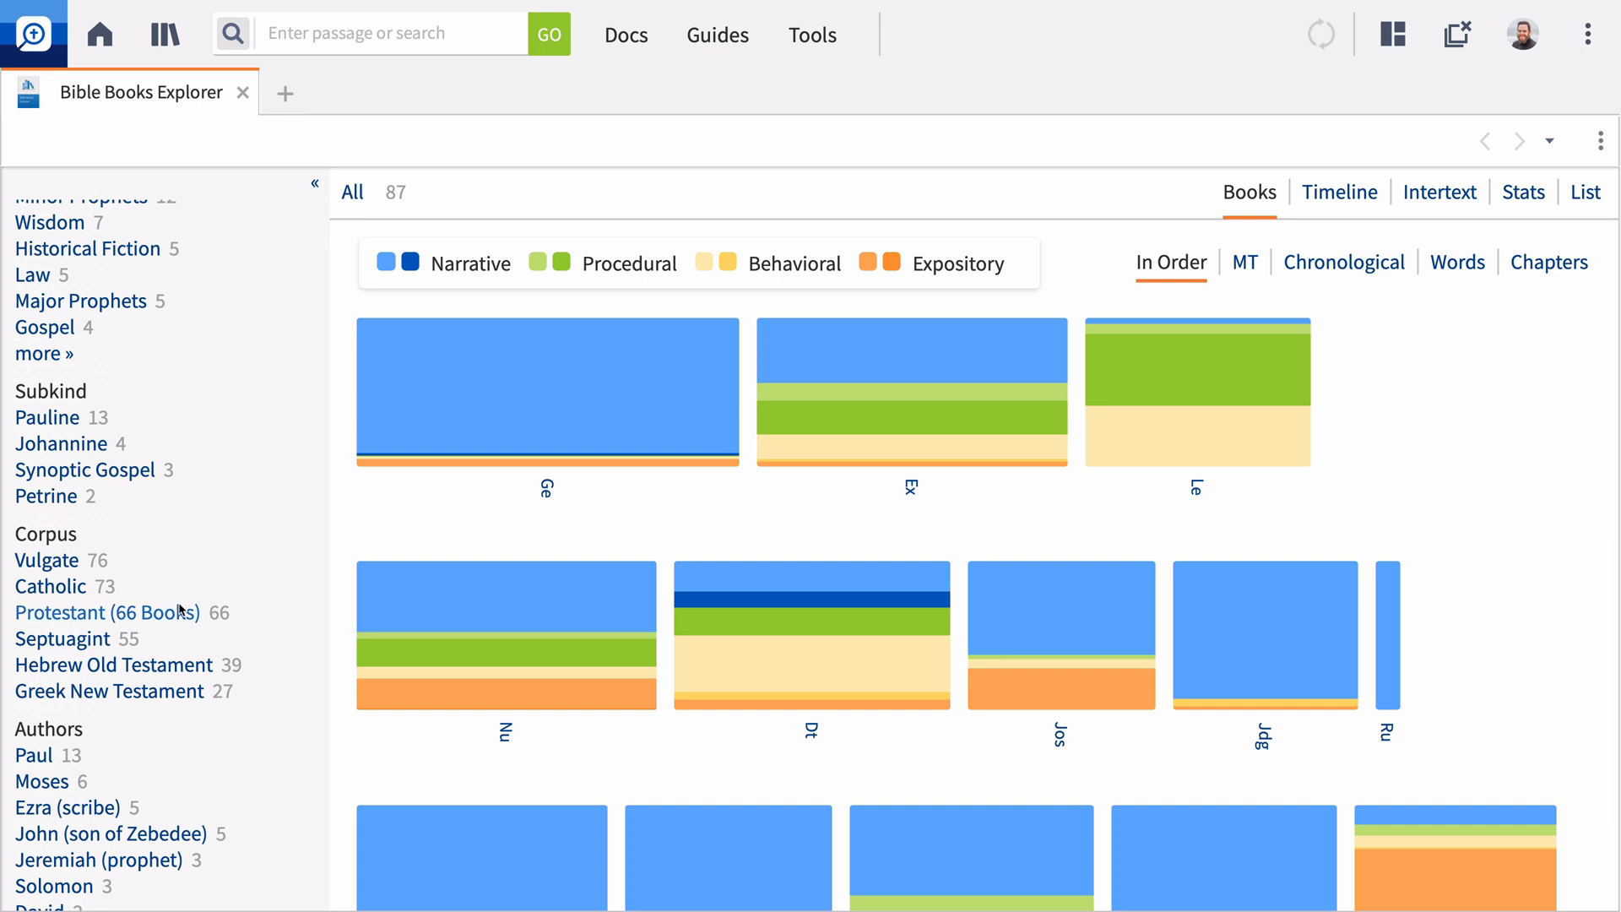
click(105, 612)
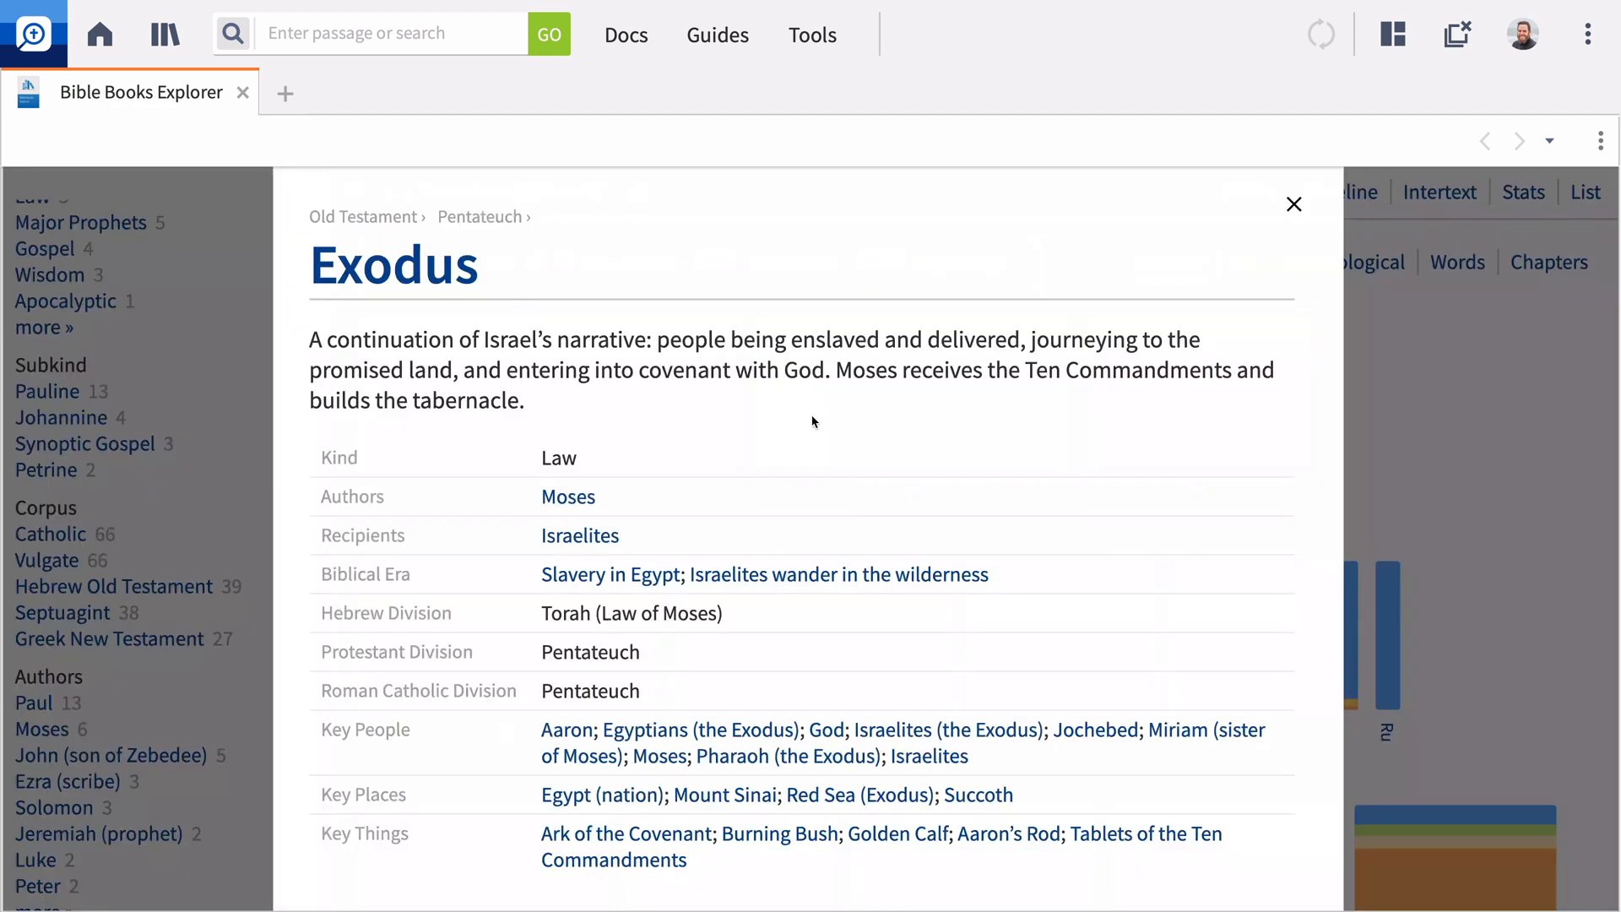
click(567, 496)
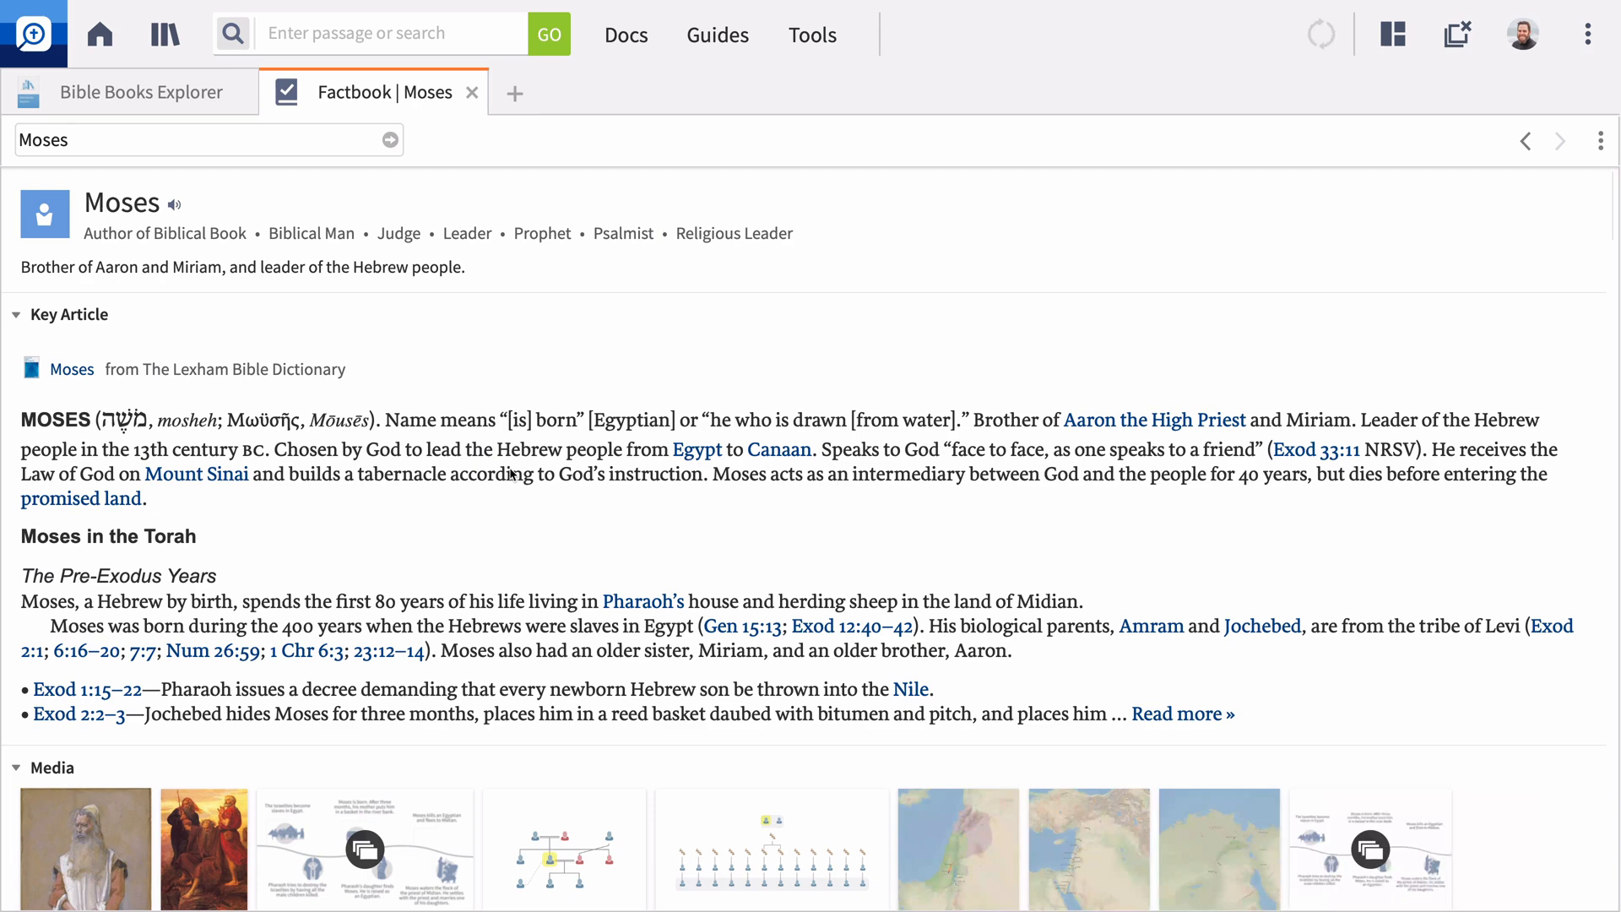
click(139, 92)
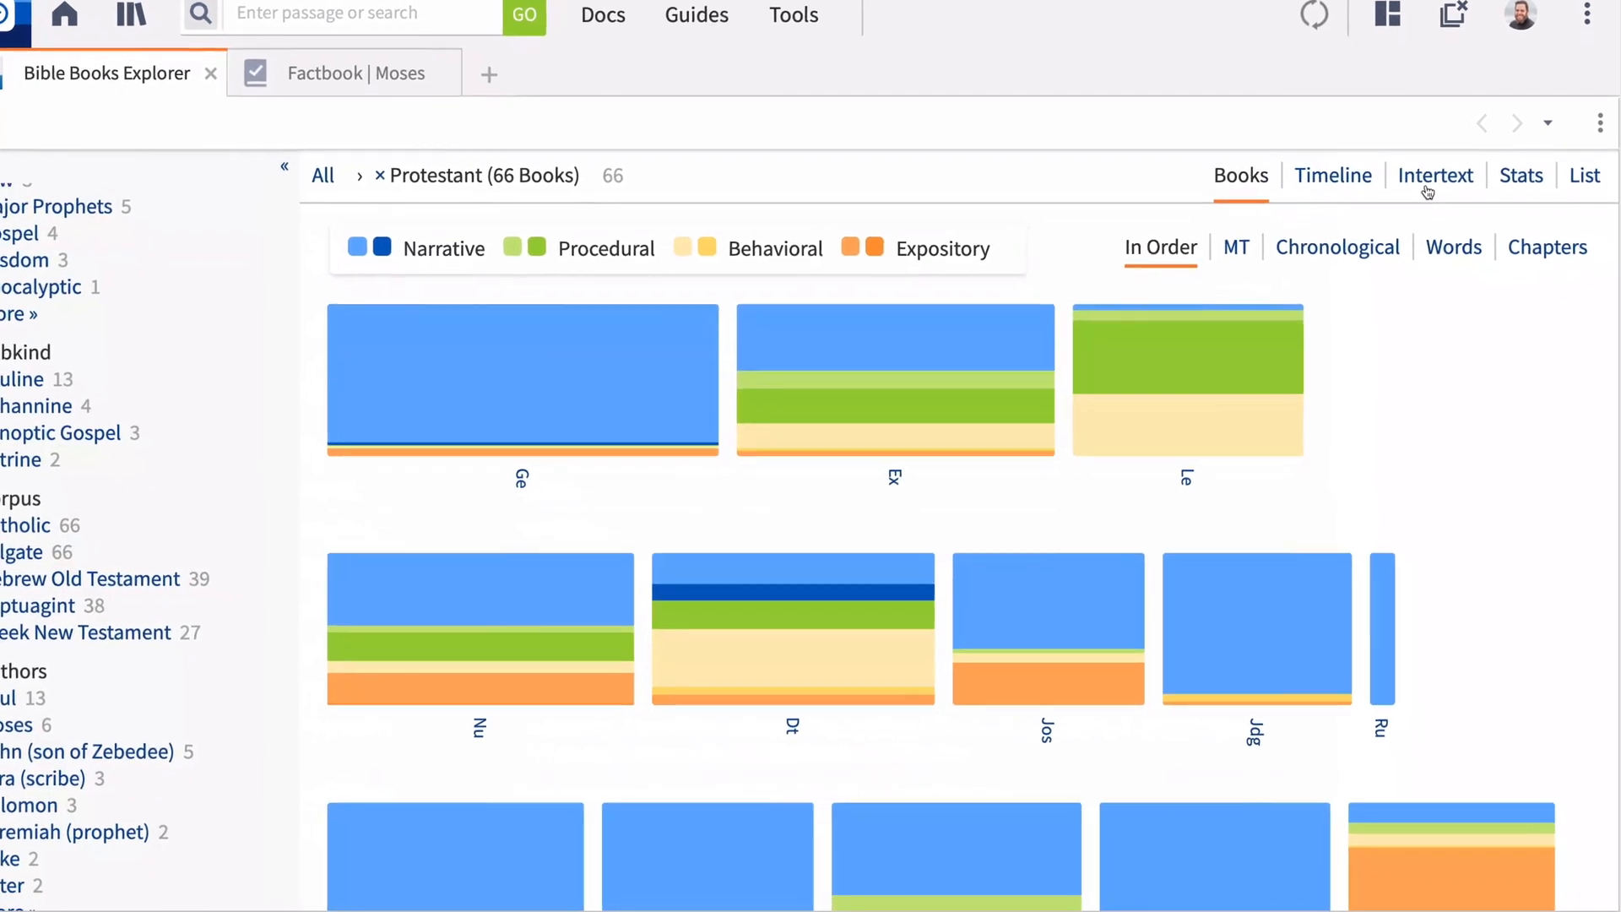
Step: Chart book intertext with quotation, allusion and echo links, then switch to the stats list
click(1435, 174)
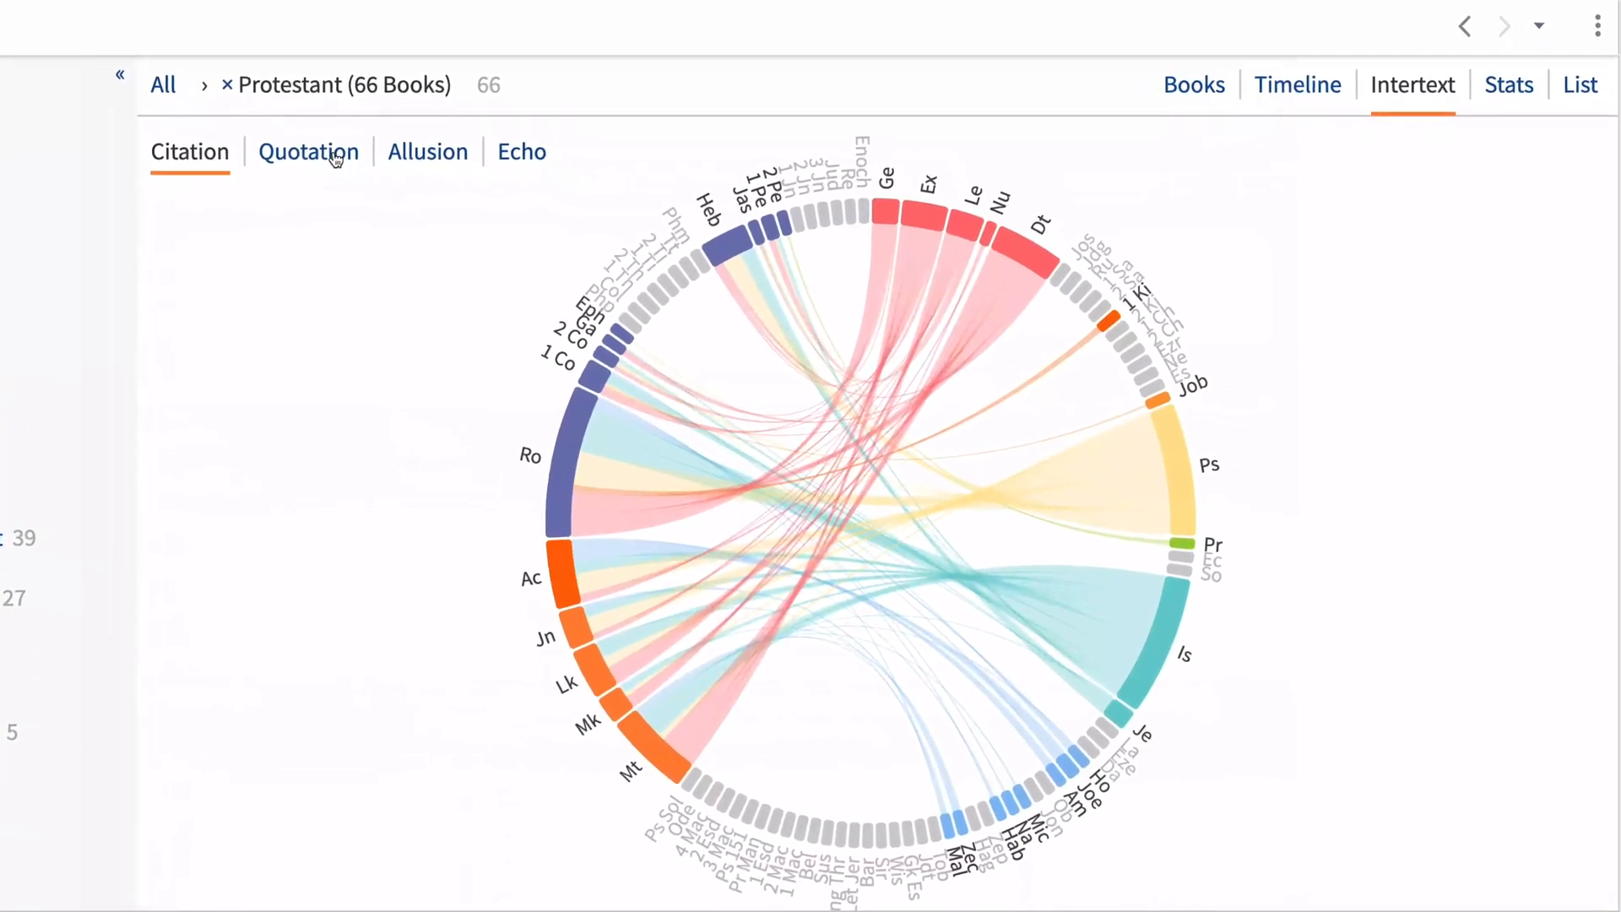
click(427, 152)
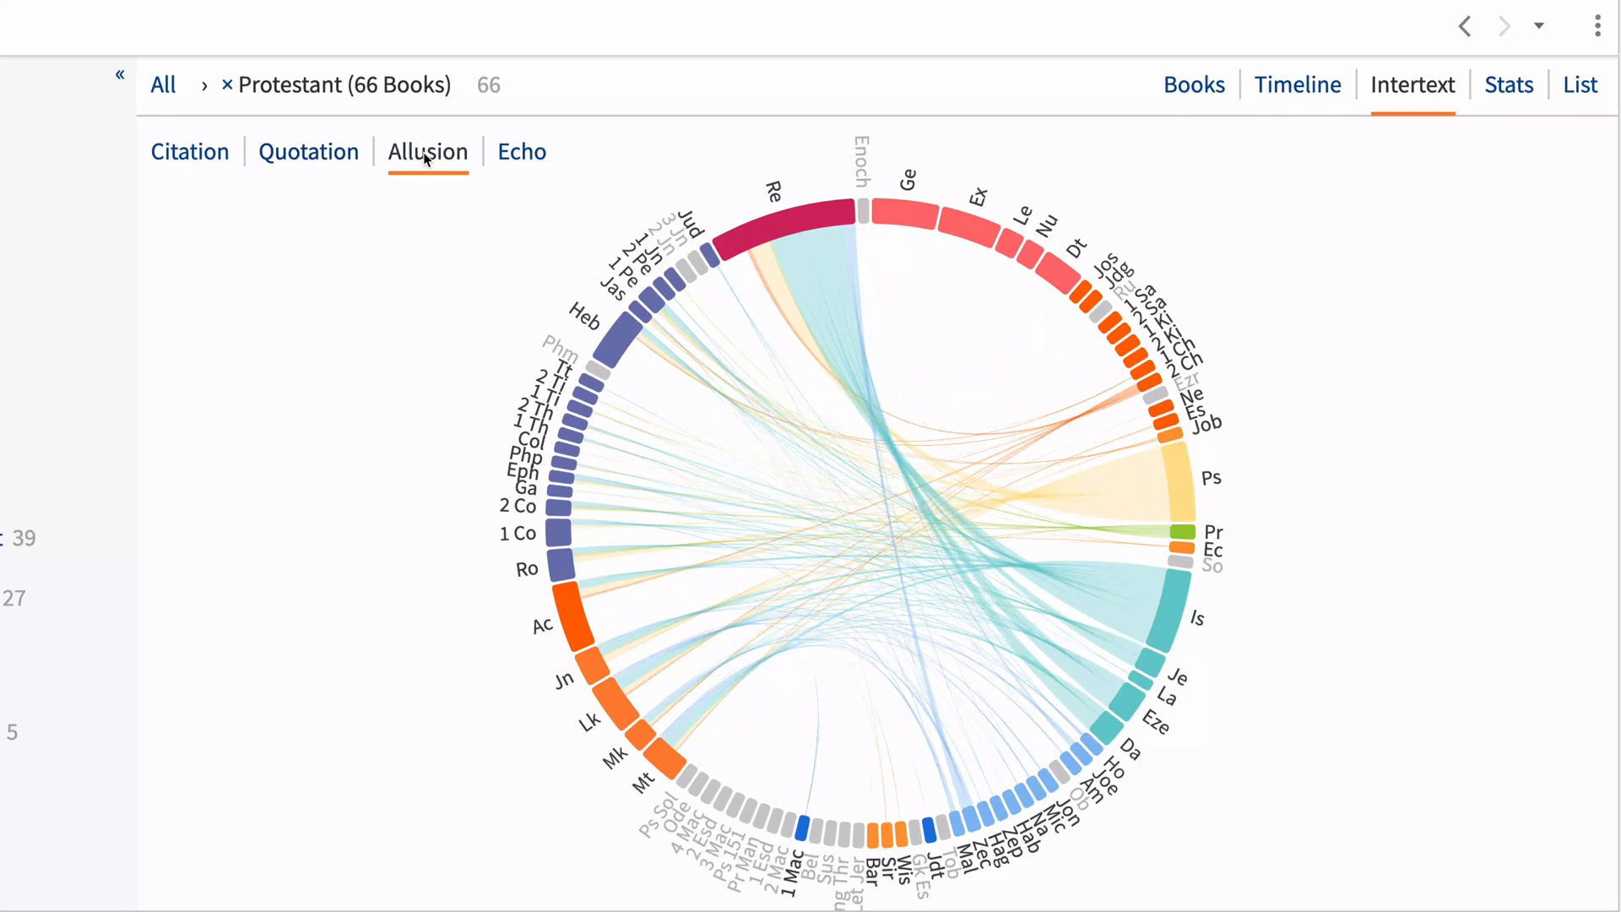
click(521, 152)
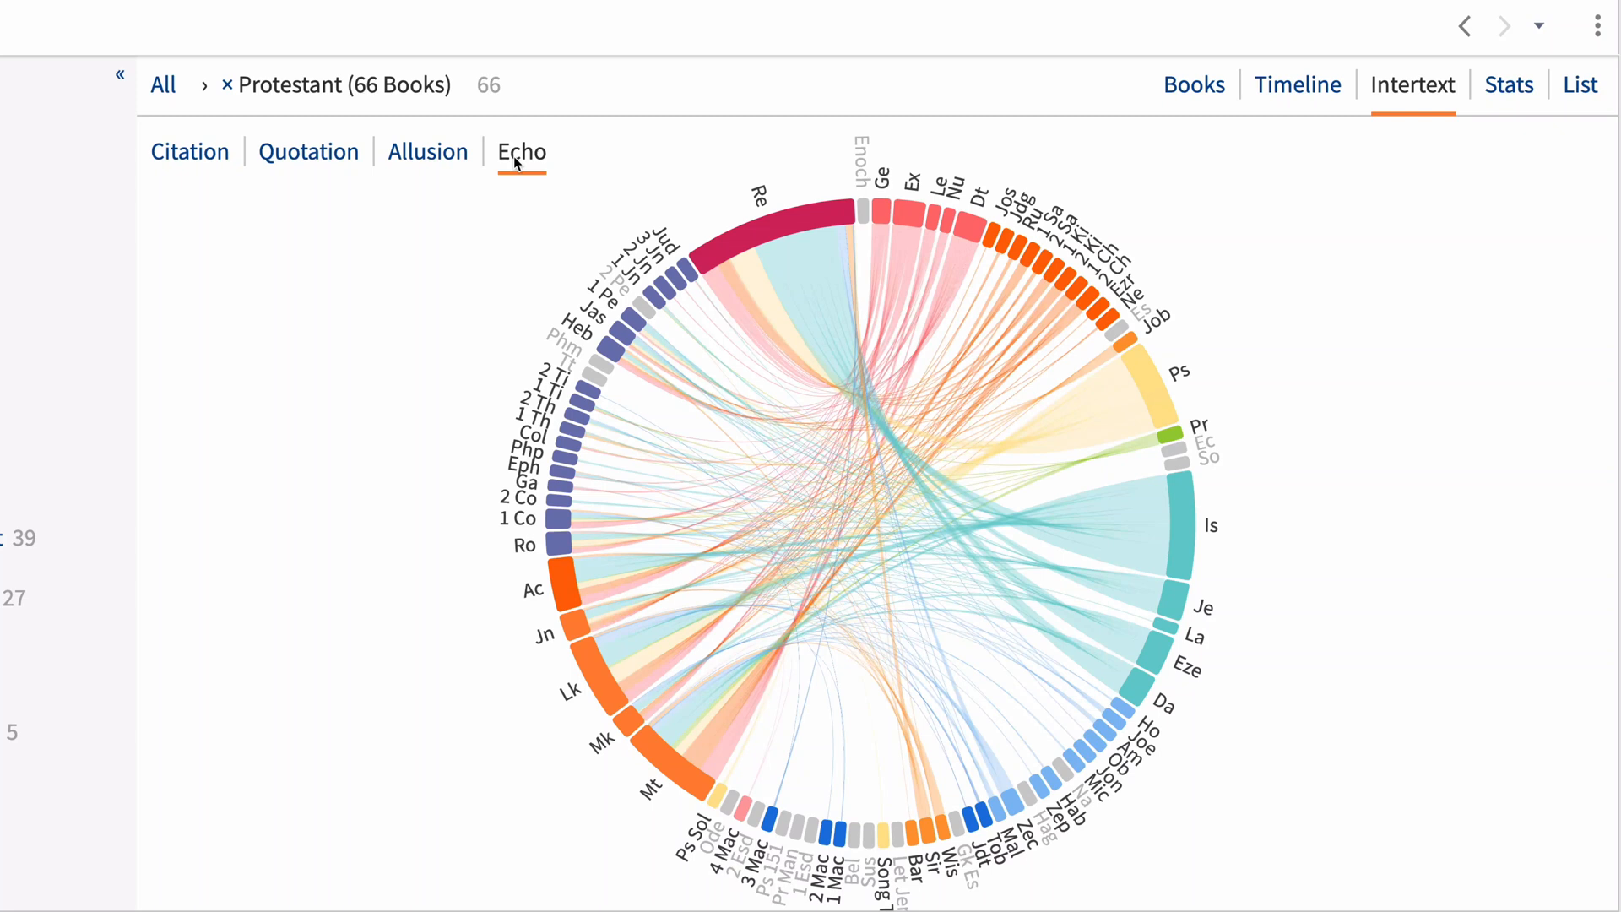
click(1509, 85)
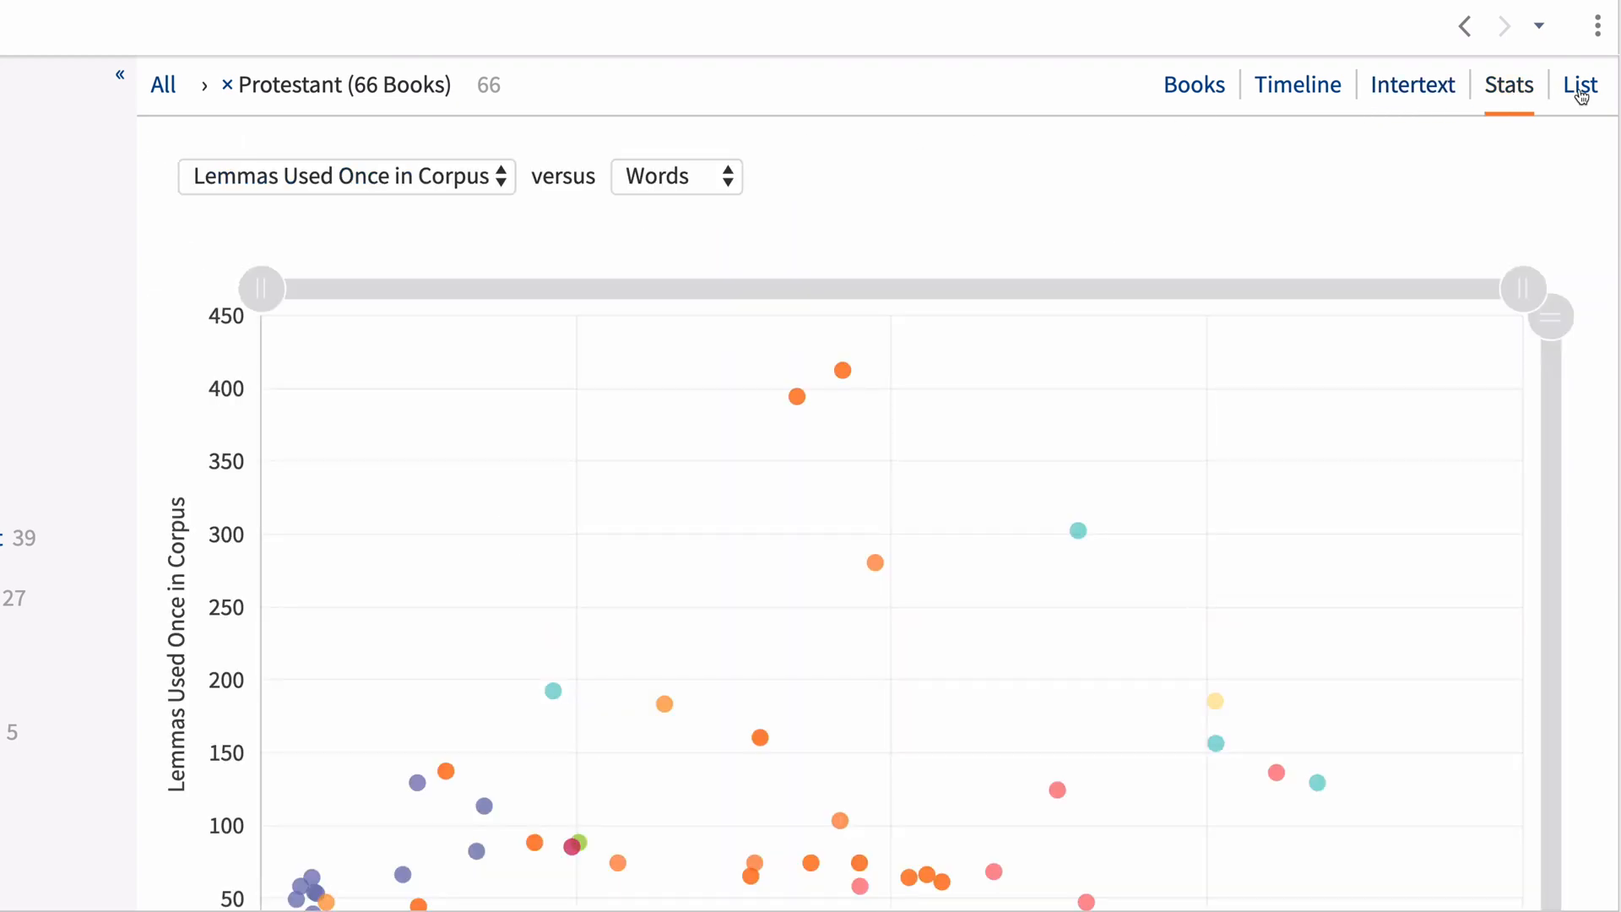
click(1580, 85)
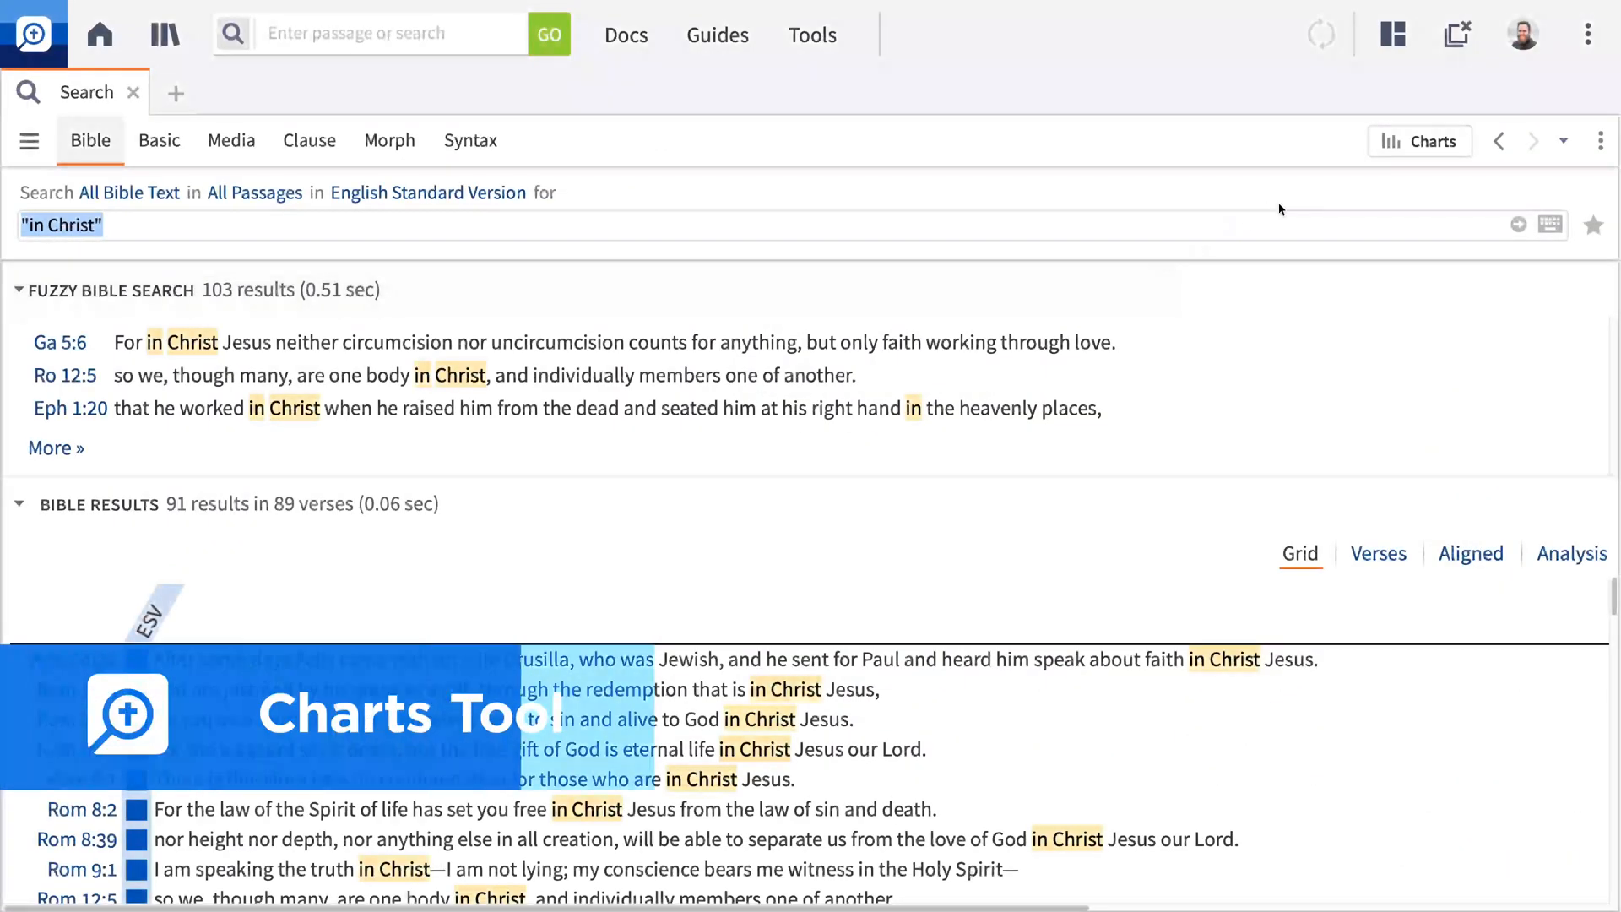
Step: Chart the ESV "in Christ" hits as a partitioned bar chart counting results per book
click(1420, 141)
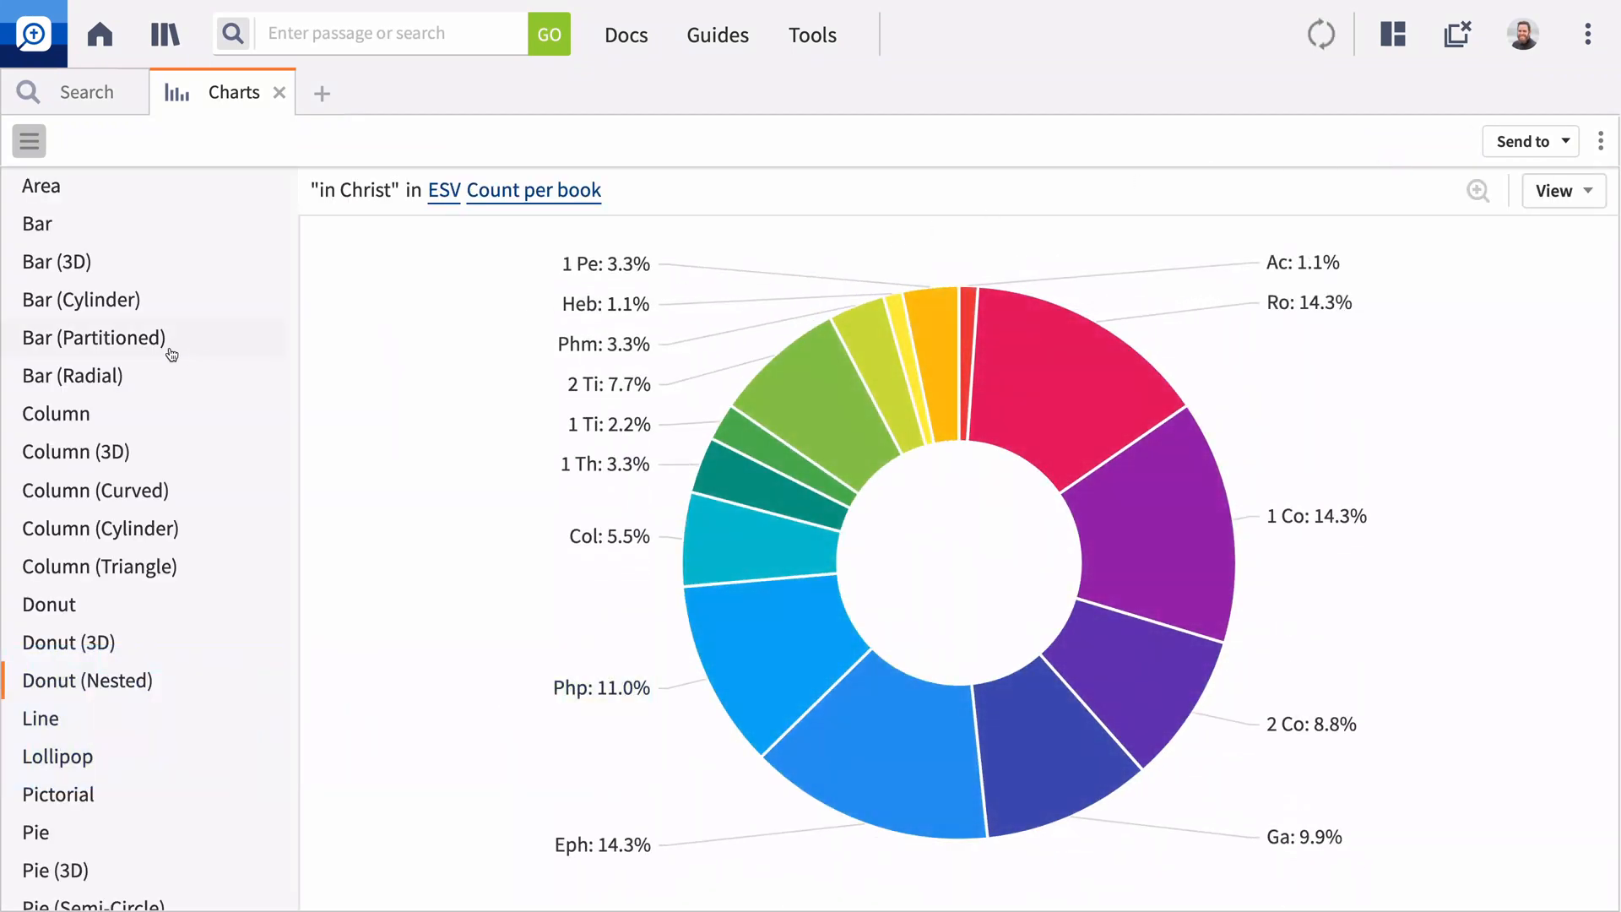
click(94, 337)
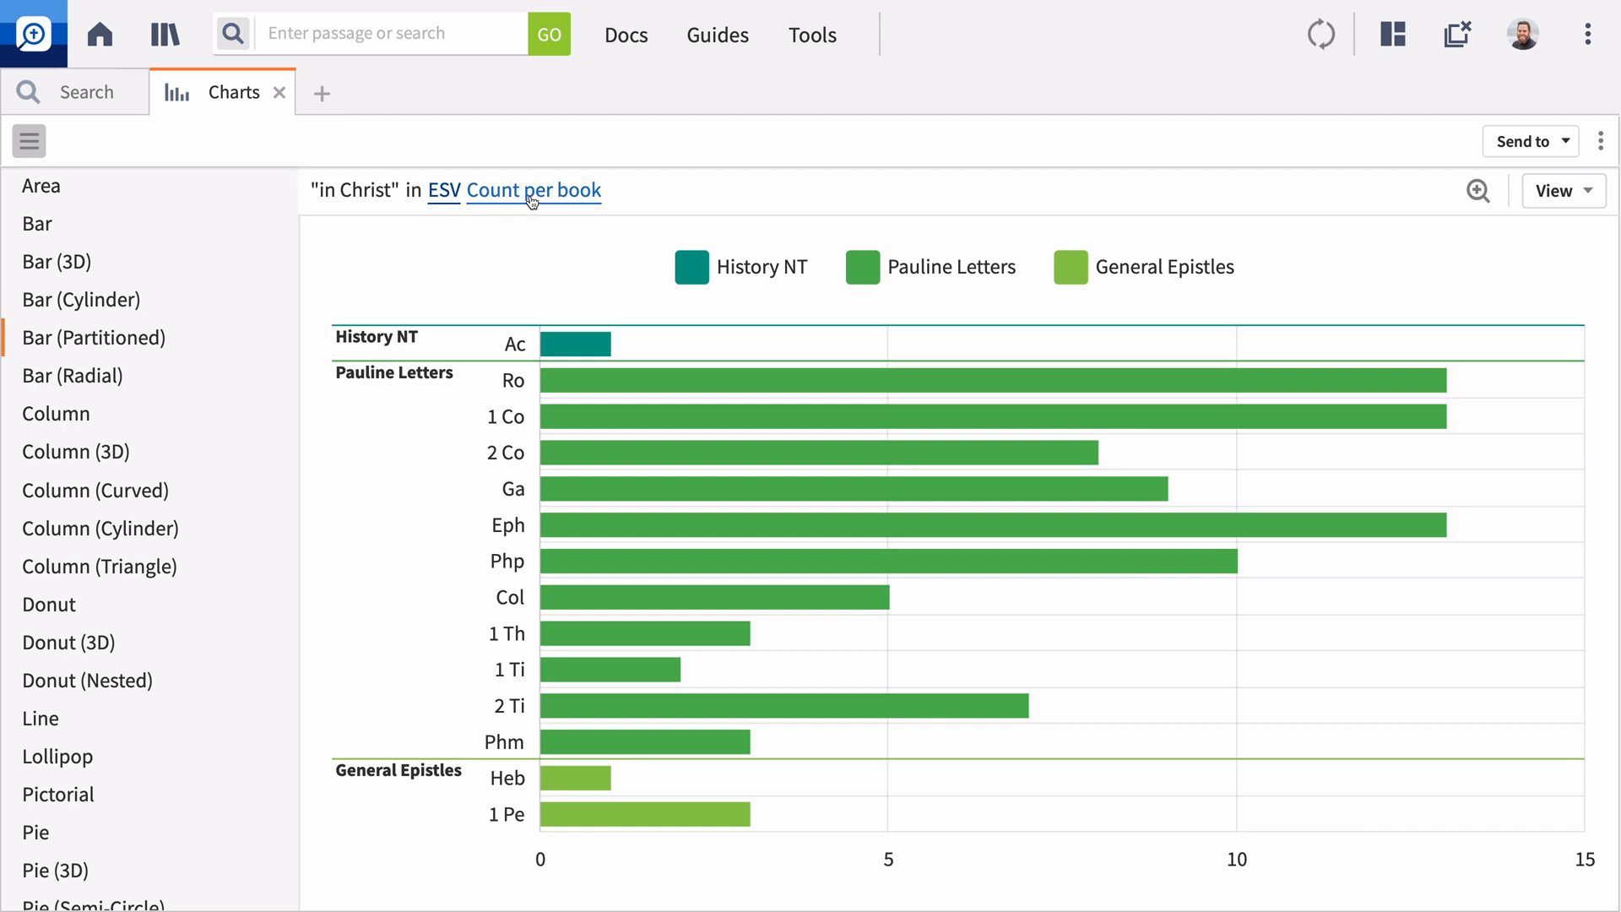
click(534, 190)
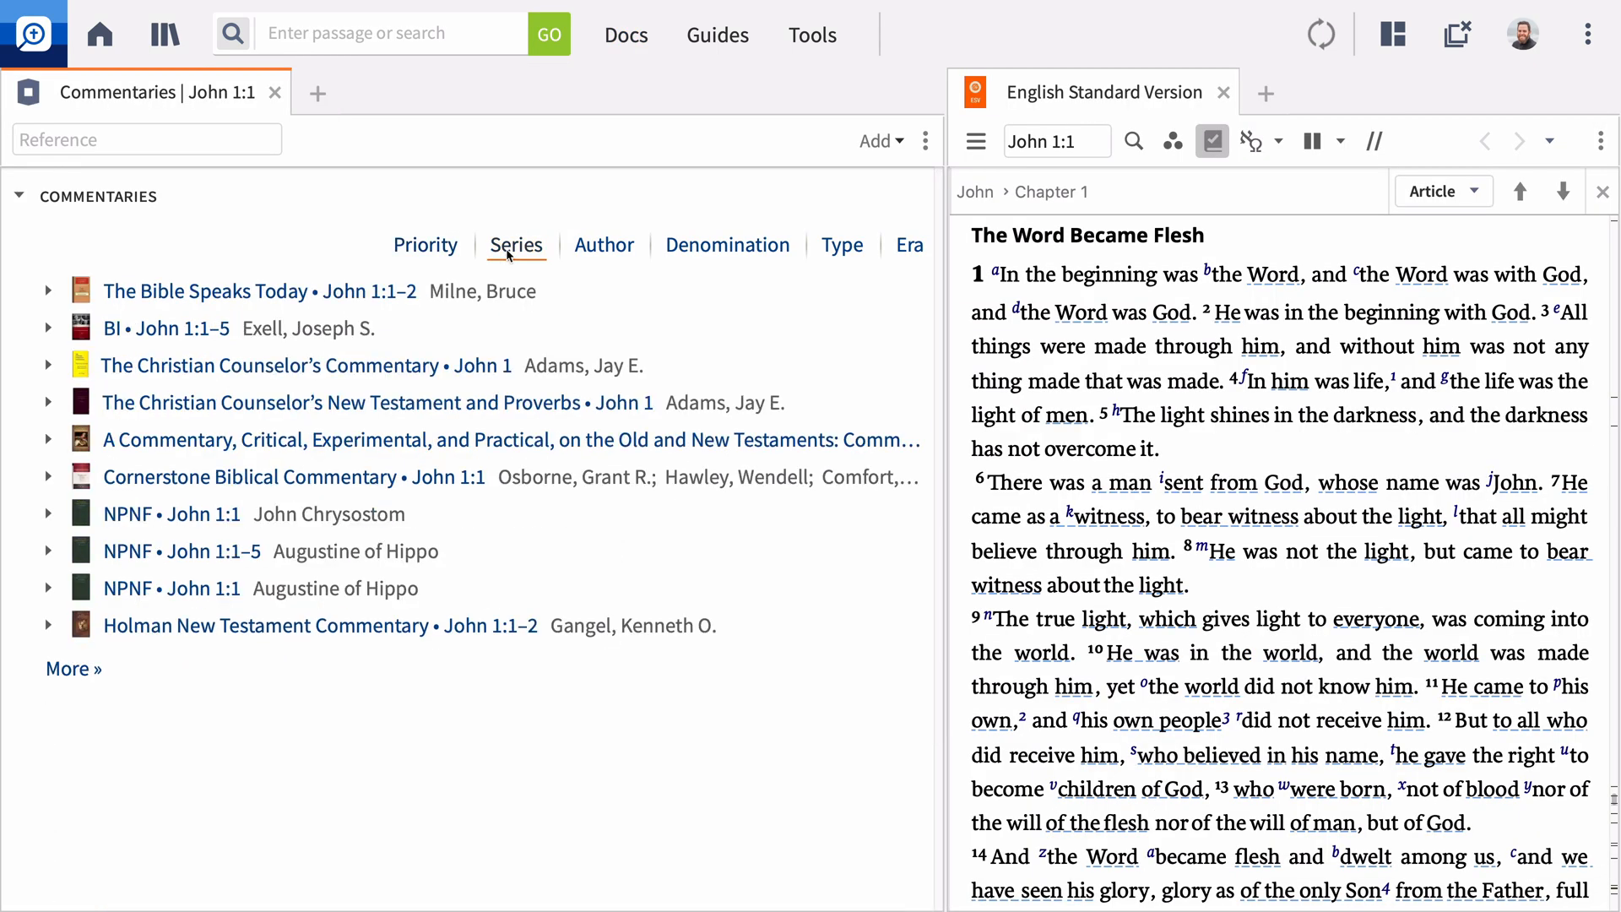
Step: Group the John 1:1 commentaries by author, then view Program Scaling and Application Theme
click(604, 245)
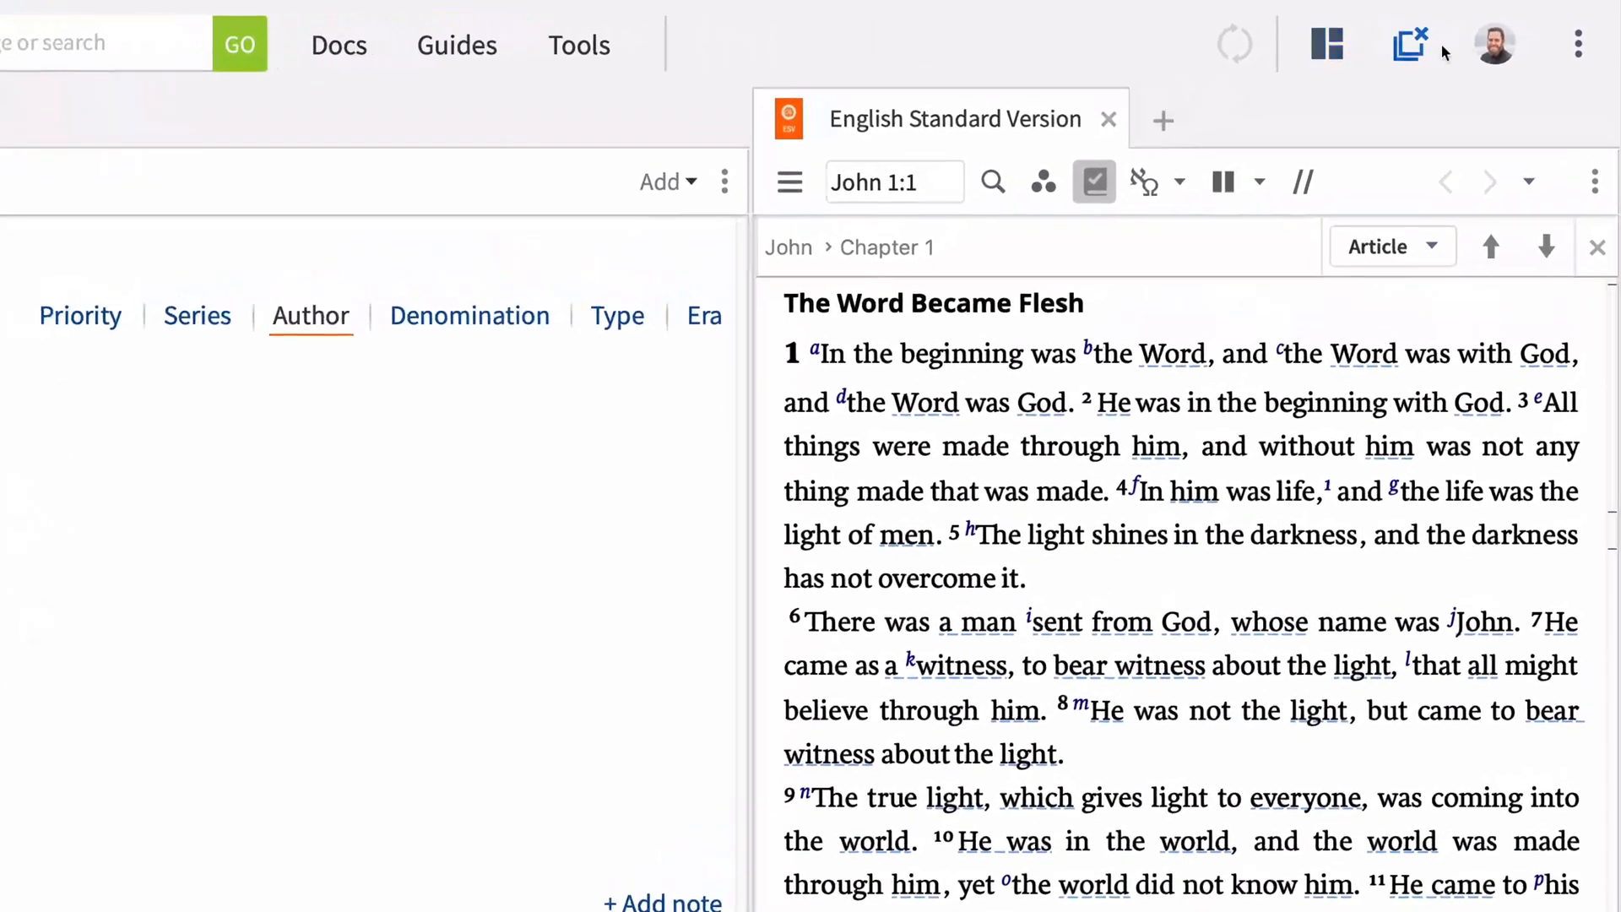
click(1492, 43)
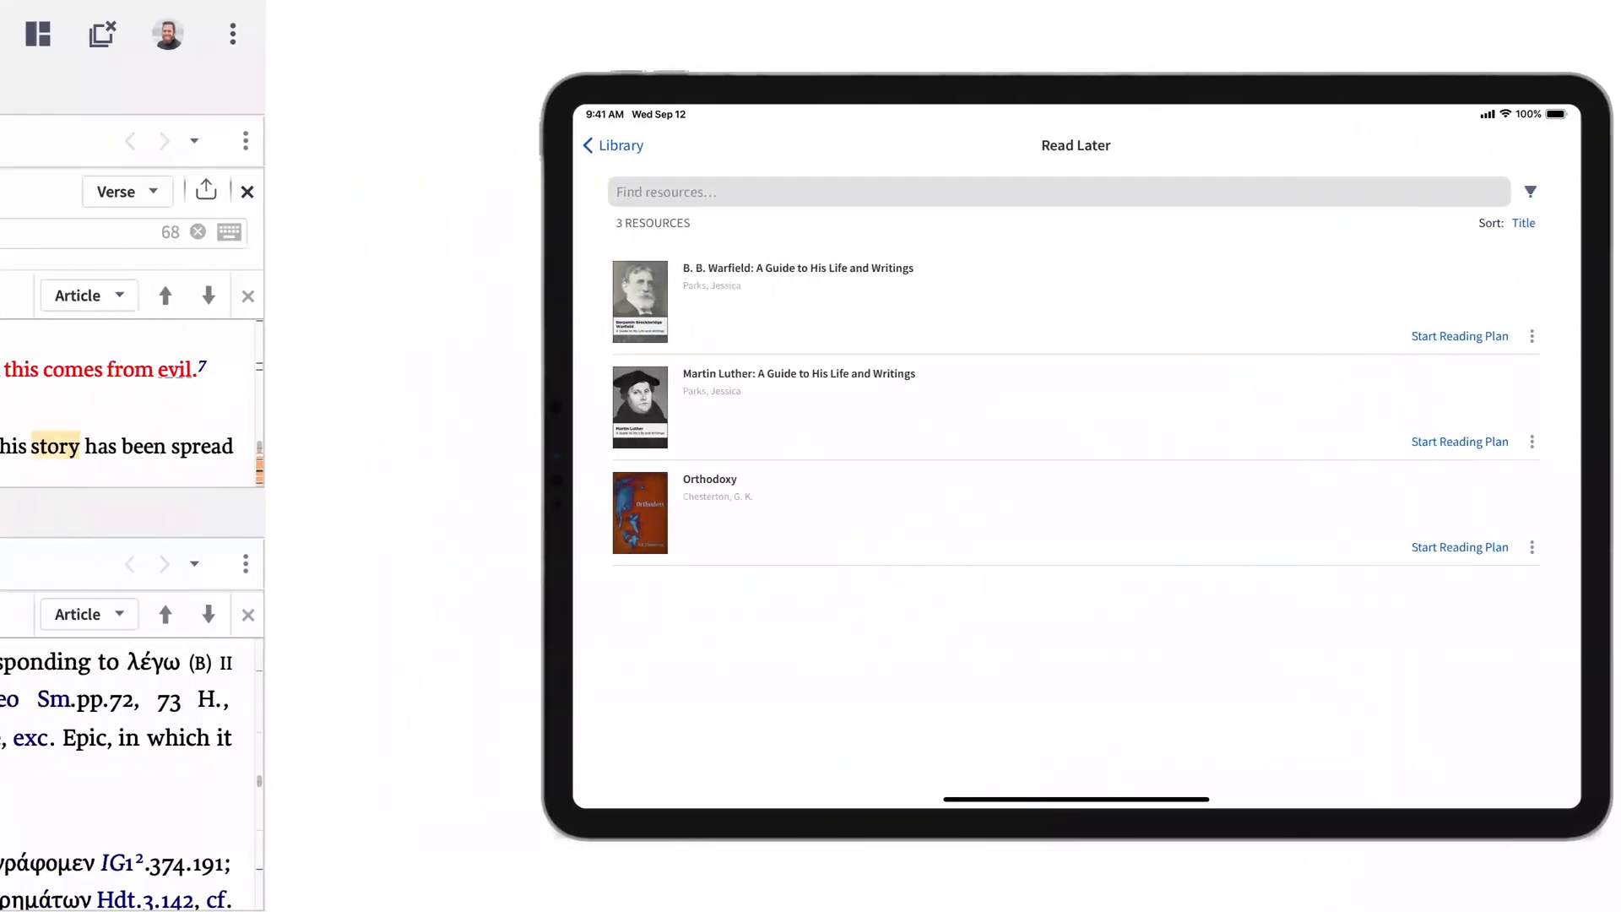
click(1591, 34)
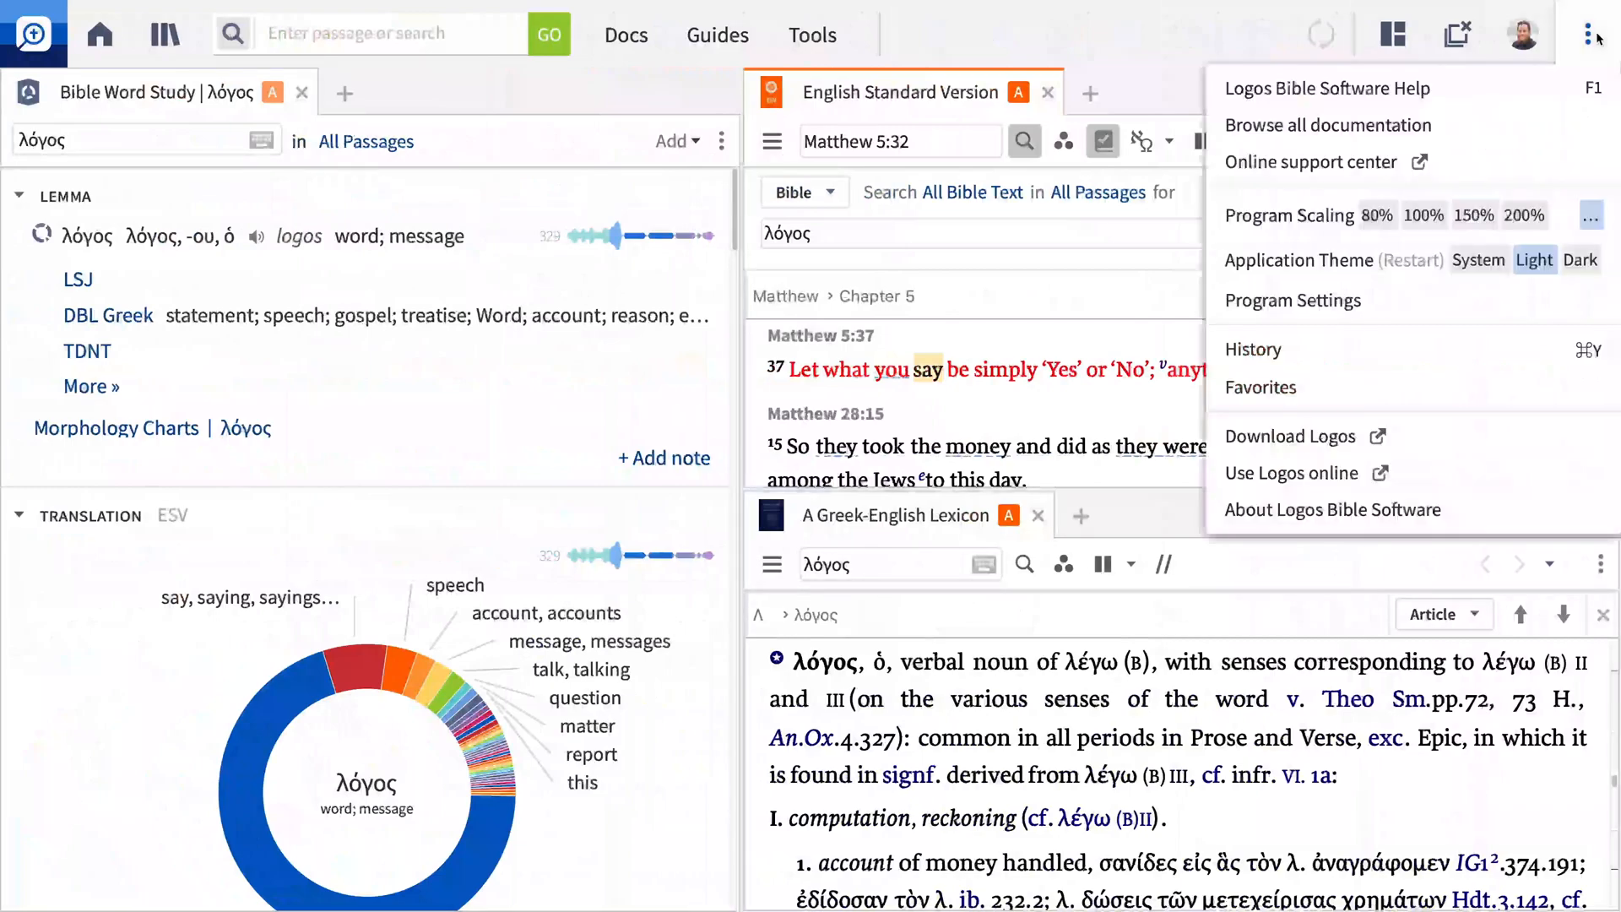
click(1589, 34)
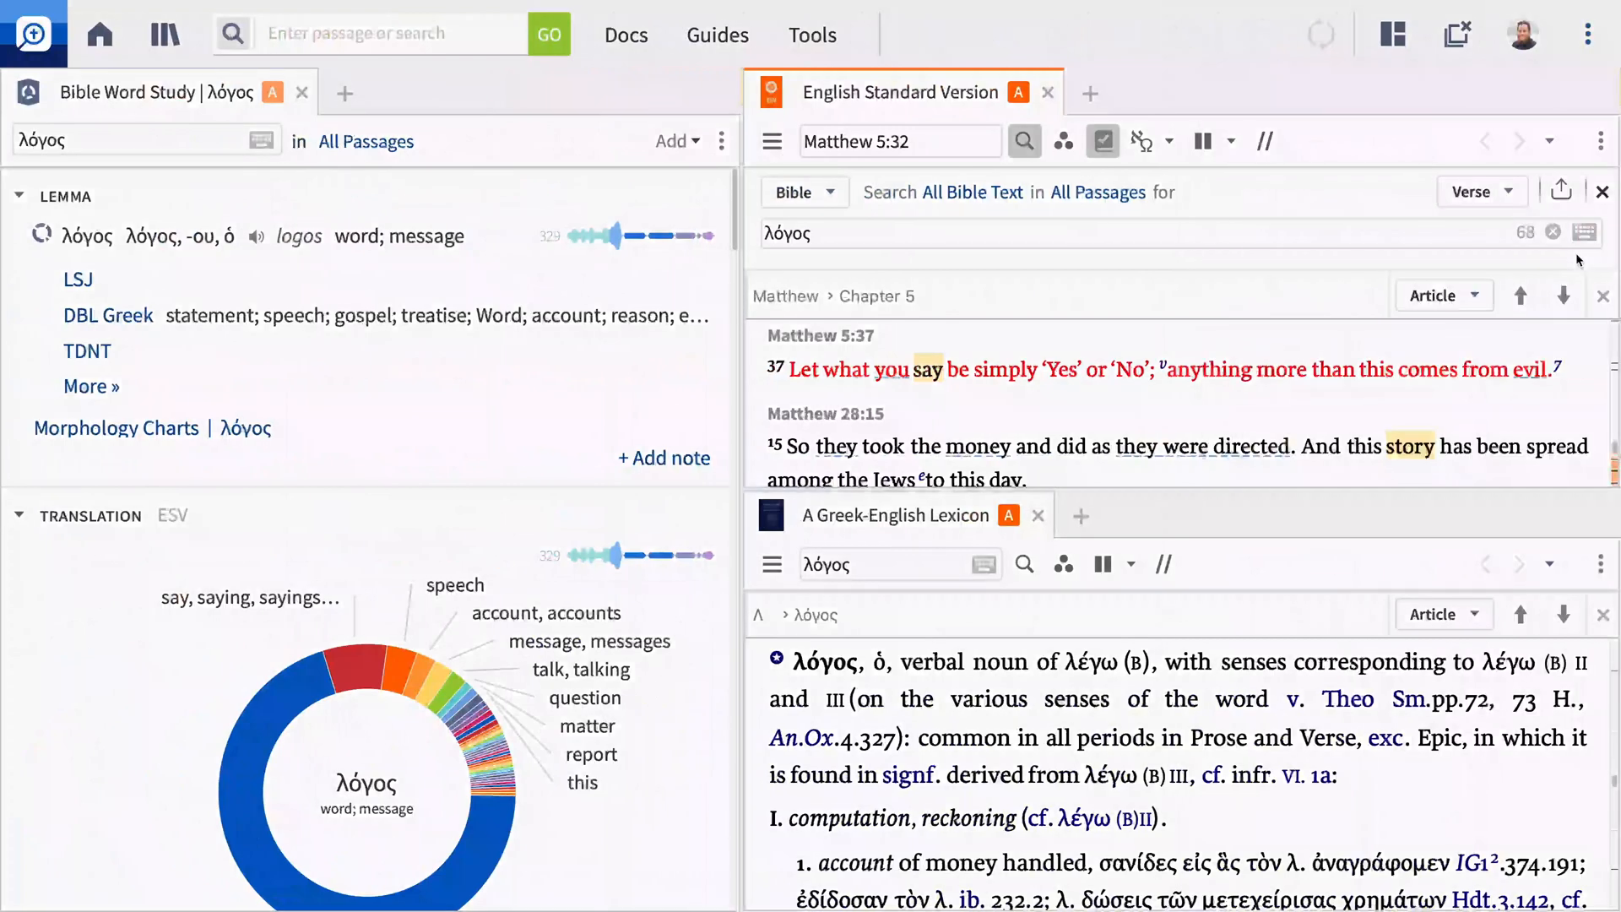